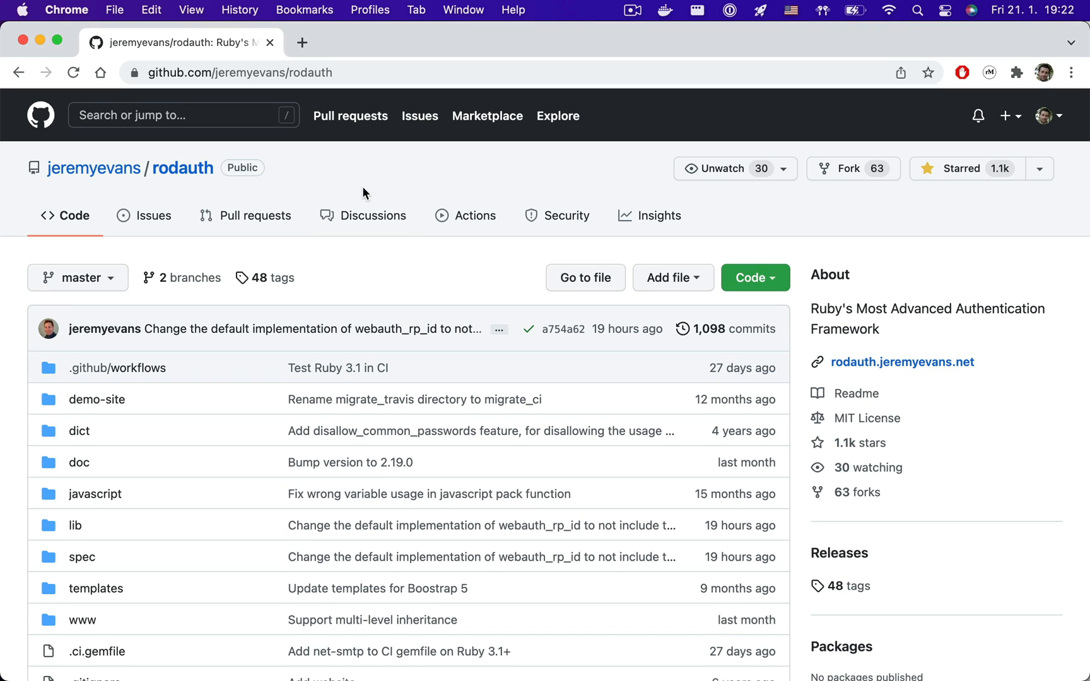
Step: Scroll through the Rodauth README's Features list, including email-link and WebAuthn login
scroll("down", 3)
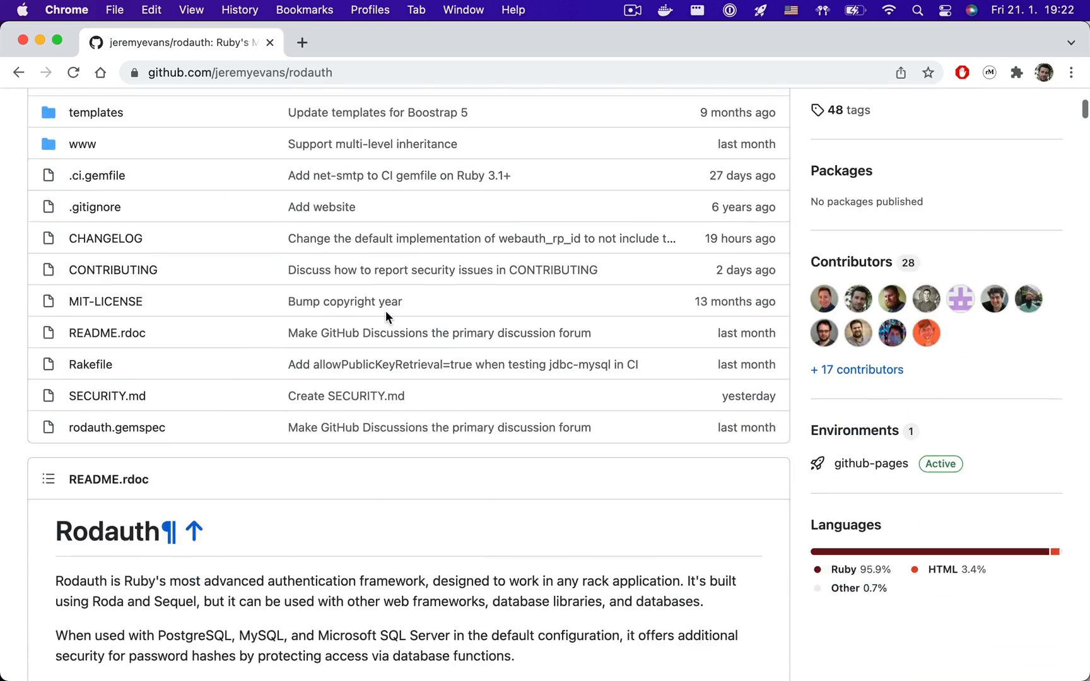
scroll("down", 3)
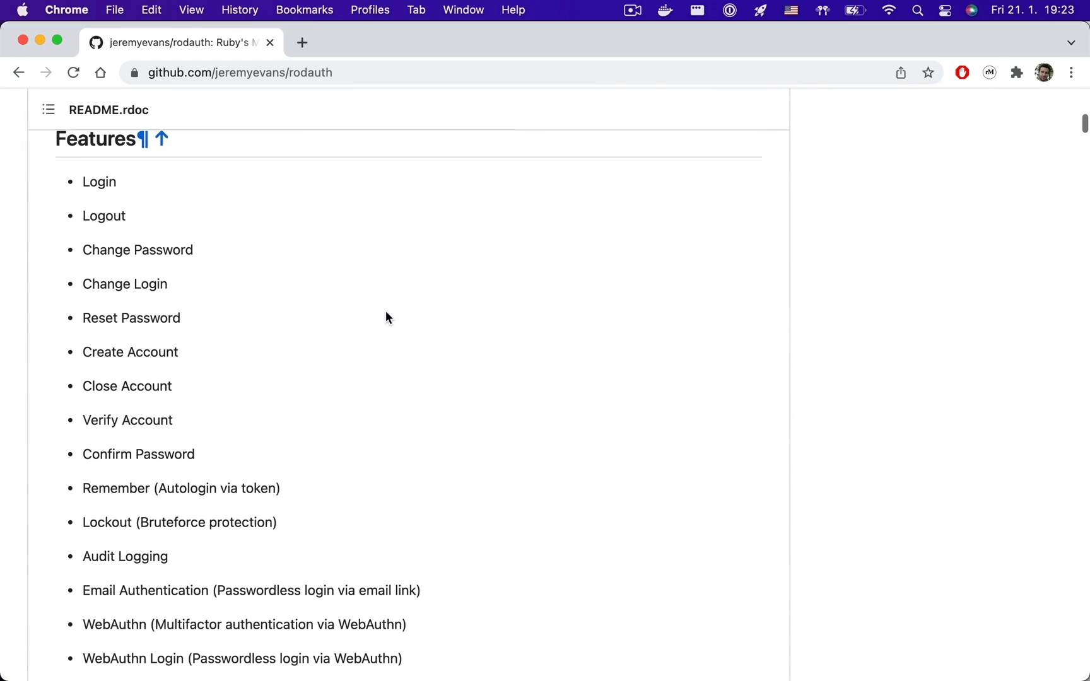
scroll("down", 3)
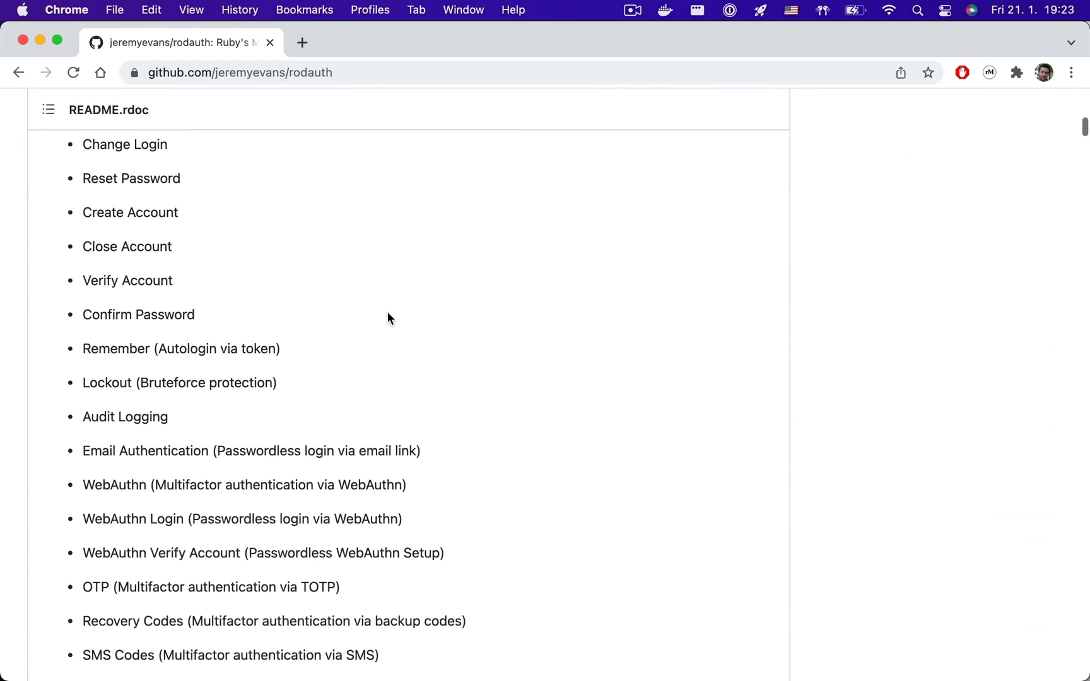
scroll("down", 3)
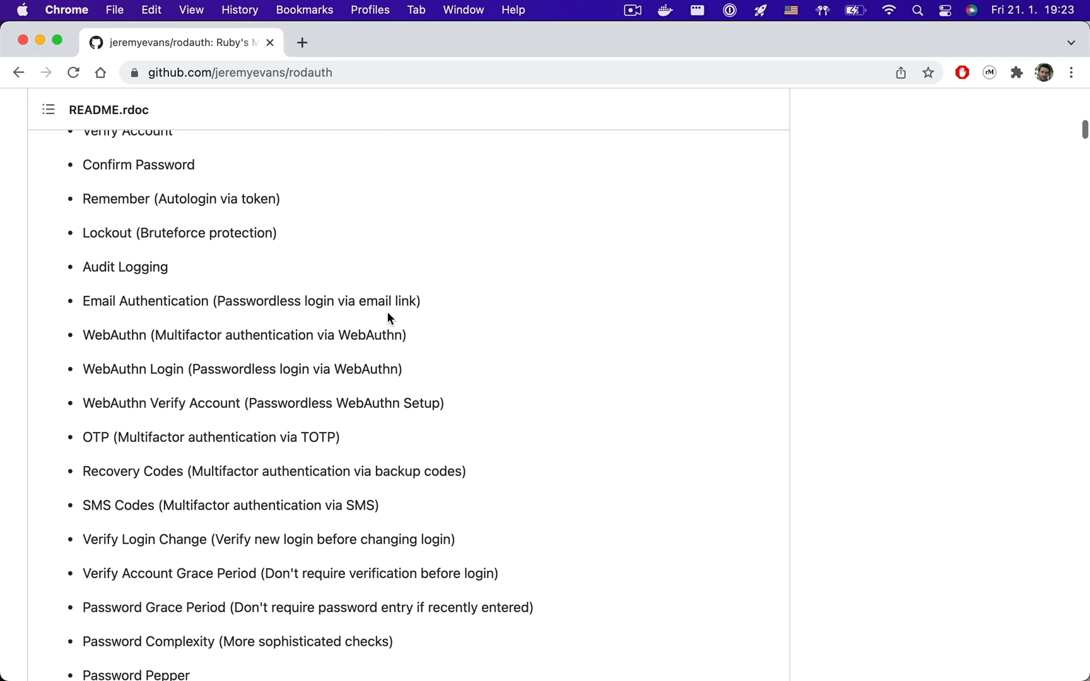
scroll("down", 3)
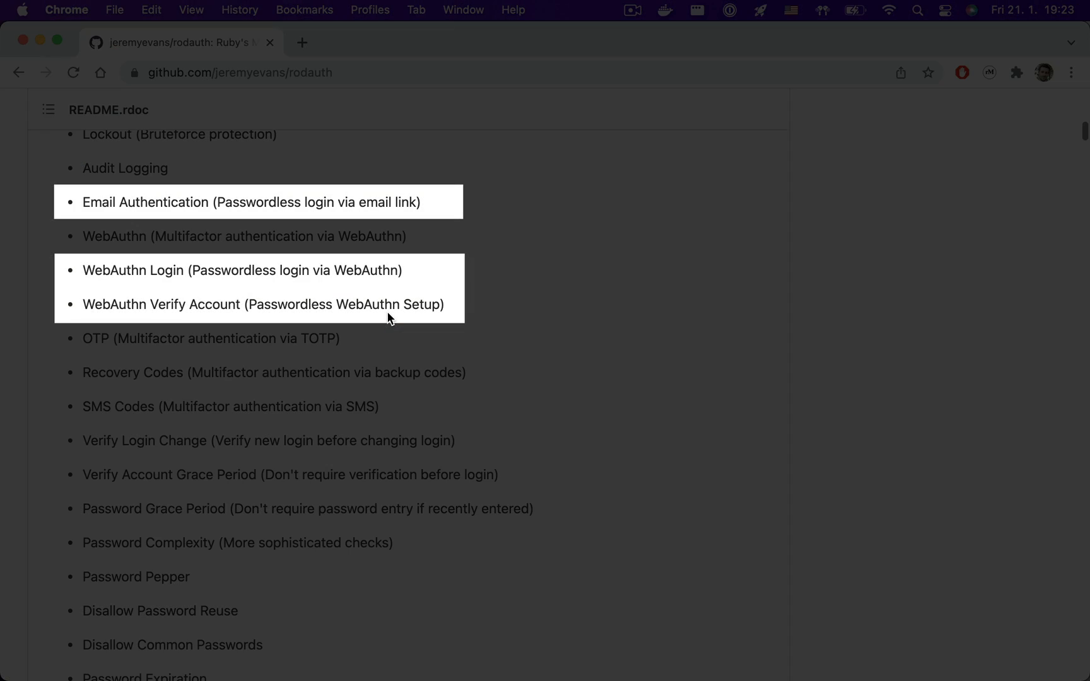
scroll("down", 3)
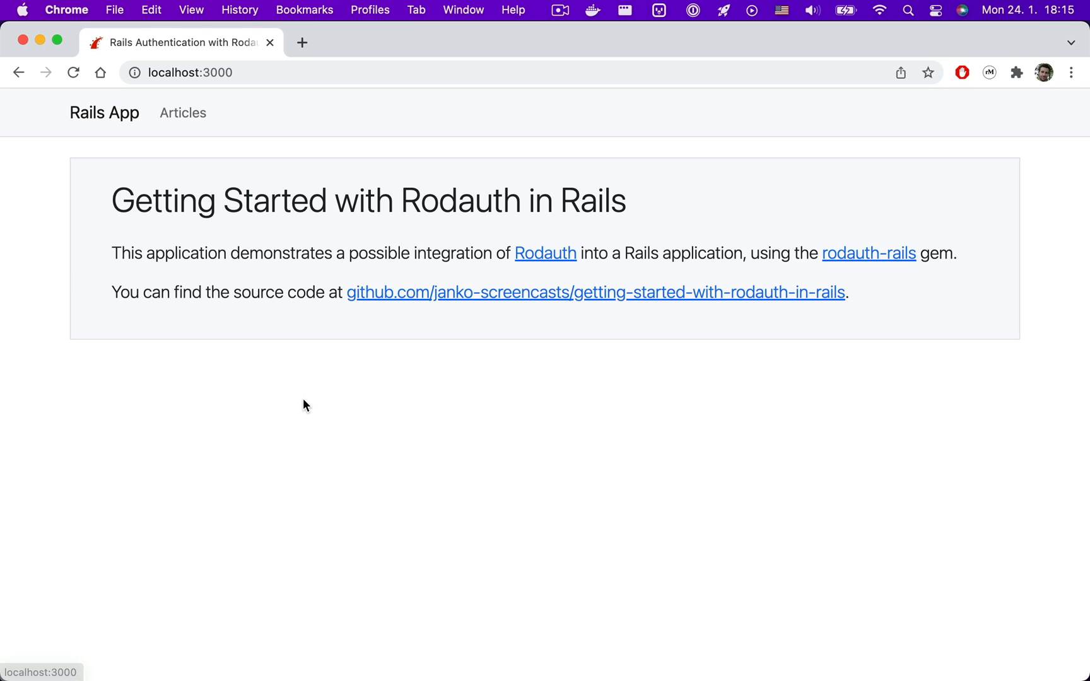
mouse_move(183, 92)
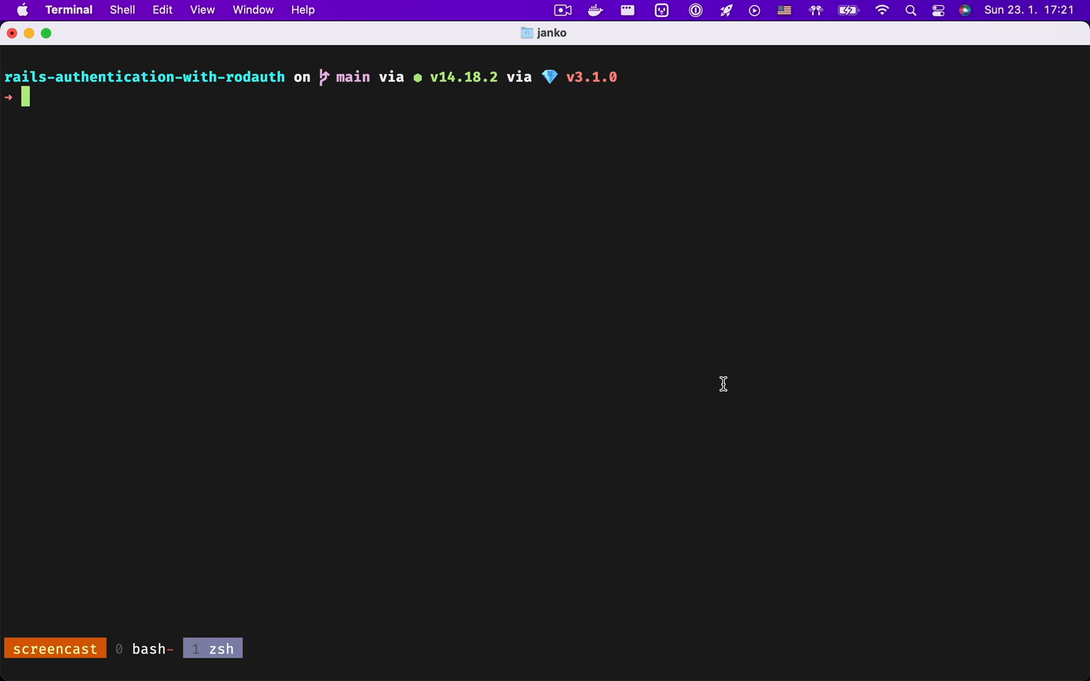
Step: Install the rodauth-rails gem and run the rodauth:install generator
type("bundle add rodauth-rails")
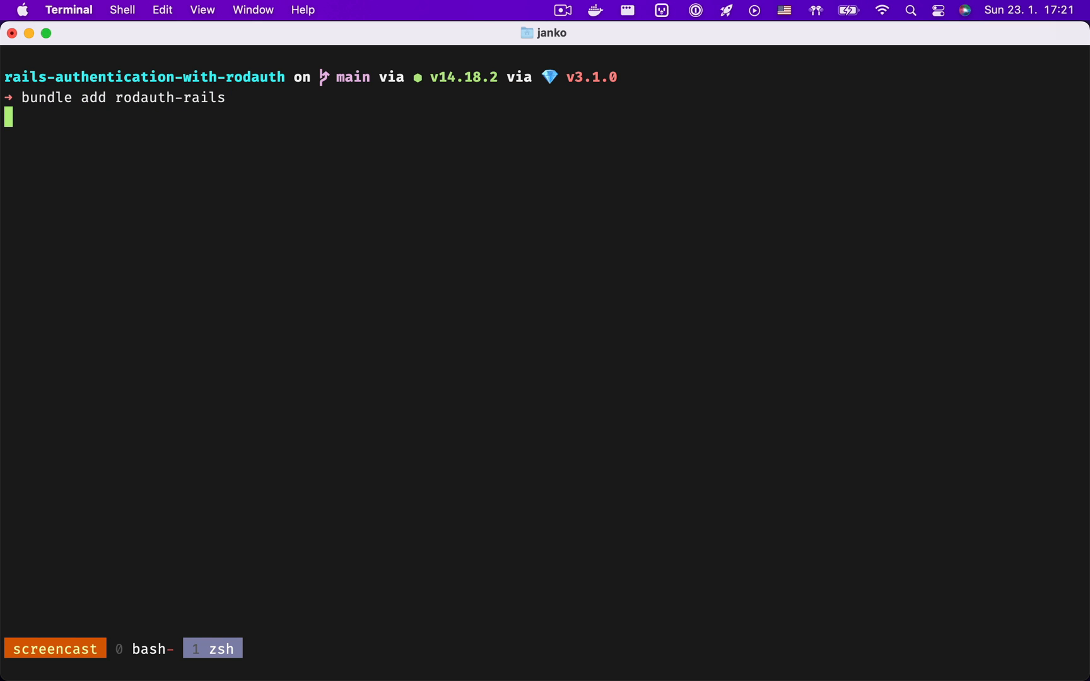
key("Return")
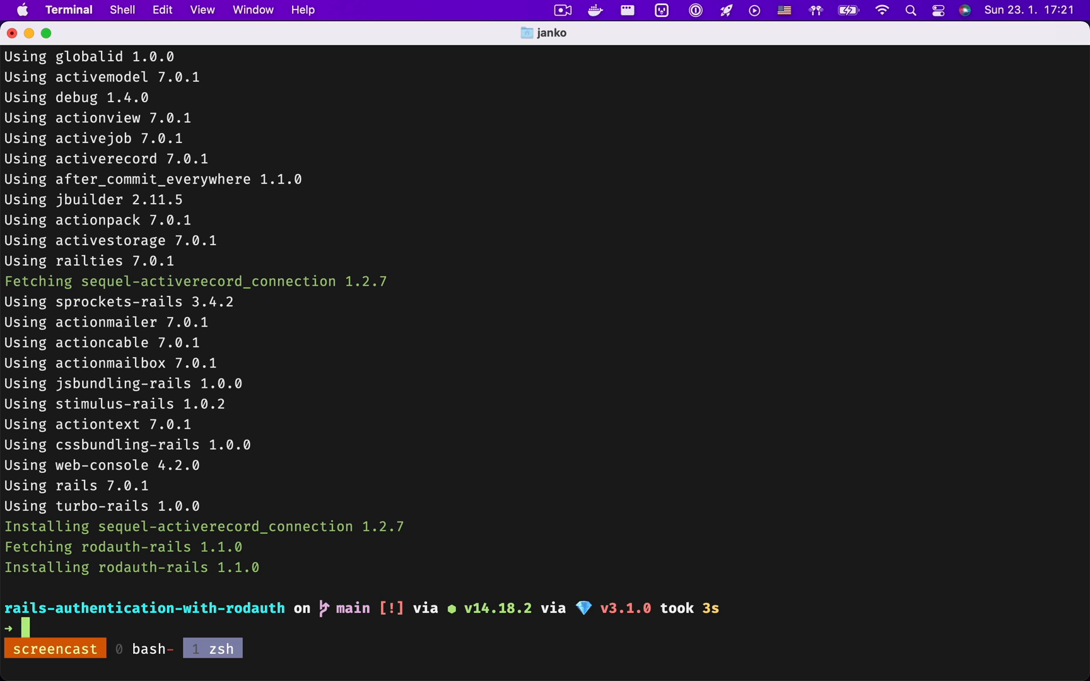
type("rails g rodauth:install")
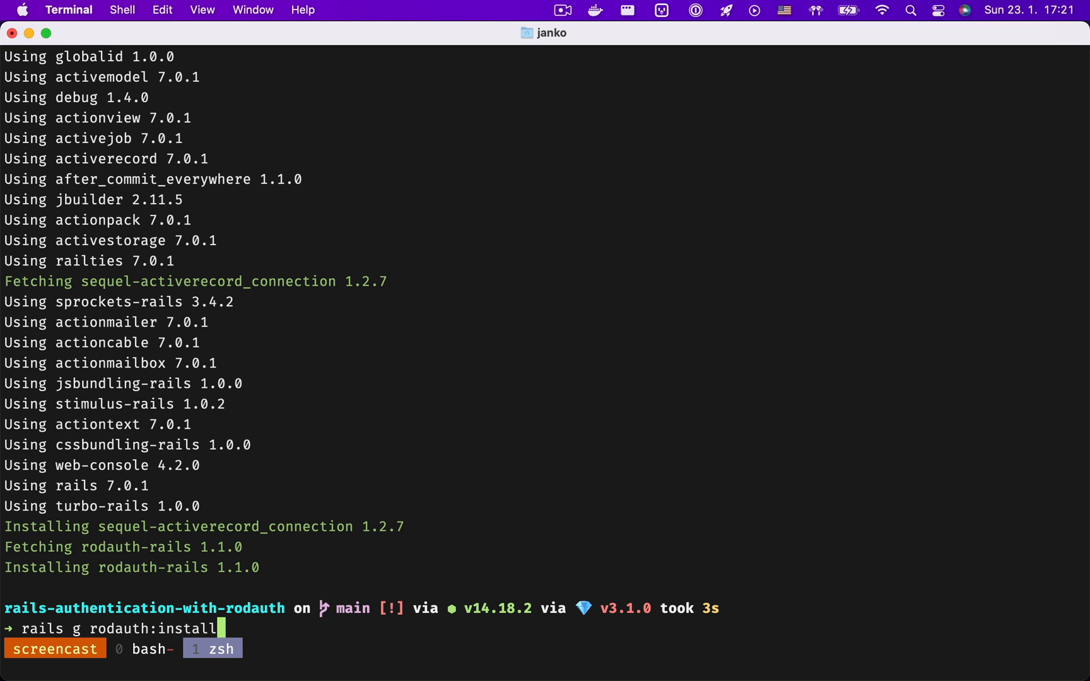
key("Return")
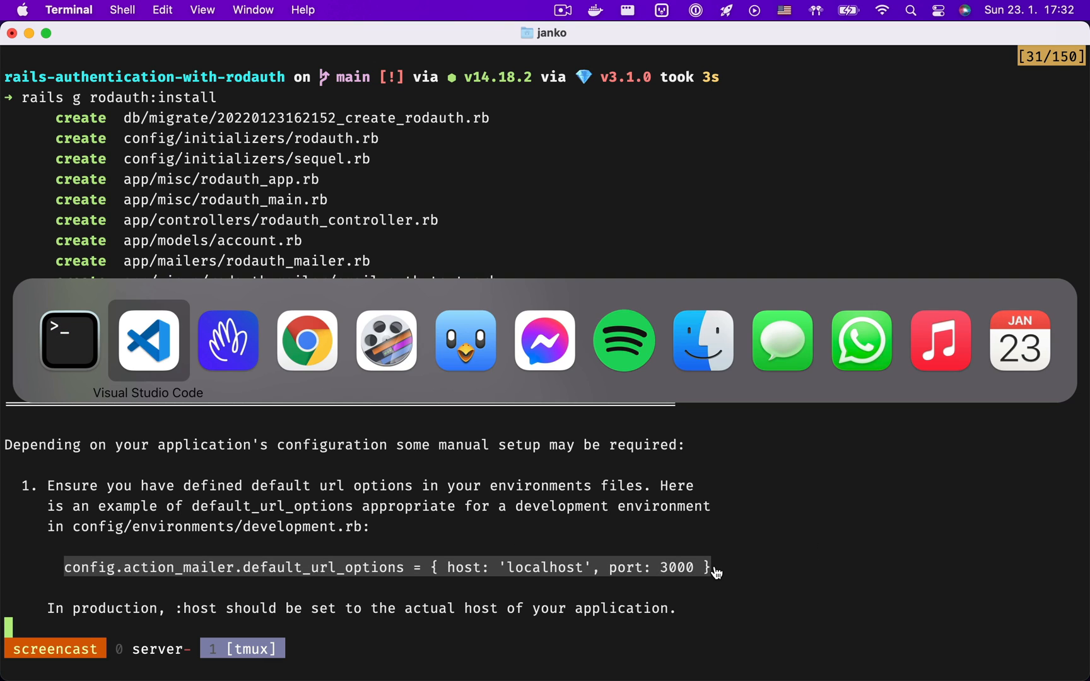
Step: Add action_mailer default_url_options { host: 'localhost', port: 3000 } to development.rb
left_click(149, 340)
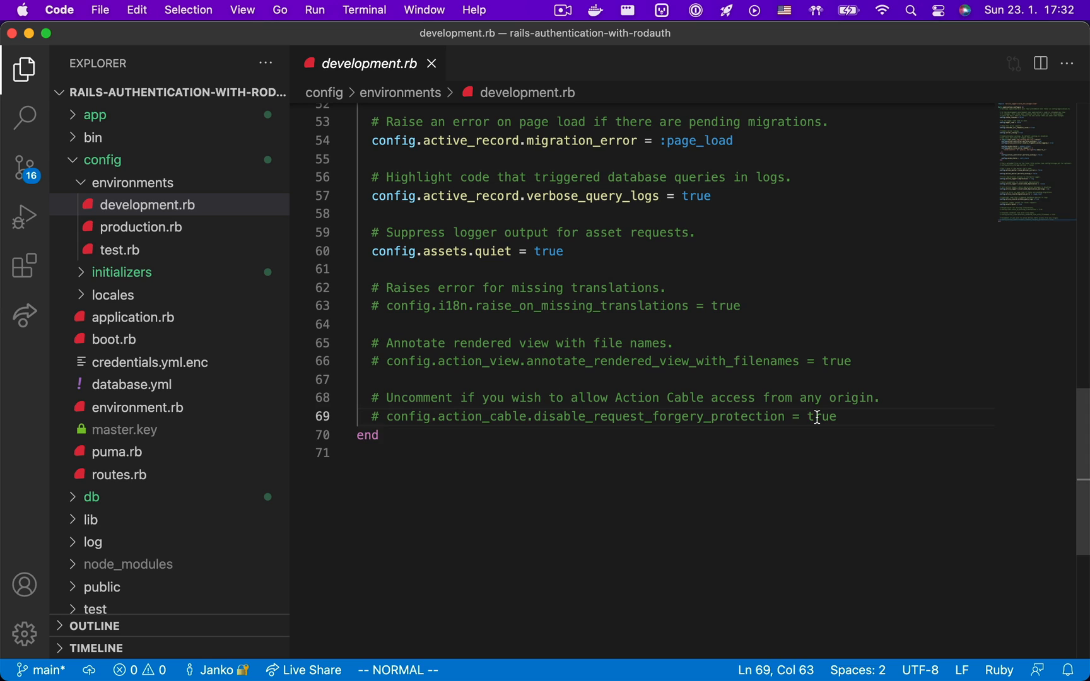
type("config.action_mailer.default_url_options = { host: 'localhost', port: 3000 }")
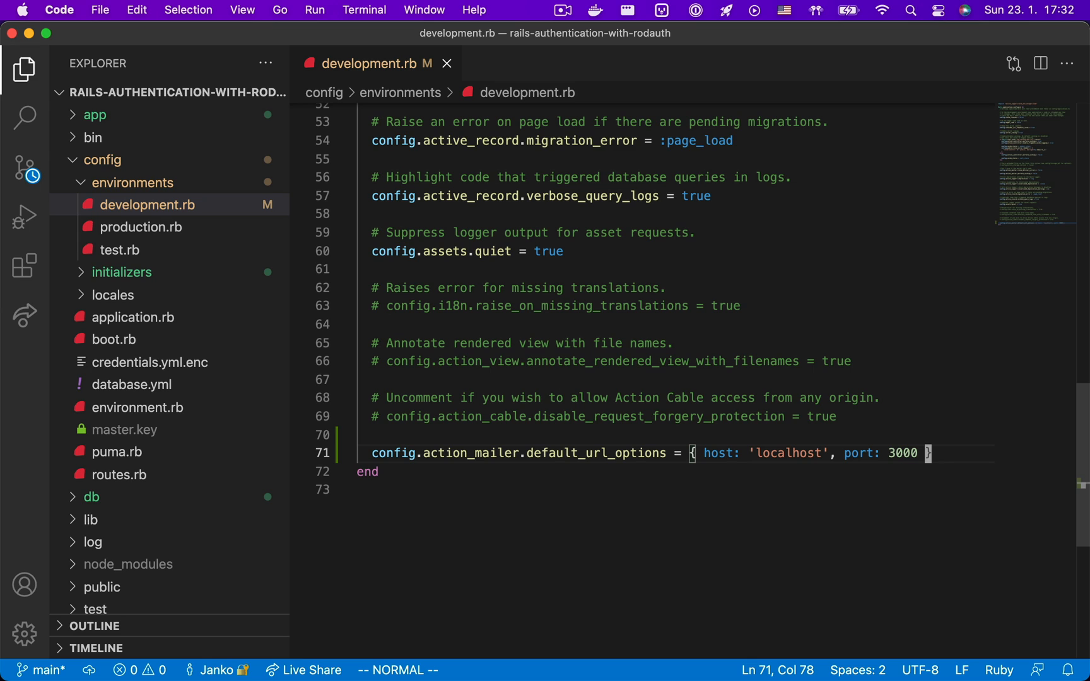
left_click(95, 115)
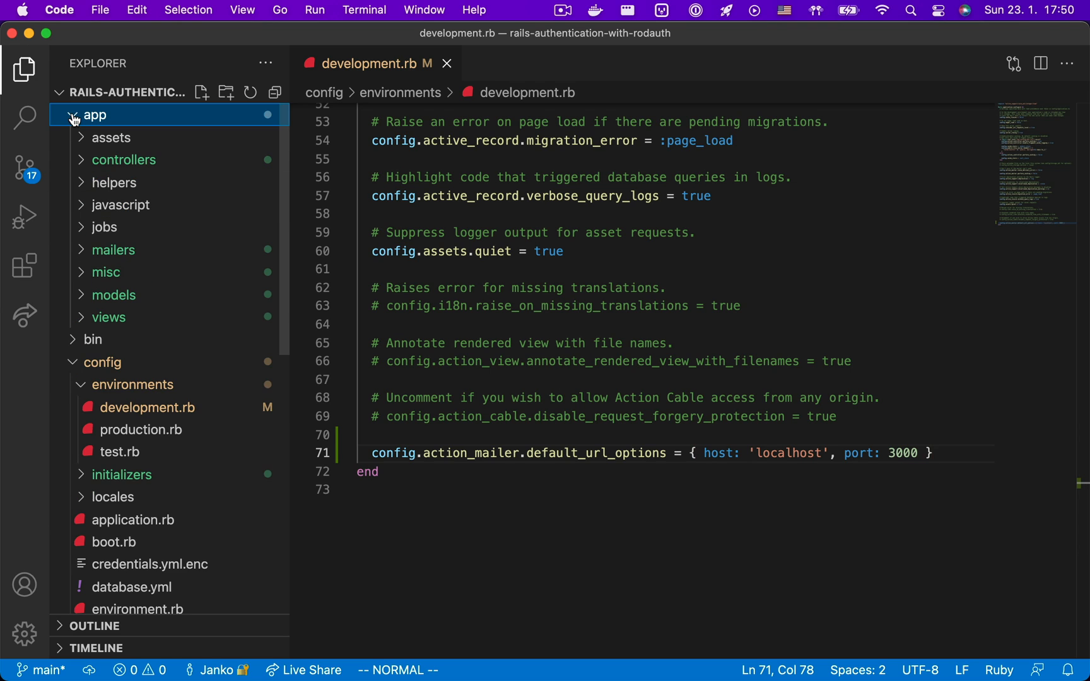
Step: Review the generated app/misc/rodauth_main.rb and the create_rodauth migration file
left_click(150, 317)
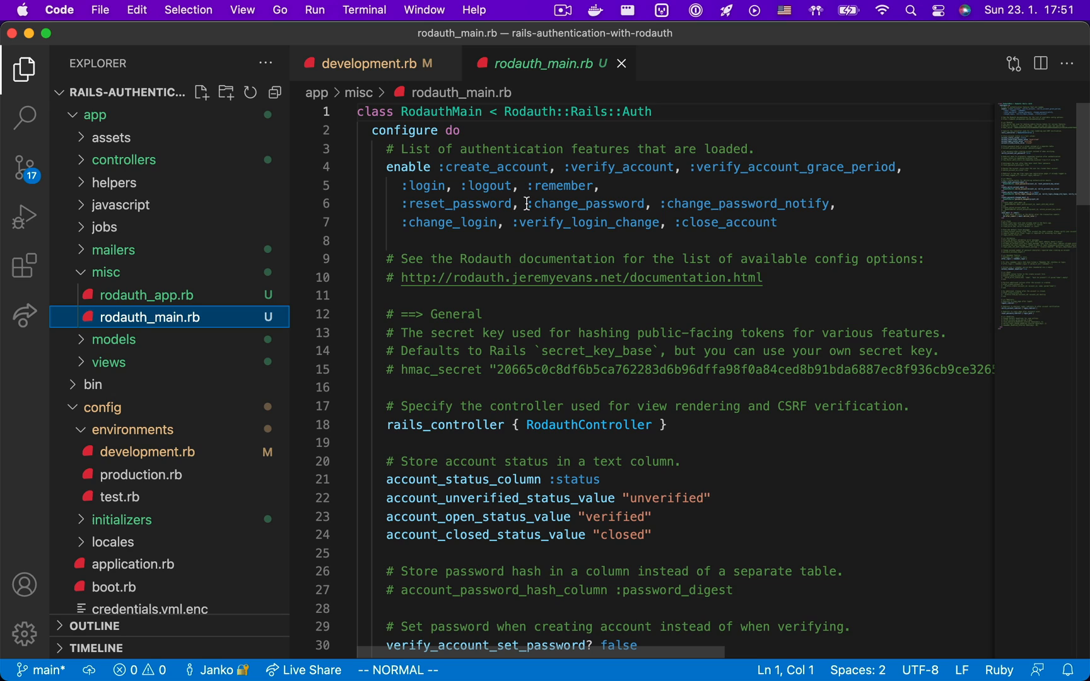
mouse_move(548, 215)
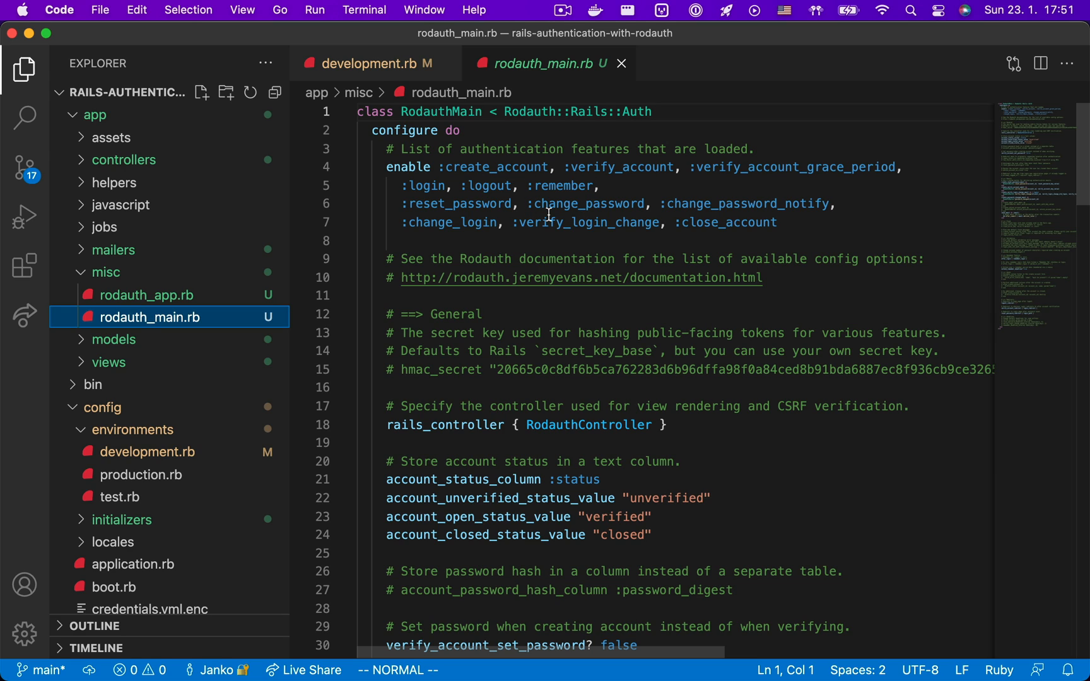
left_click(102, 407)
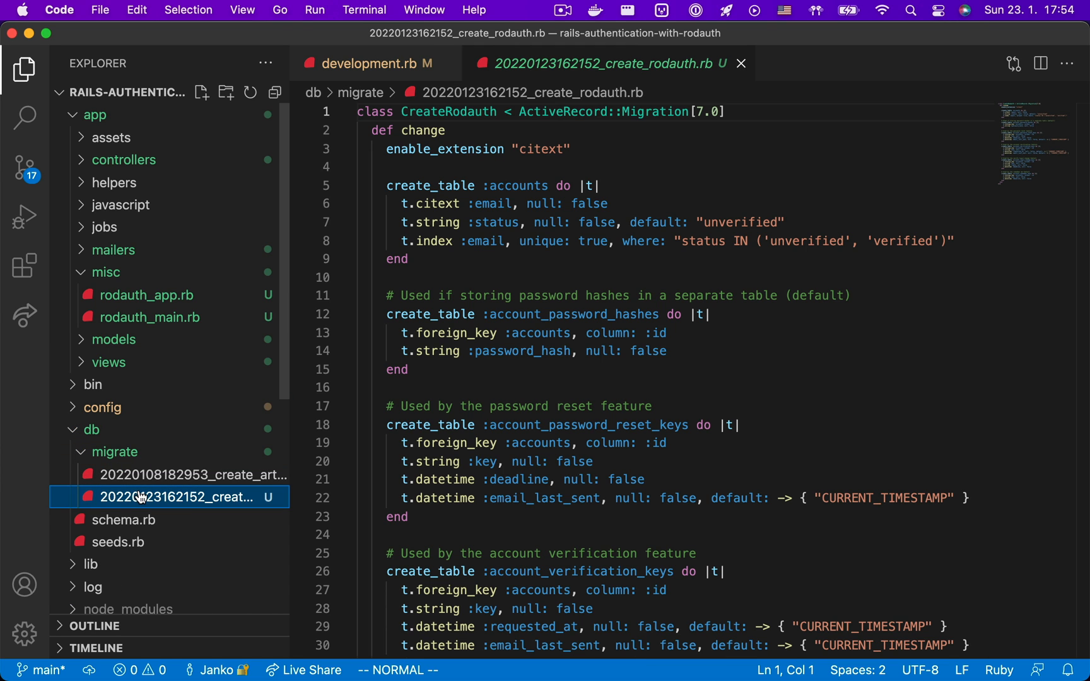
scroll("down", 3)
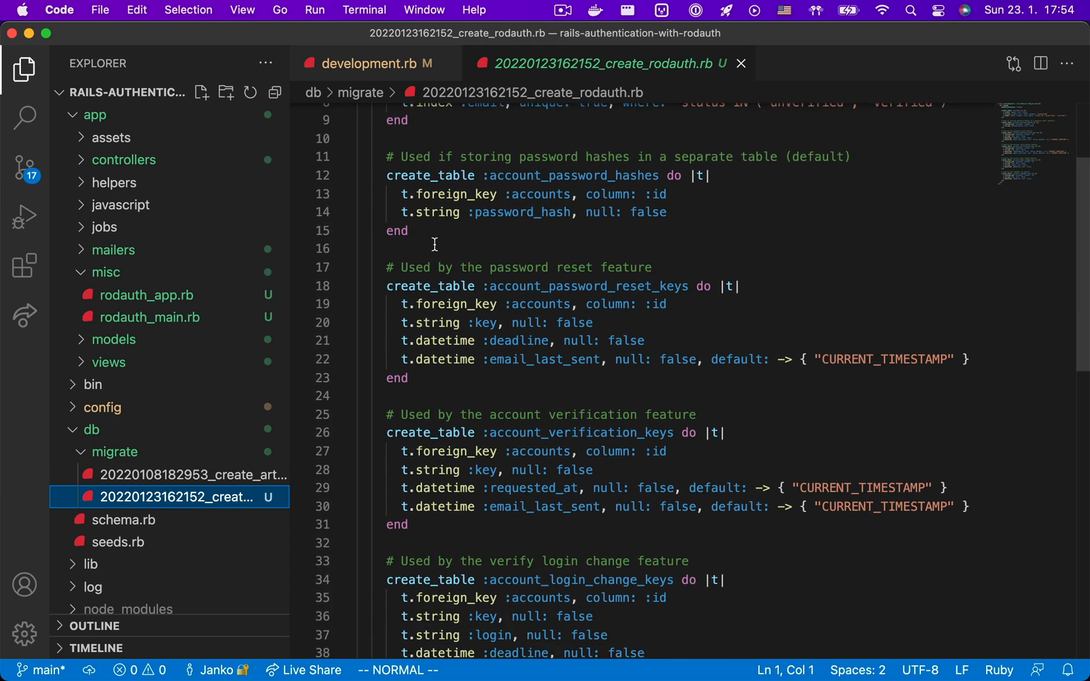
scroll("down", 3)
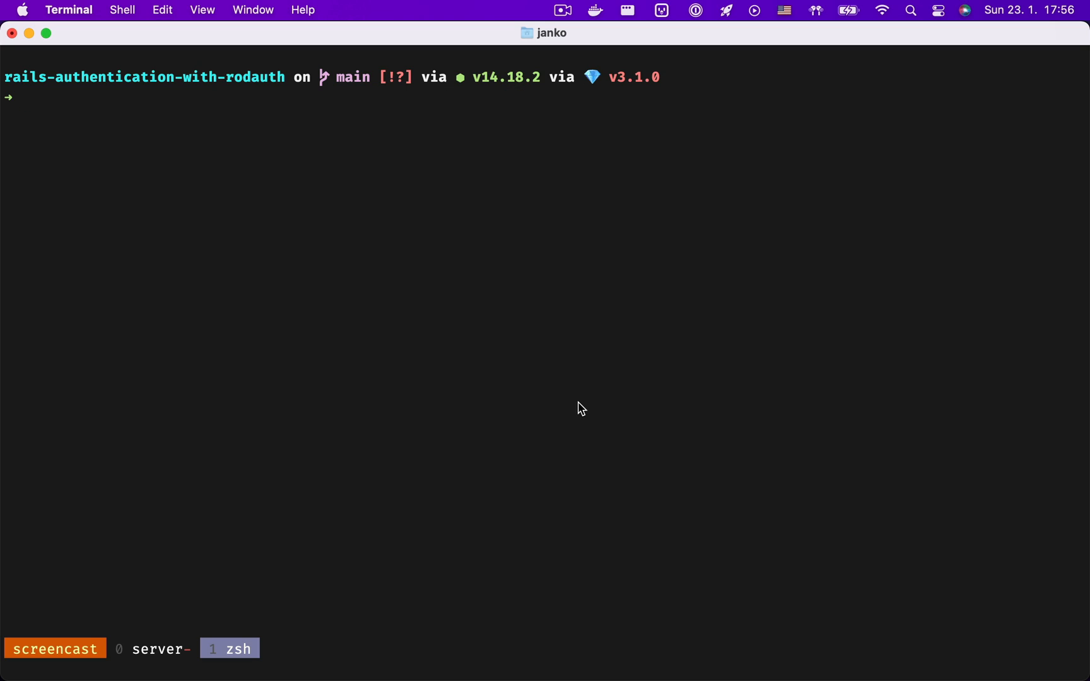
type("rails db:")
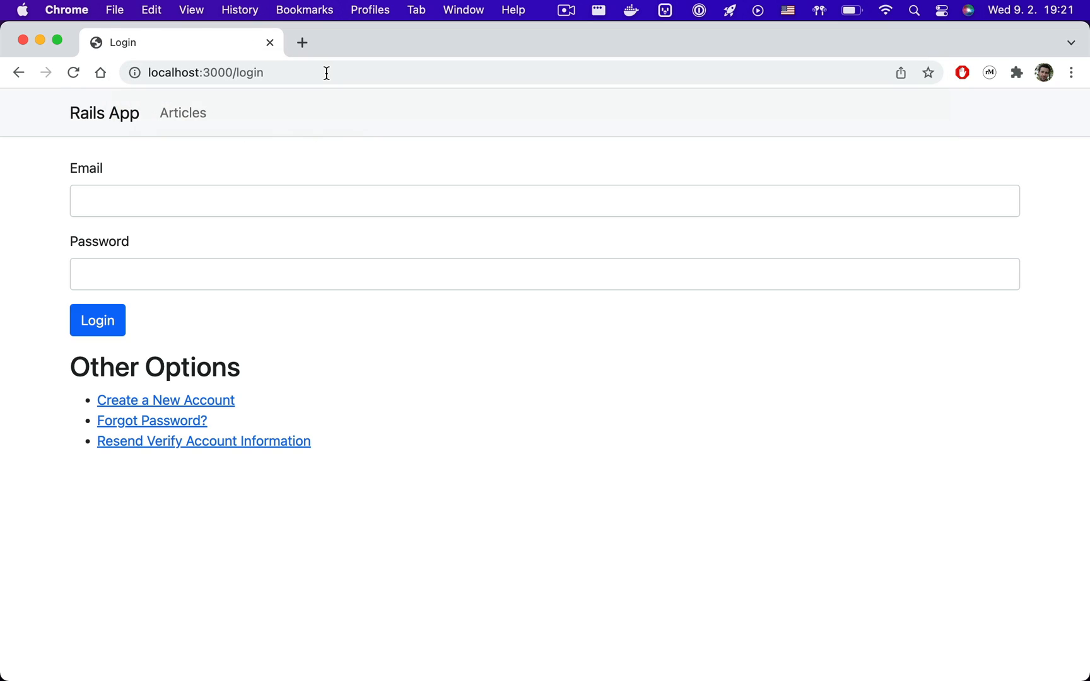
type("user@example.c")
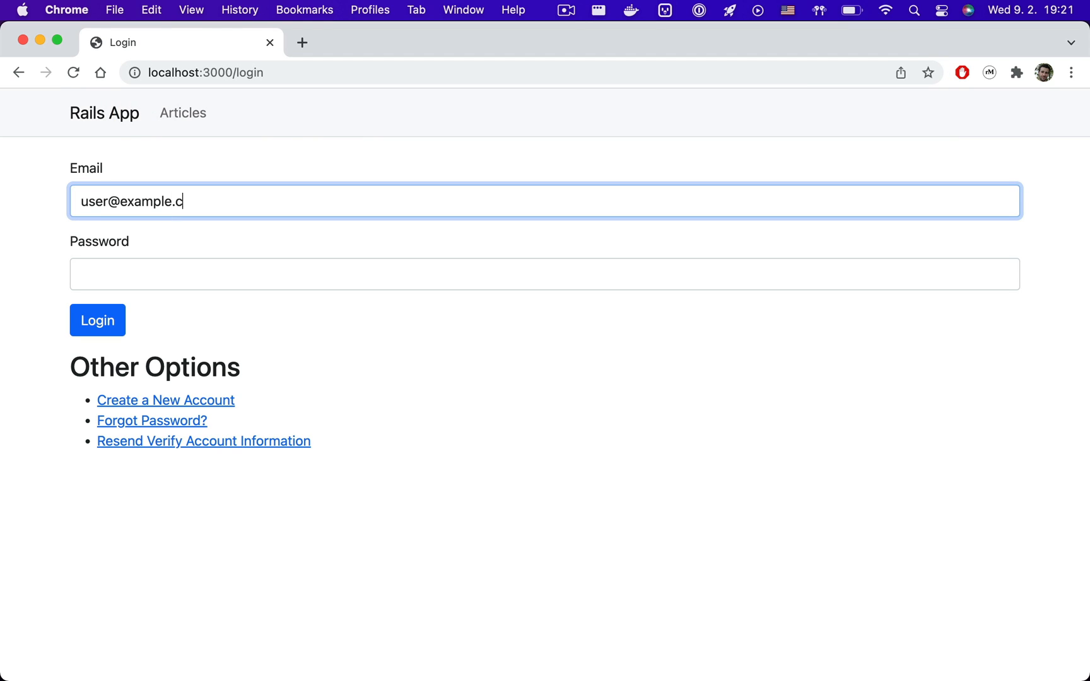
left_click(96, 320)
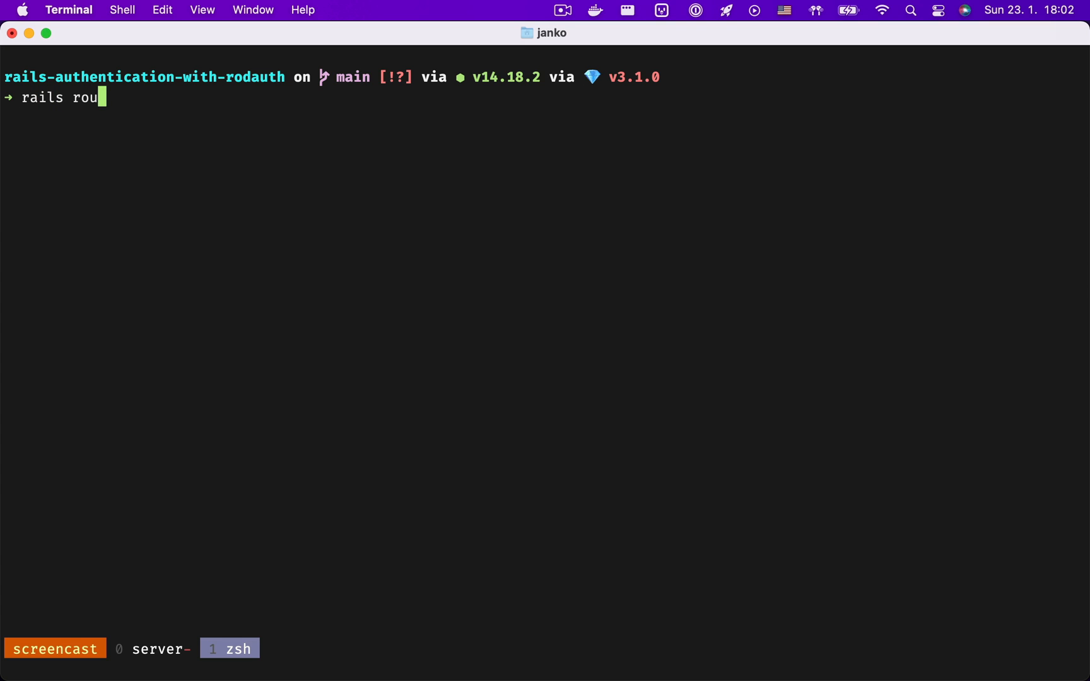
Step: List the app's routes, middleware stack, and Rodauth routes in the terminal
key("Return")
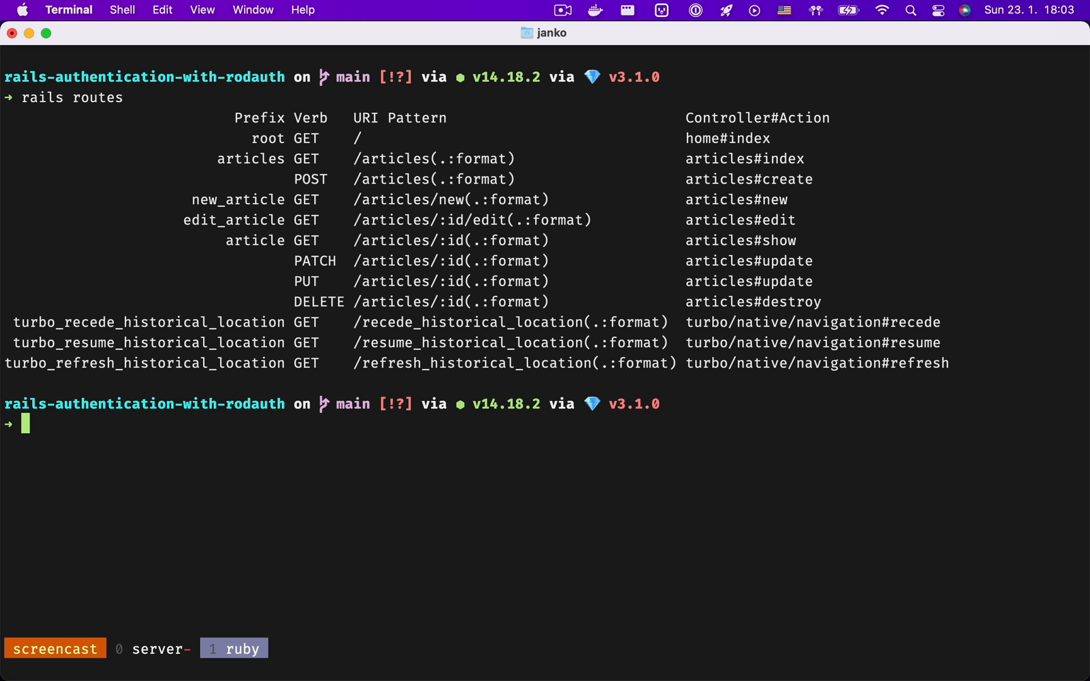
type("rails middlew")
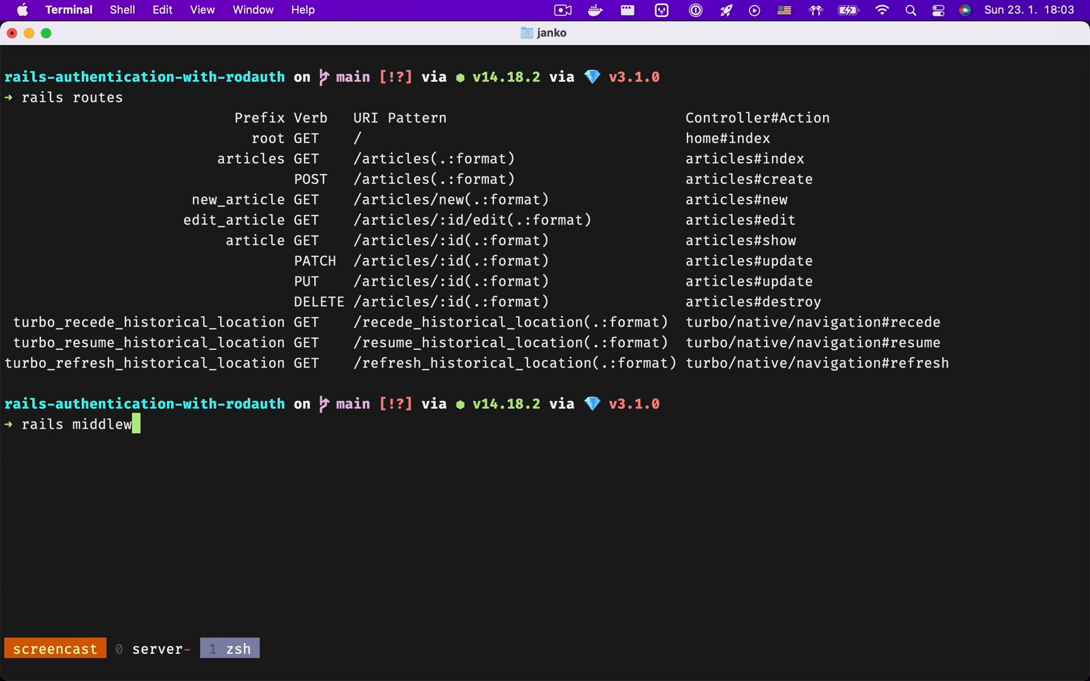
key("Return")
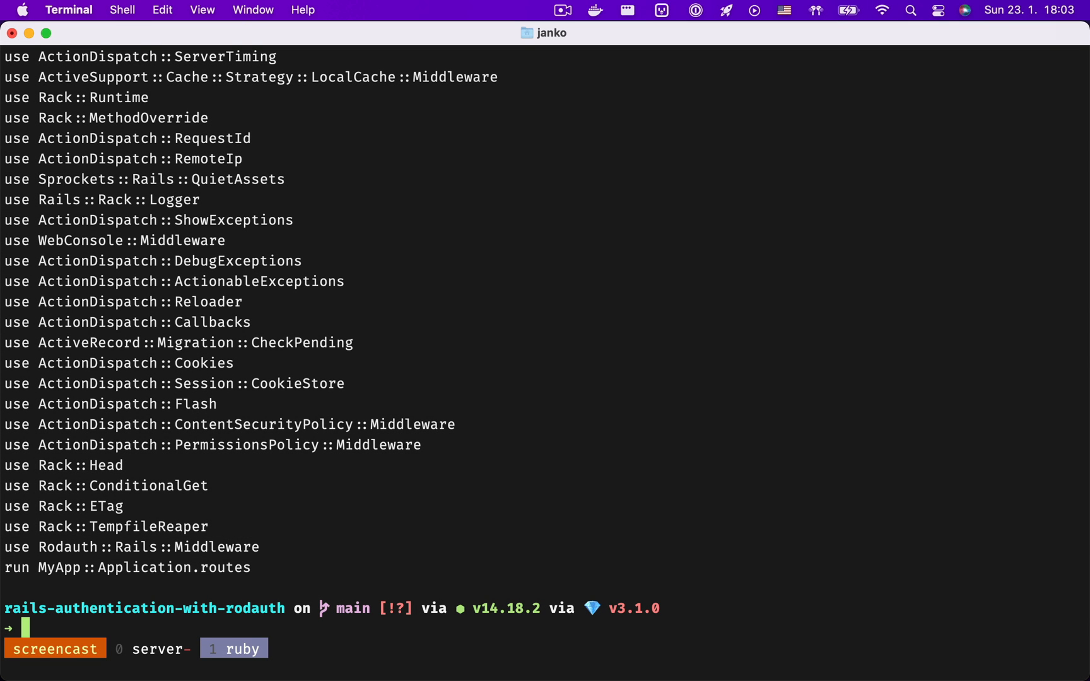
type("rails rodauth:routes")
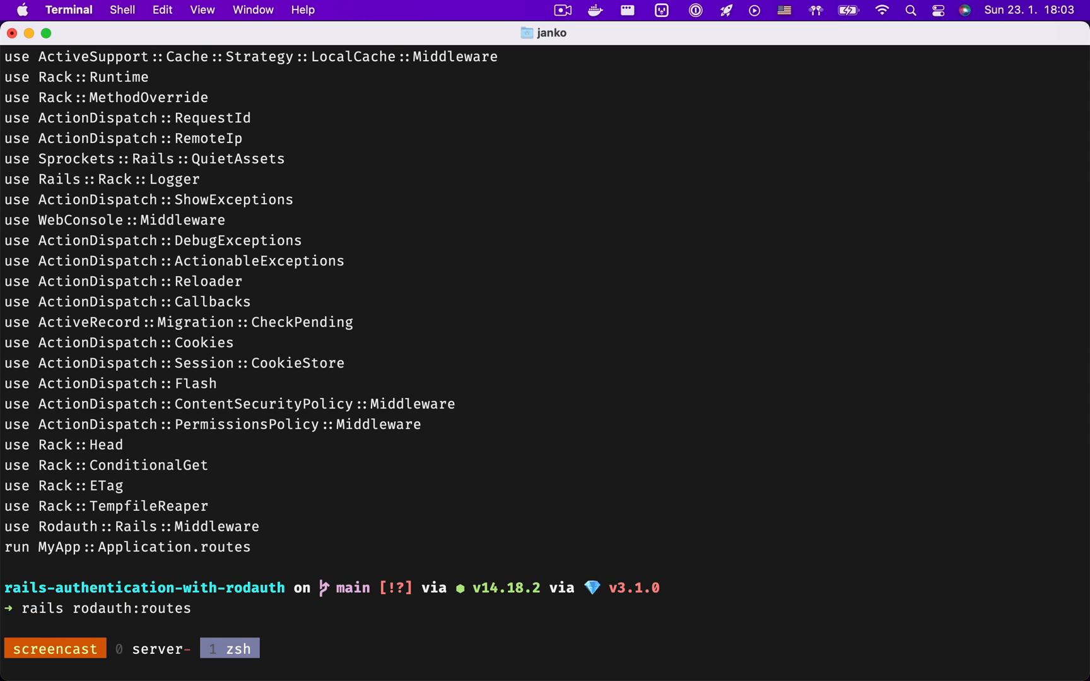
key("Return")
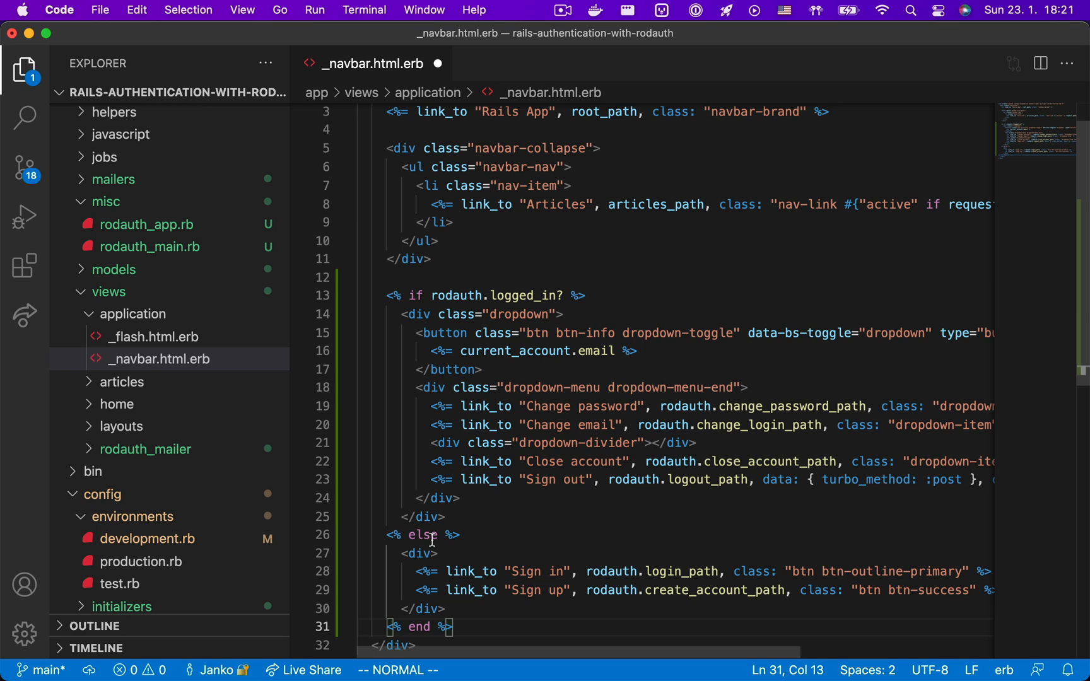
mouse_move(517, 590)
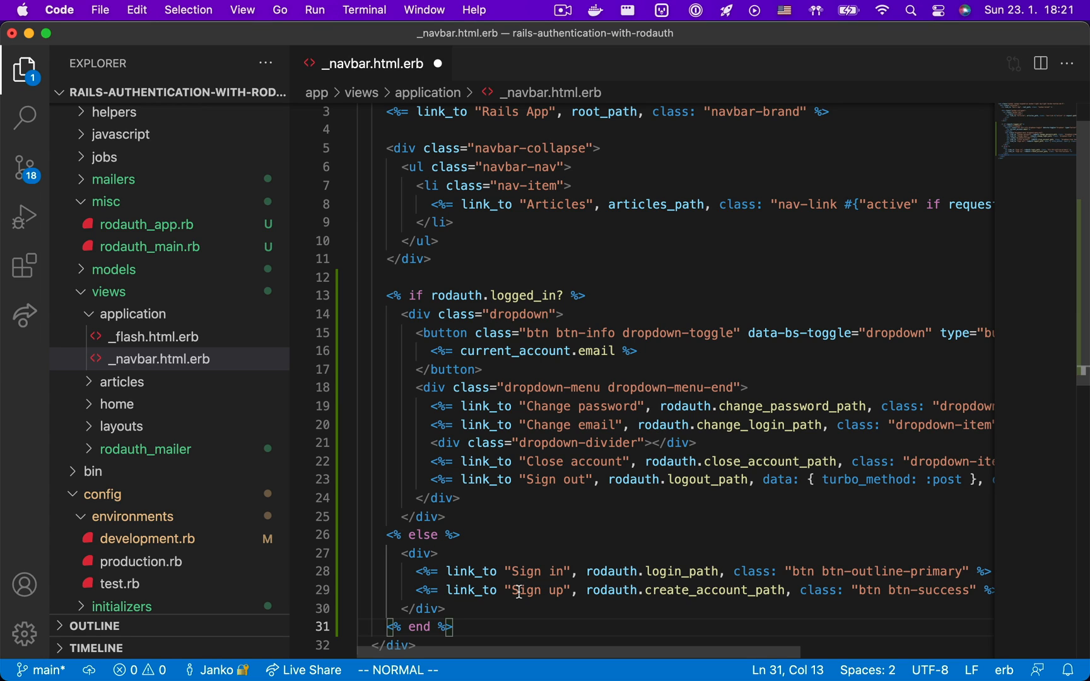
mouse_move(533, 292)
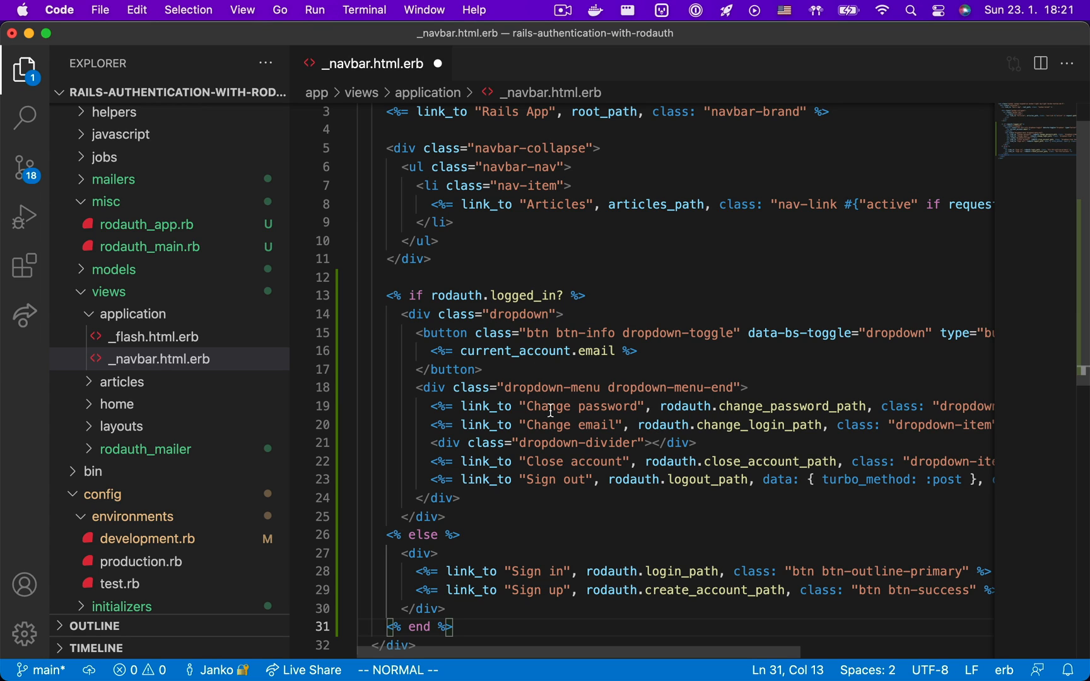
mouse_move(551, 456)
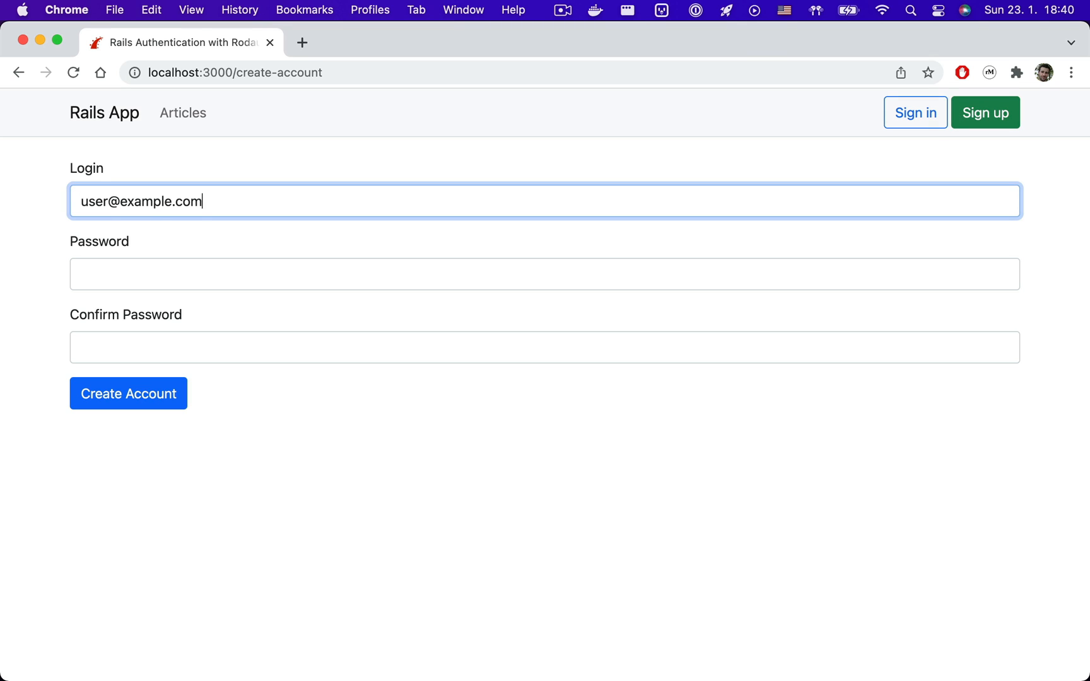
left_click(129, 394)
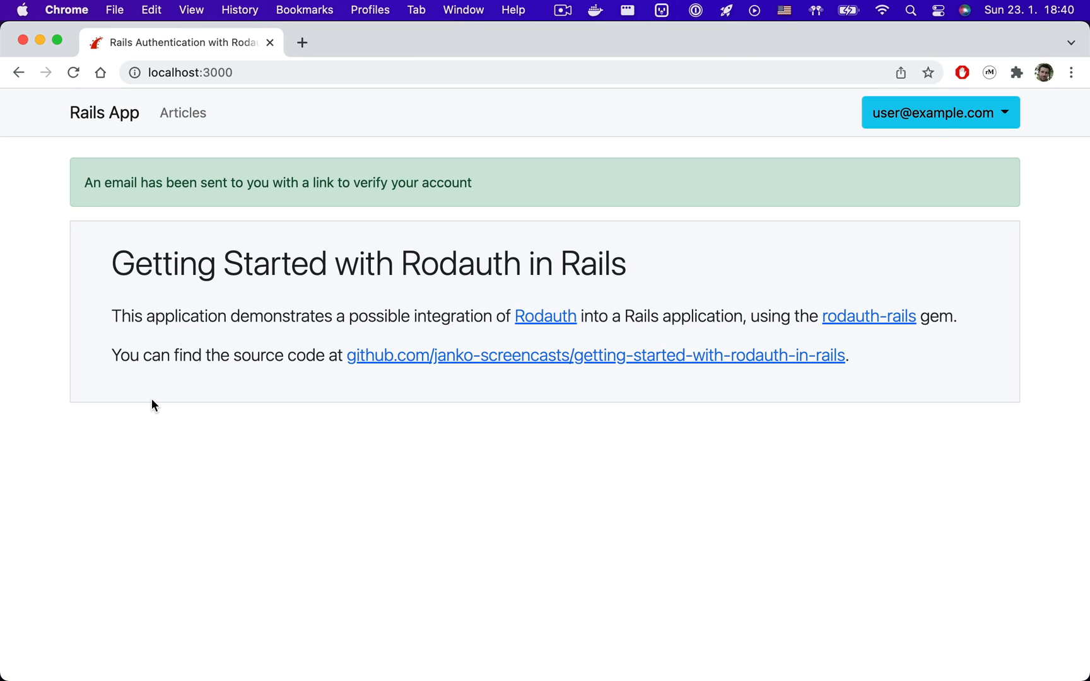
mouse_move(293, 175)
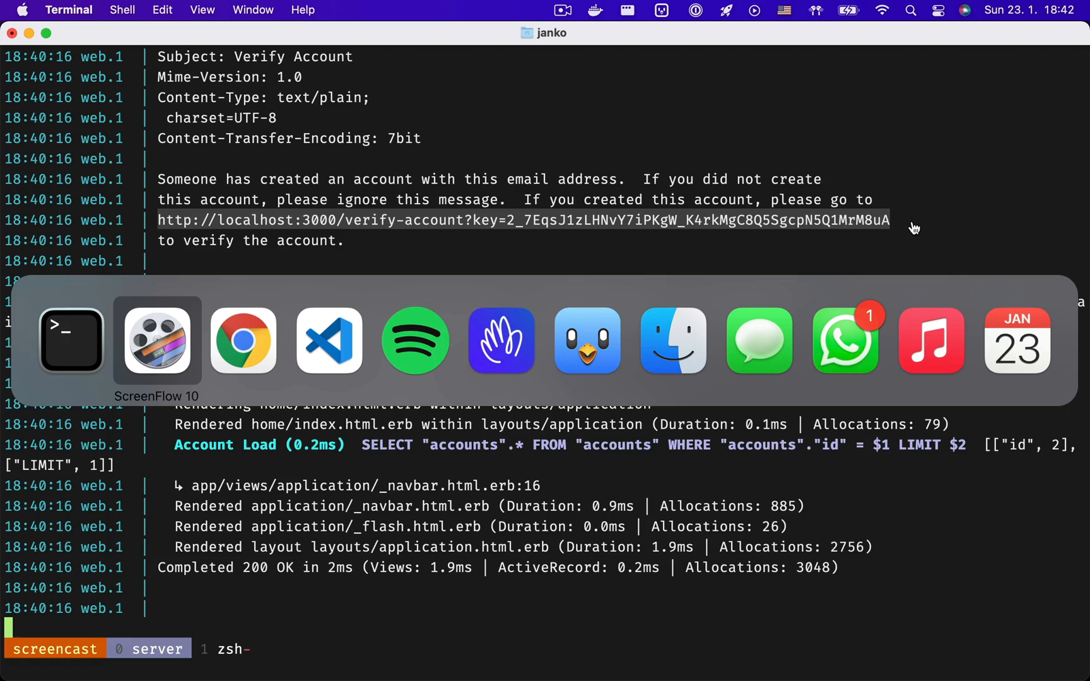
Step: Verify the account via the emailed link and open the navbar's account dropdown
left_click(242, 340)
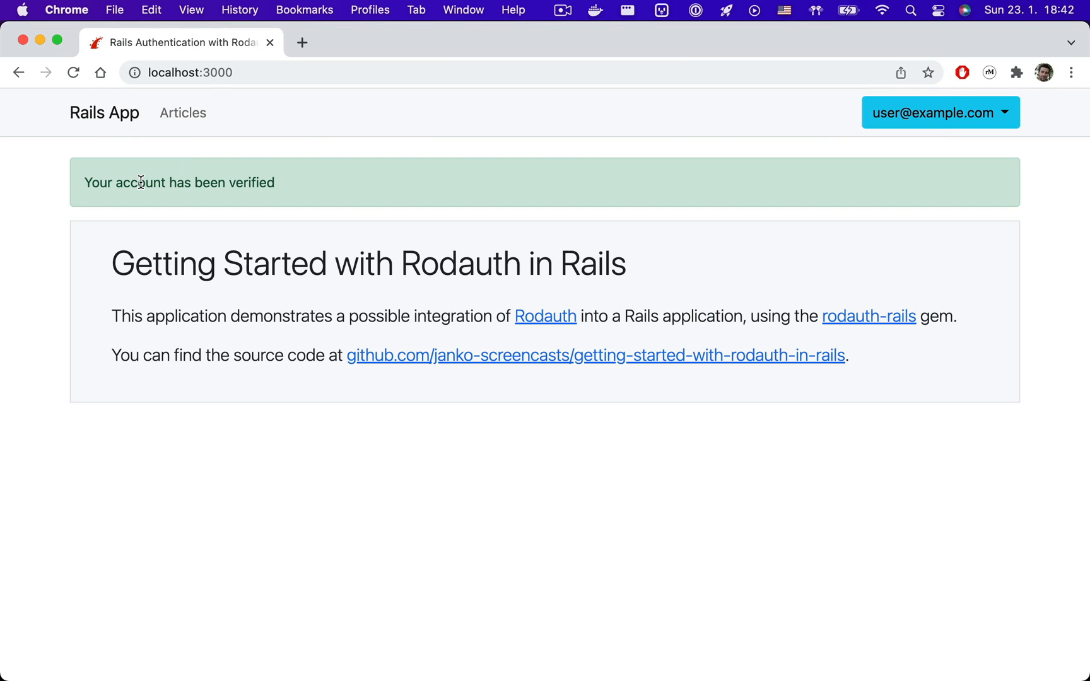
mouse_move(844, 129)
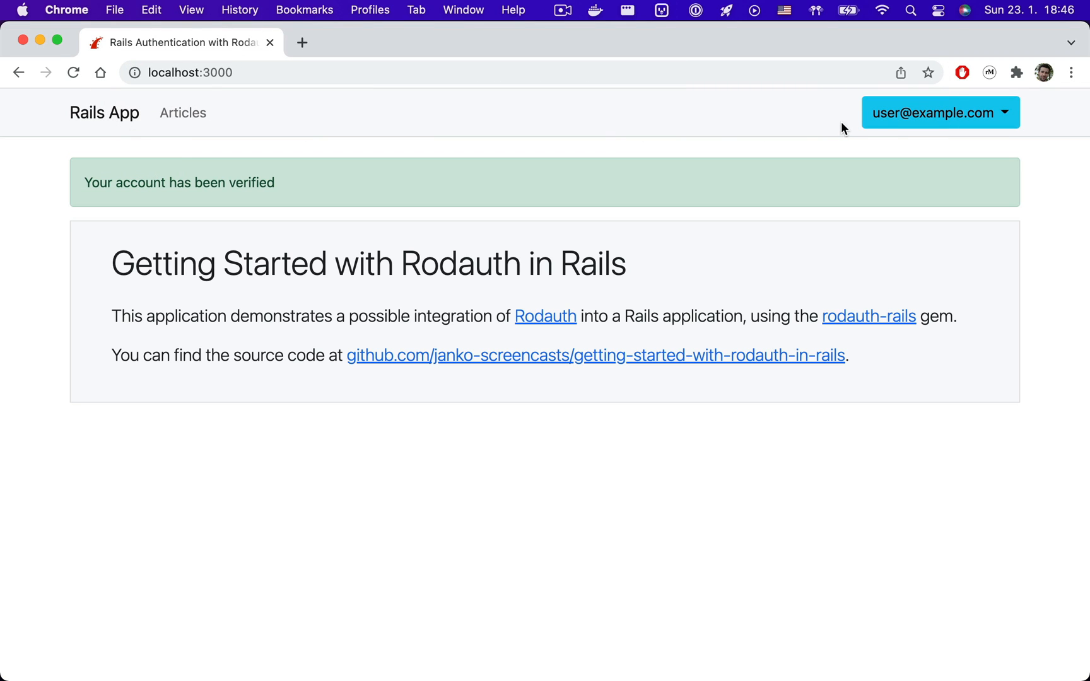
left_click(939, 113)
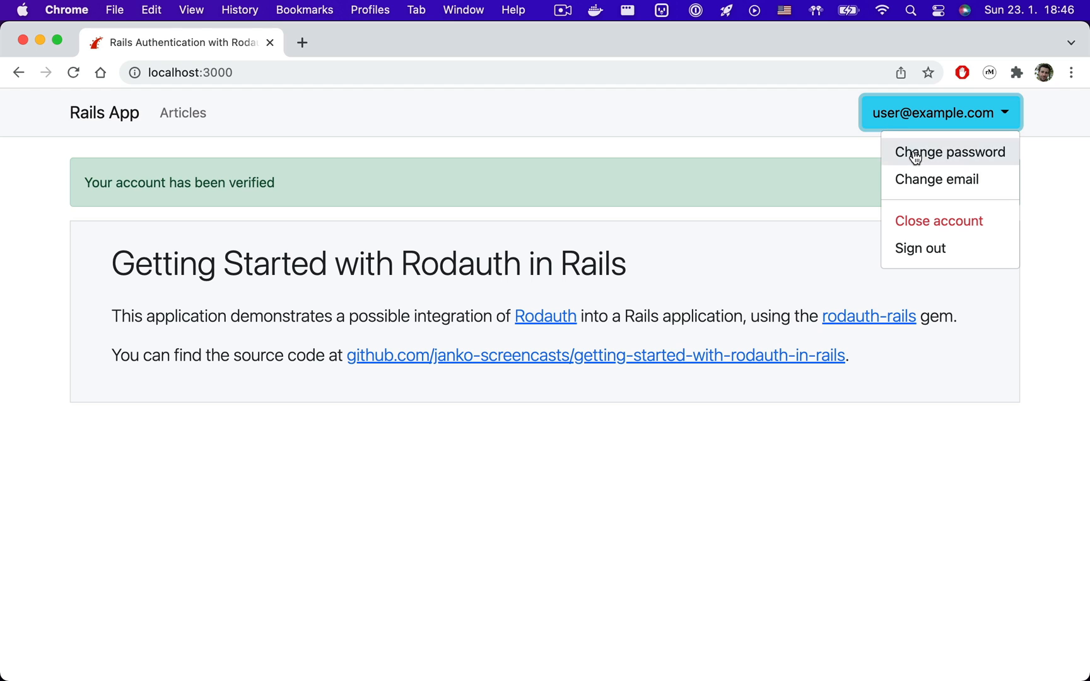
mouse_move(920, 248)
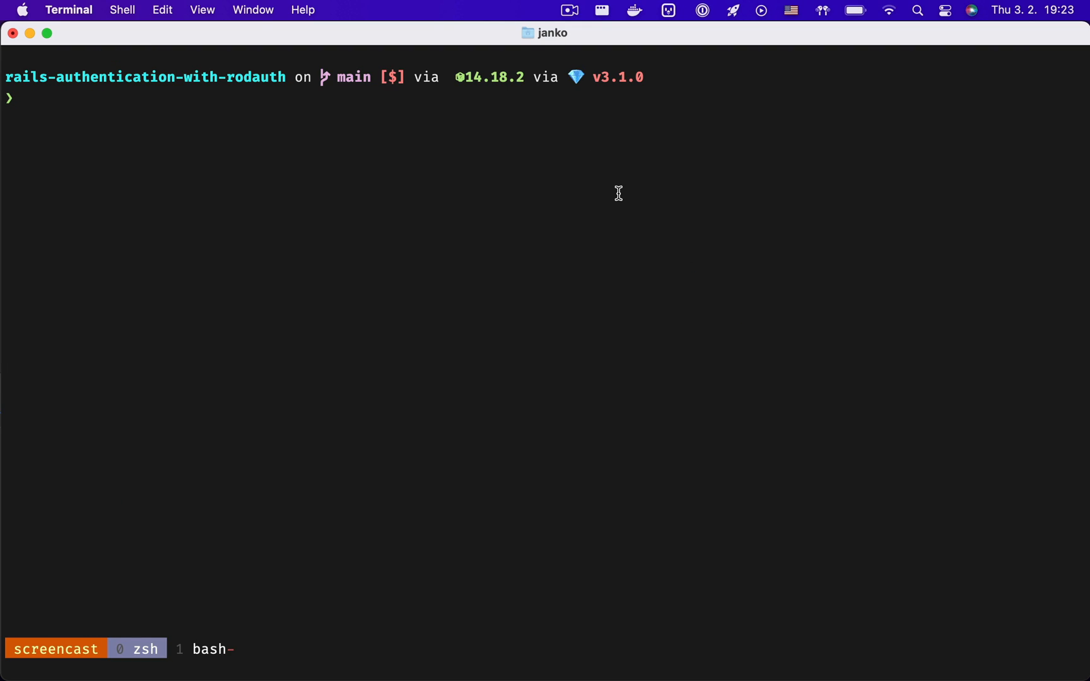
Step: Type the command 'rails g migration add_account_id_to_articles account:references'
type("rails g migration add_a")
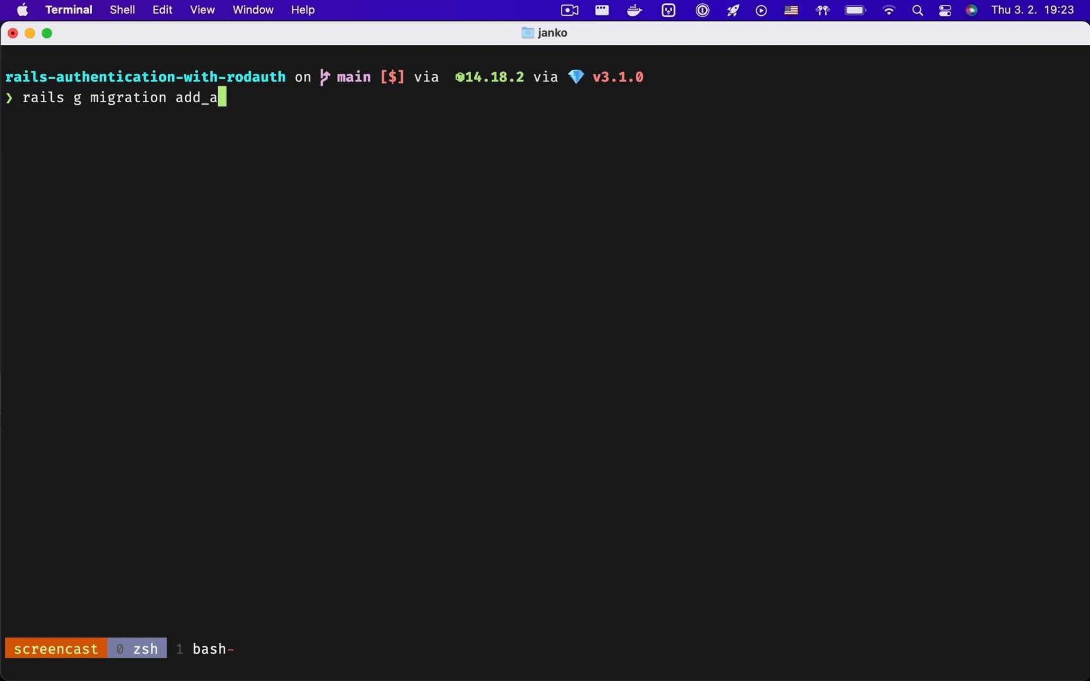
type("ccount_id_to_articles account:references")
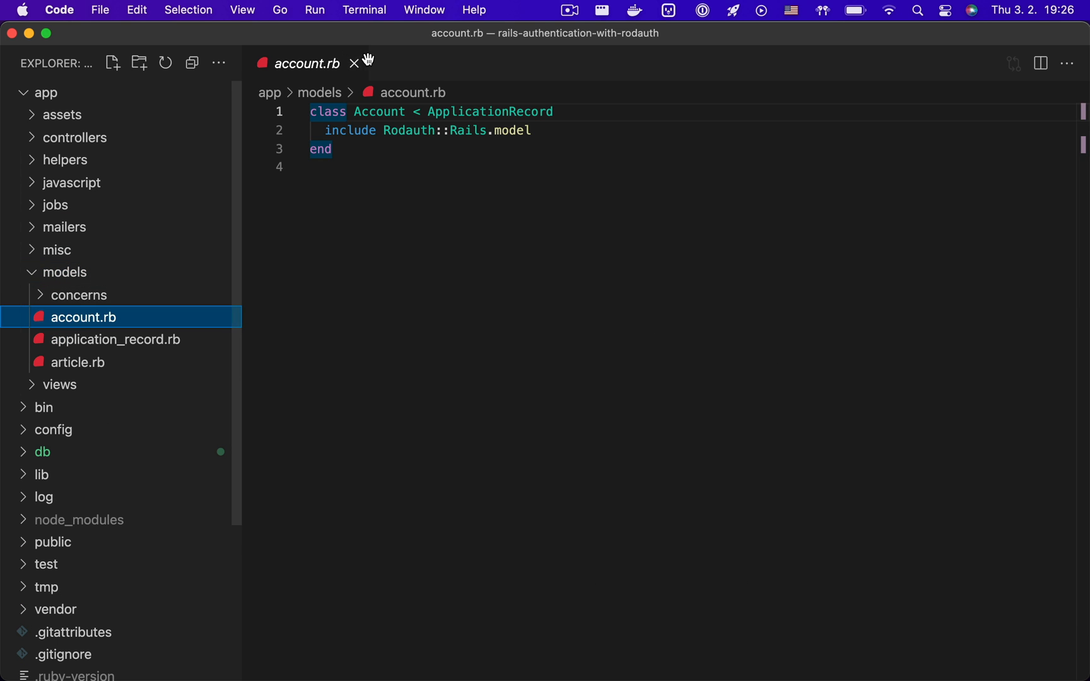
Step: Add has_many :articles to Account and scope ArticlesController queries to current_account.articles
type("has_many :articles")
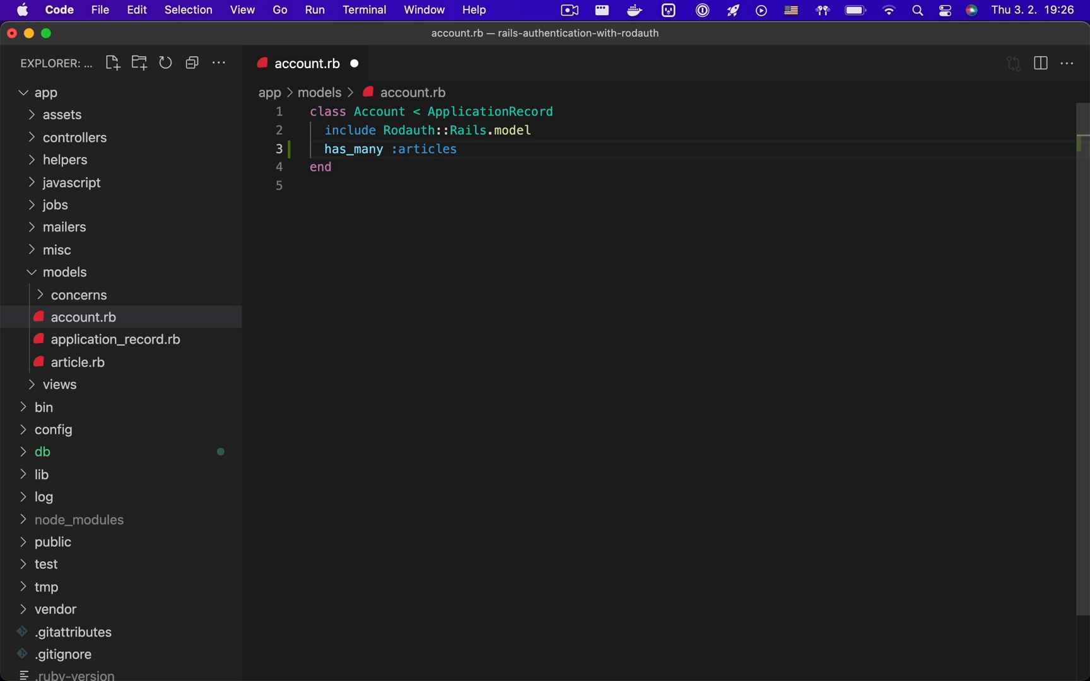
left_click(113, 204)
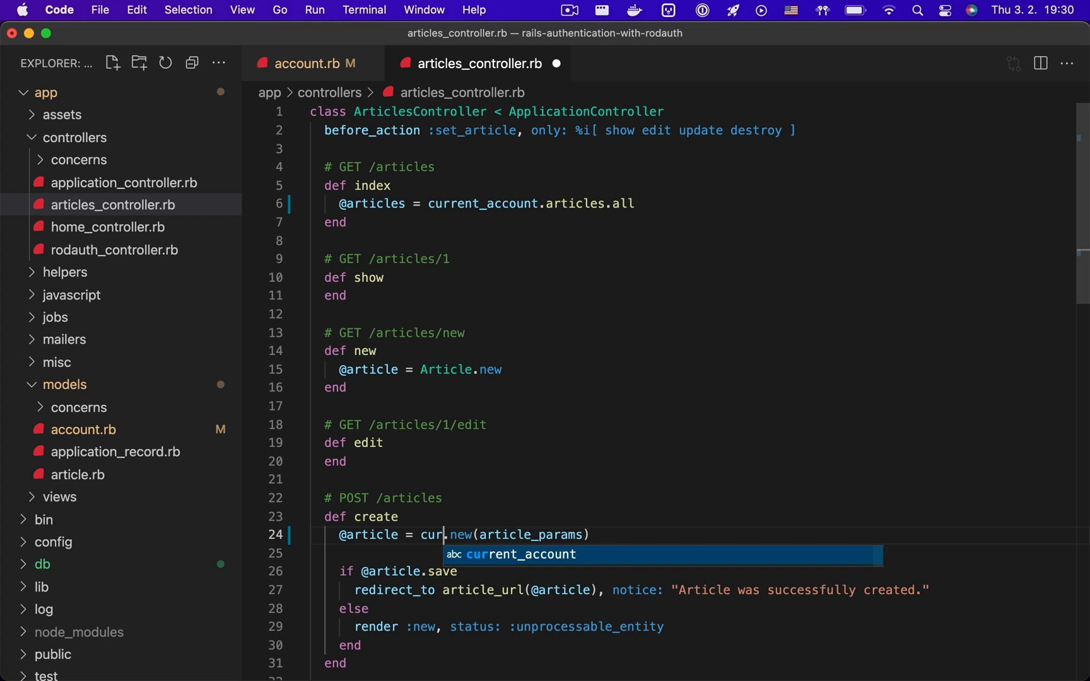
scroll("down", 3)
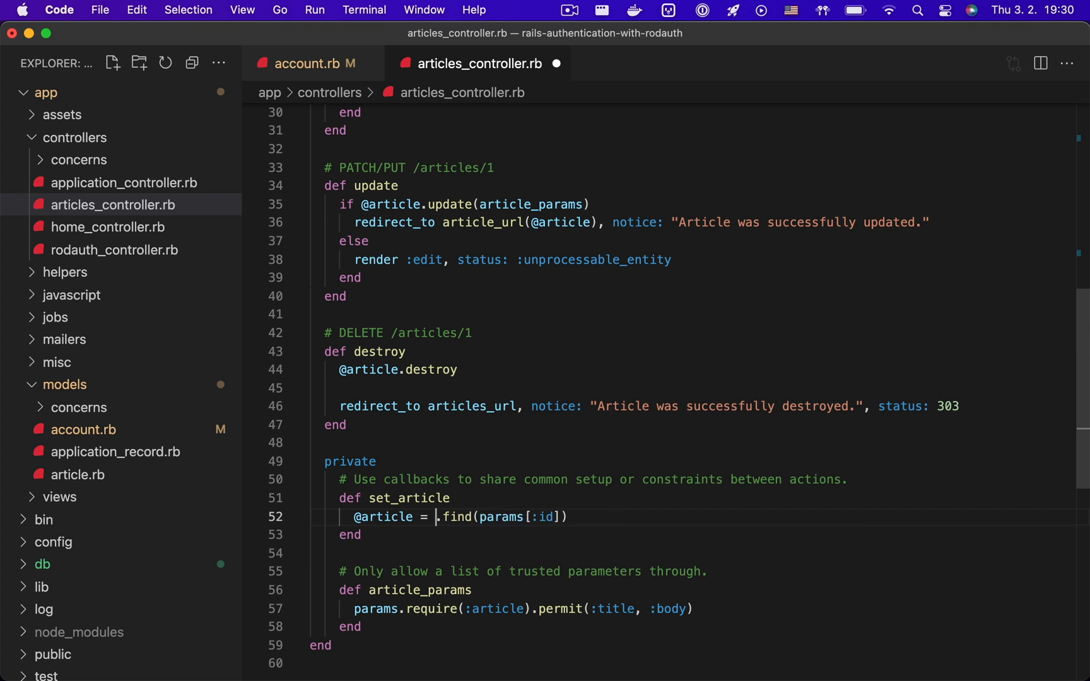
type("current_account.articles")
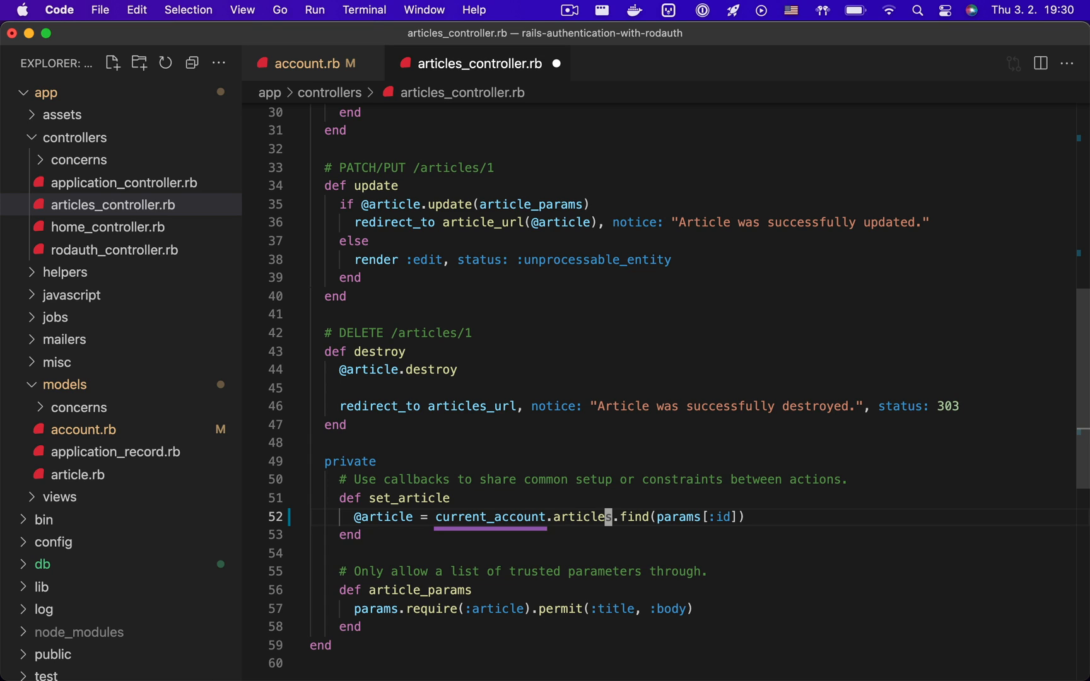
mouse_move(491, 517)
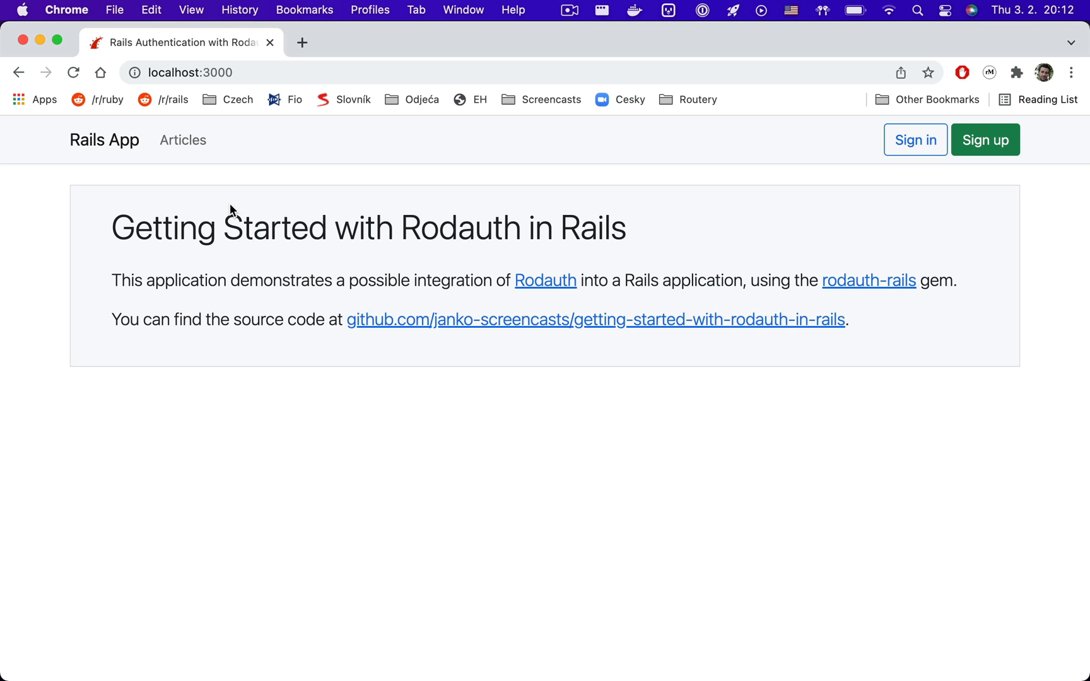
left_click(182, 141)
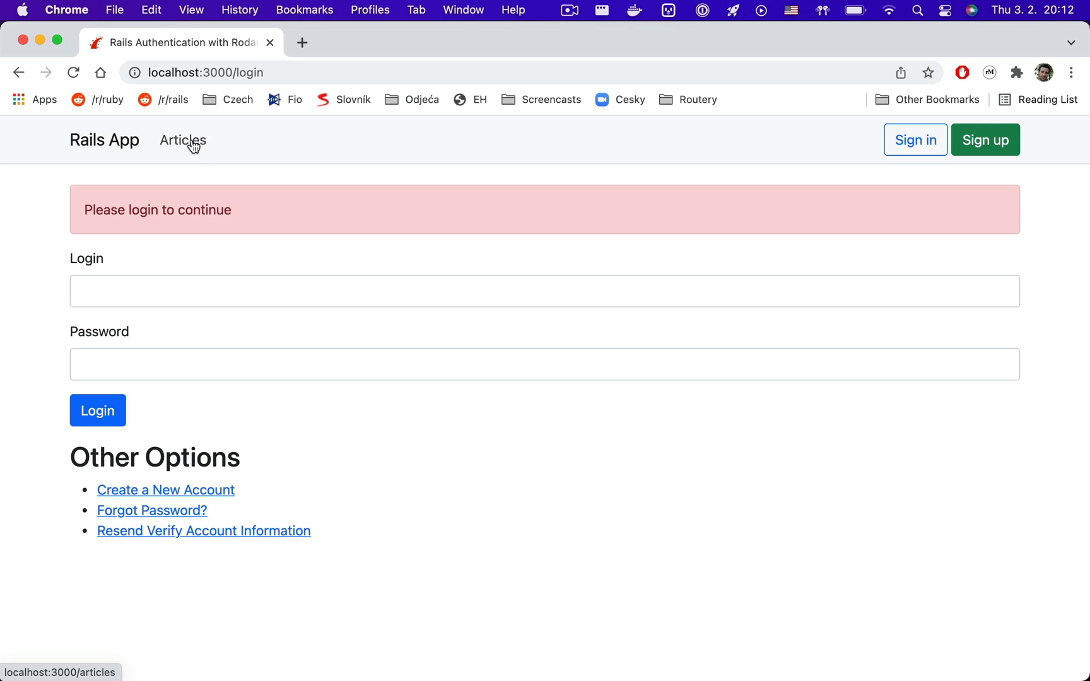
mouse_move(194, 204)
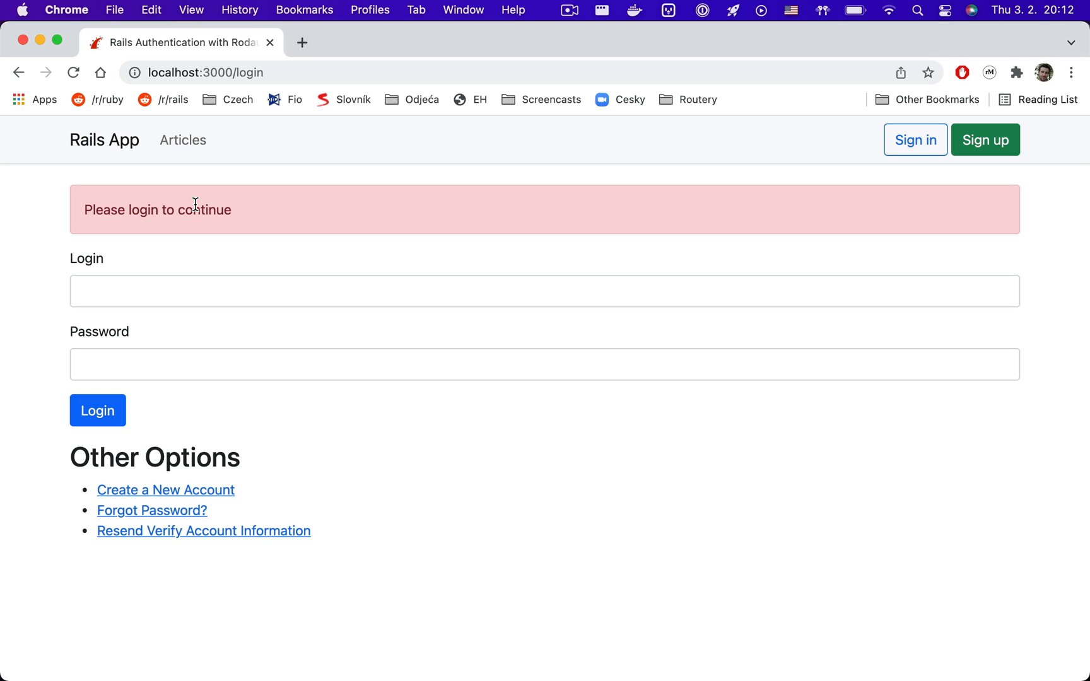
type("user@example.com")
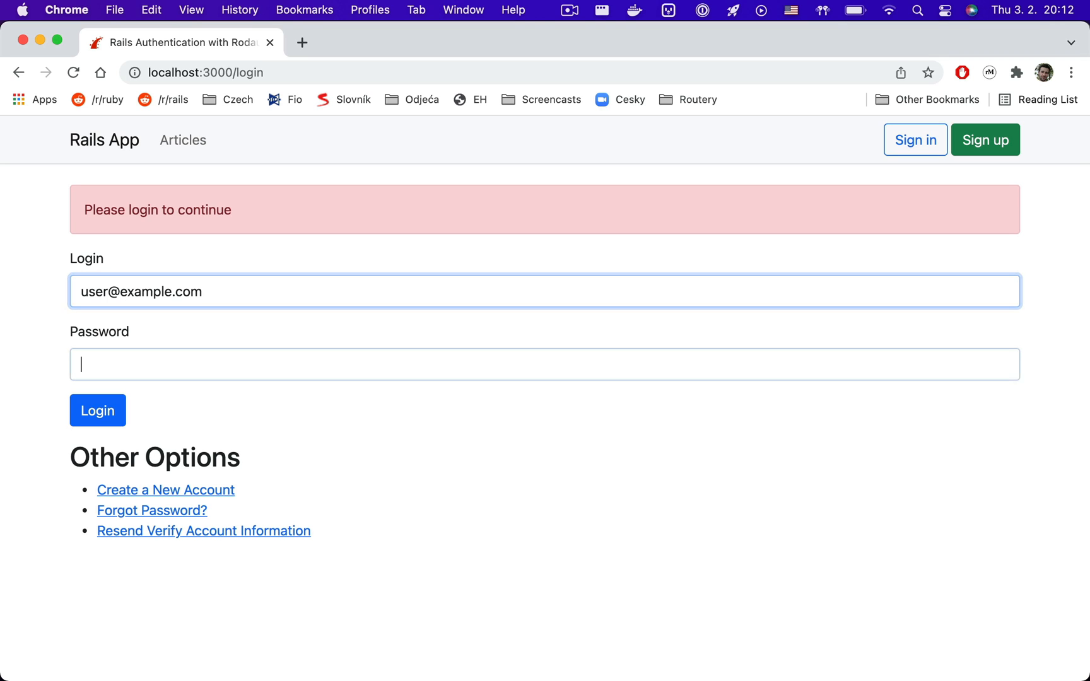
left_click(97, 410)
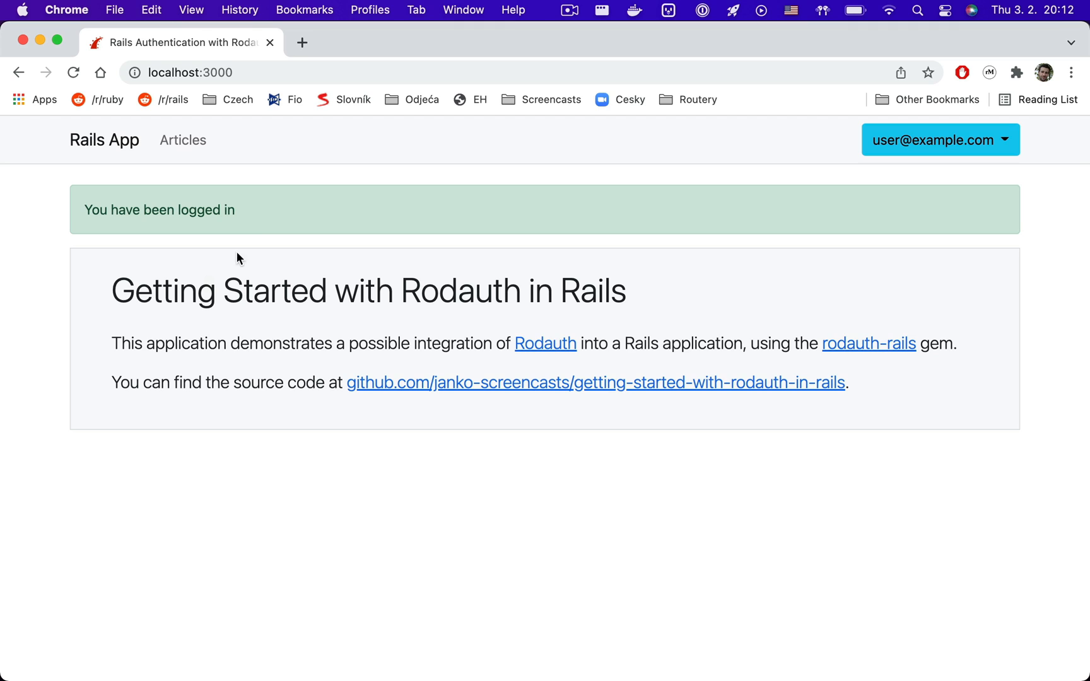
mouse_move(202, 140)
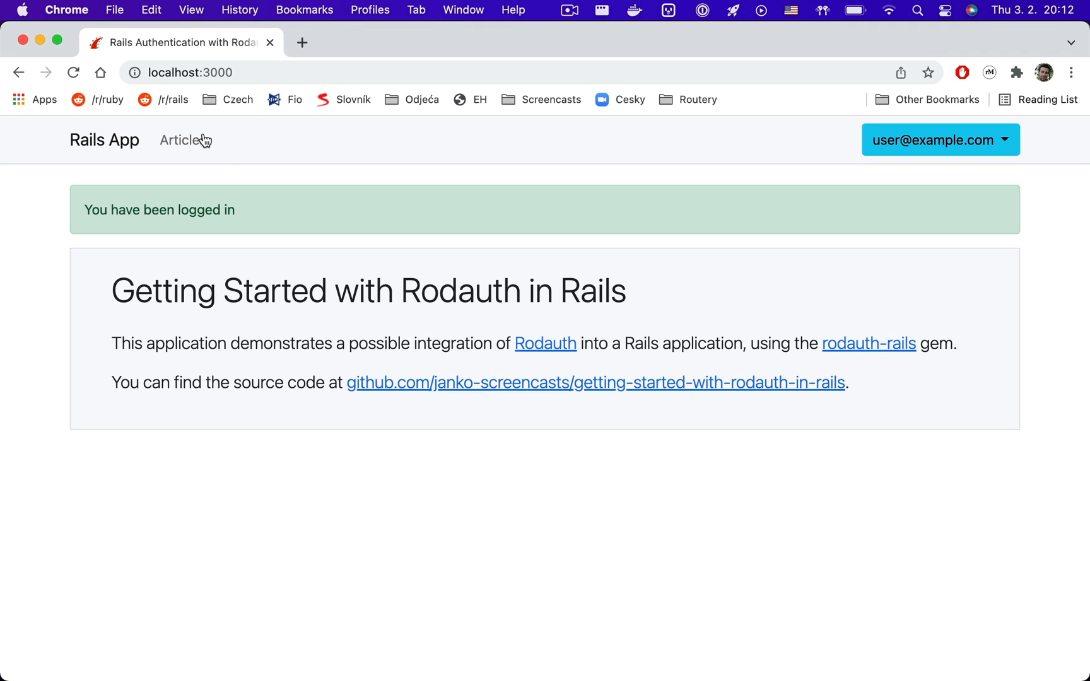
mouse_move(296, 208)
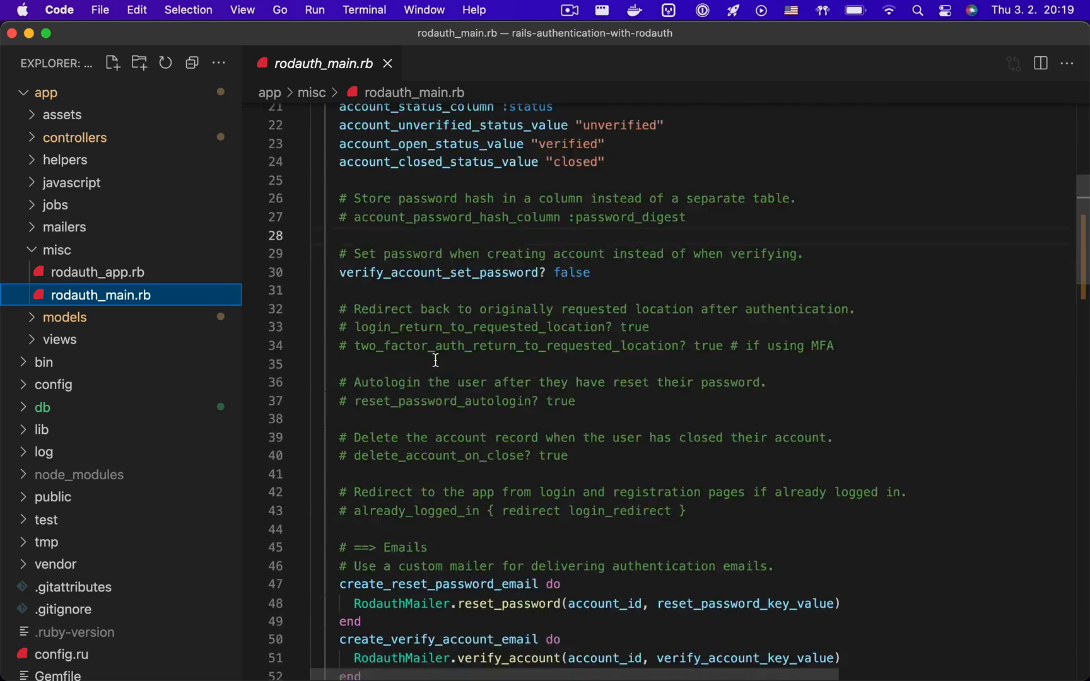
Step: Scroll down rodauth_main.rb past the return-to-requested-location setting into the Emails section
scroll("down", 3)
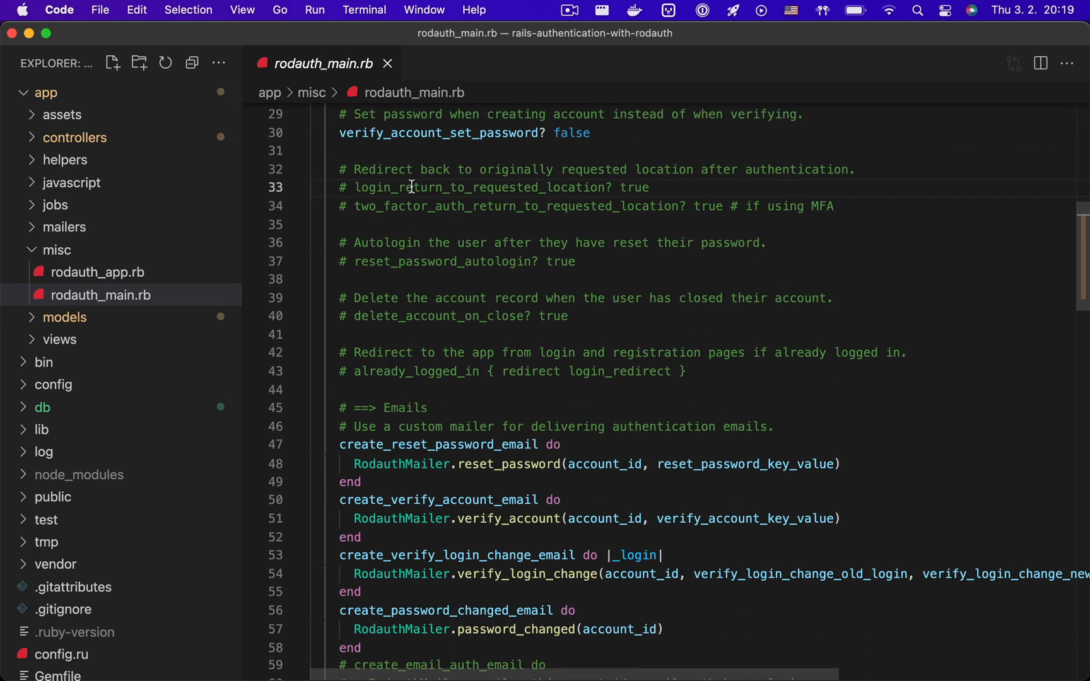
scroll("down", 3)
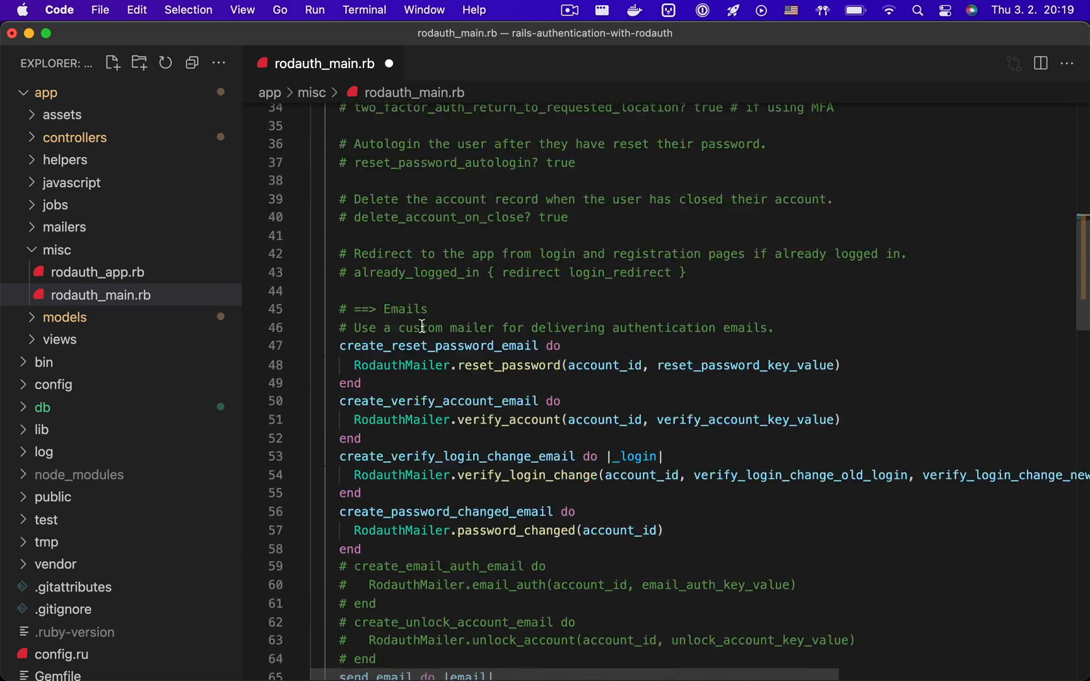
scroll("down", 3)
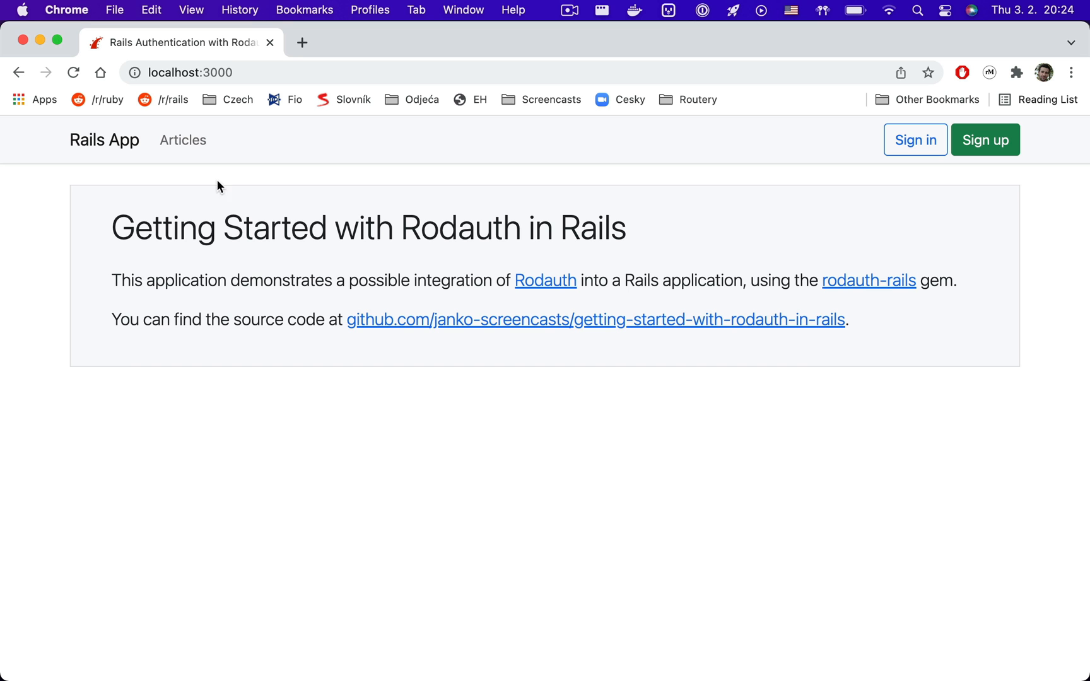
left_click(182, 140)
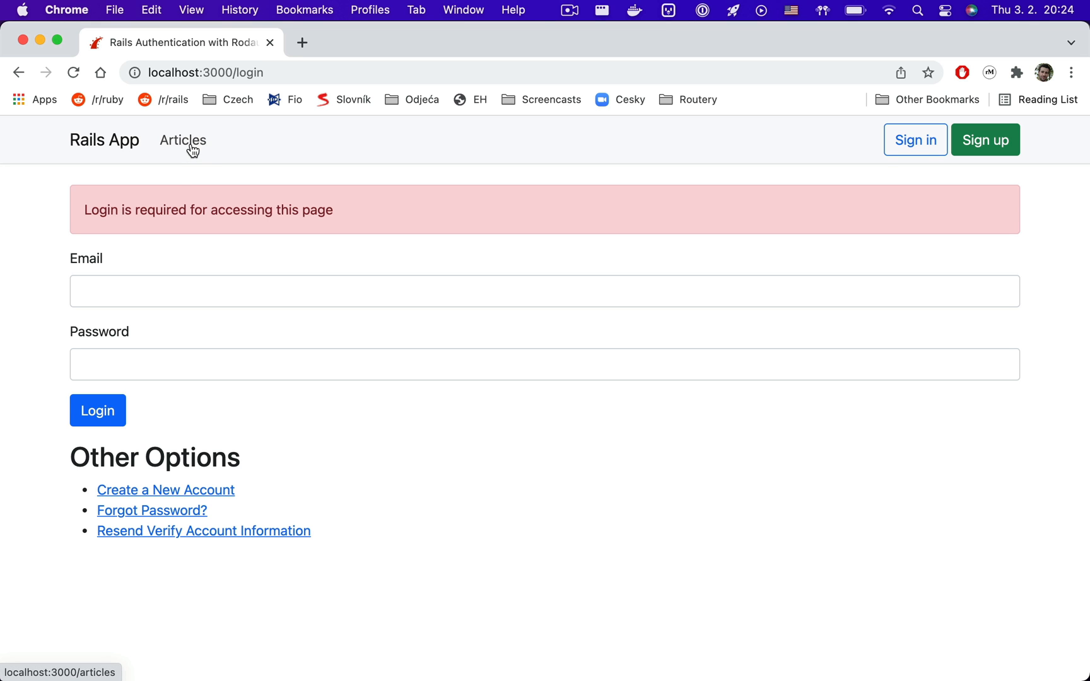
mouse_move(202, 209)
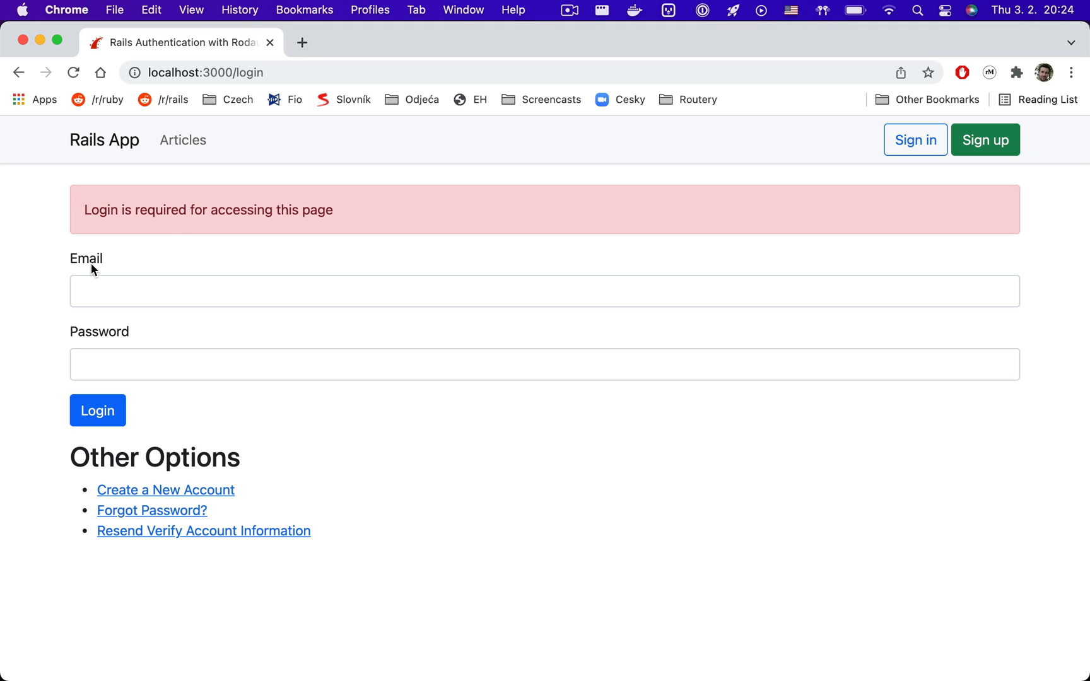
type("user@example.")
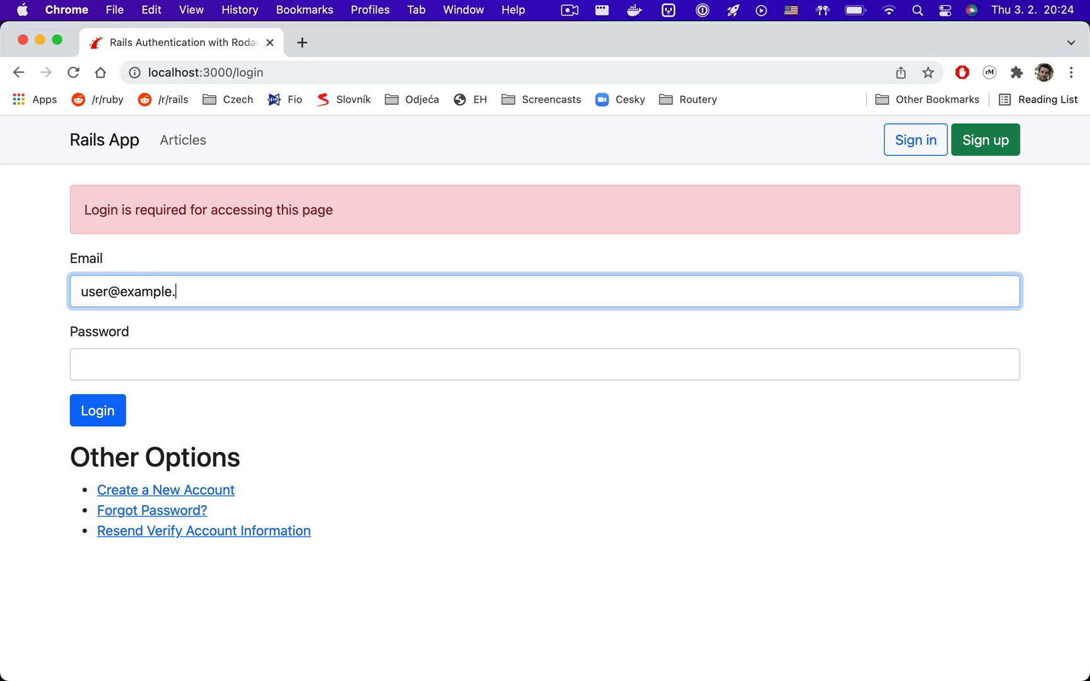
left_click(97, 410)
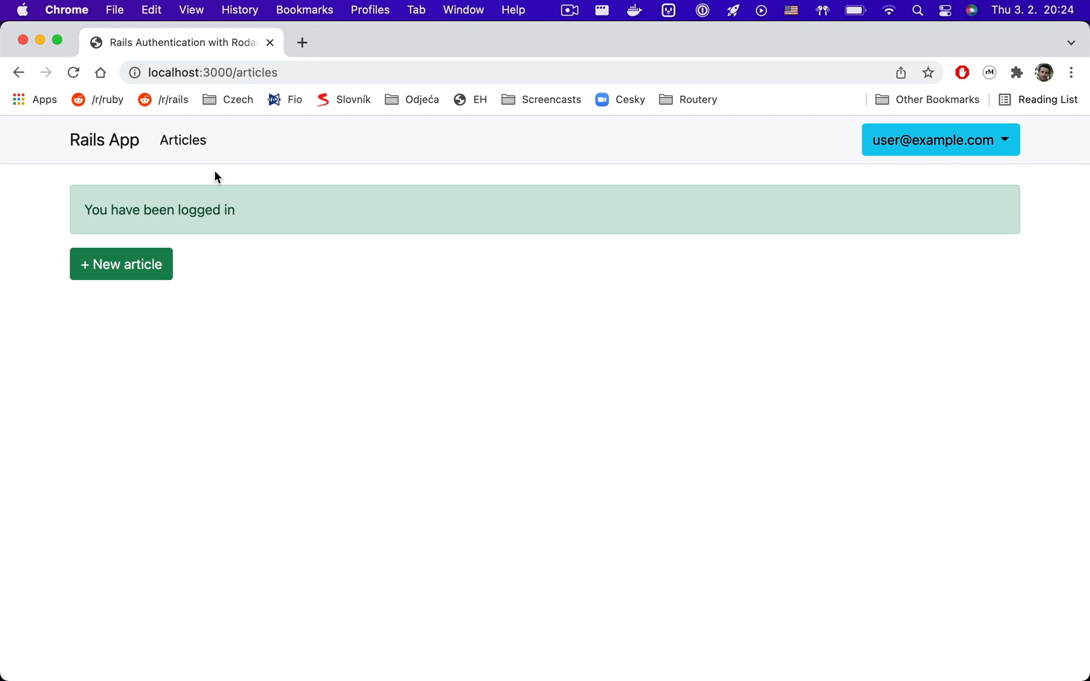
left_click(120, 264)
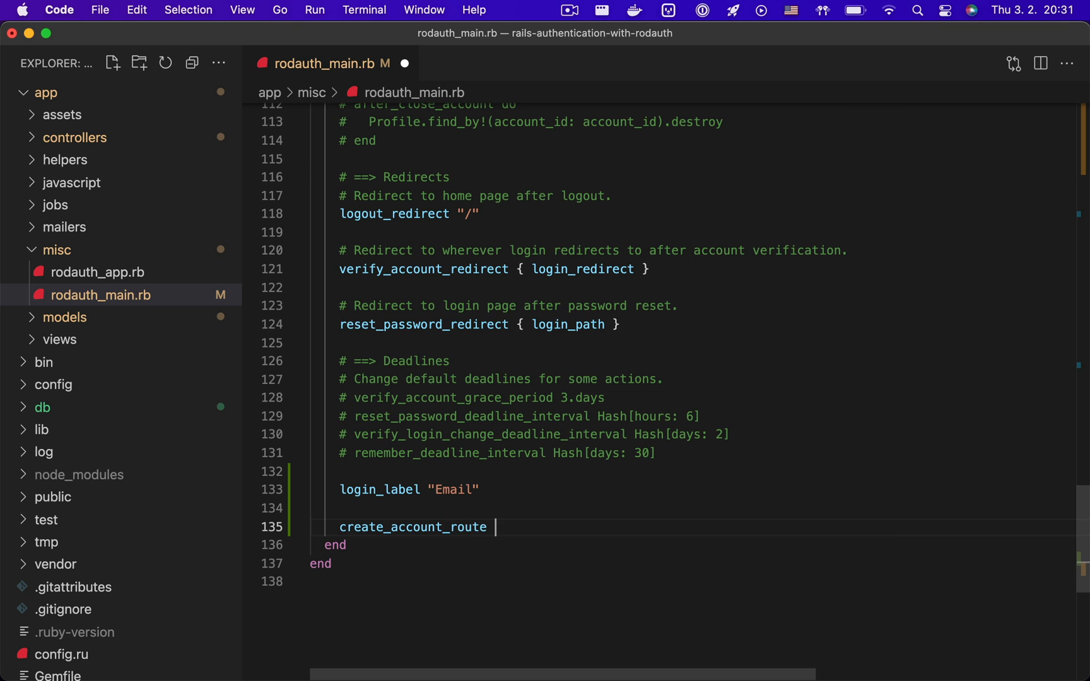
Step: Set create_account_route to "register" with prefix "/" in rodauth_main.rb
type("\"register\"")
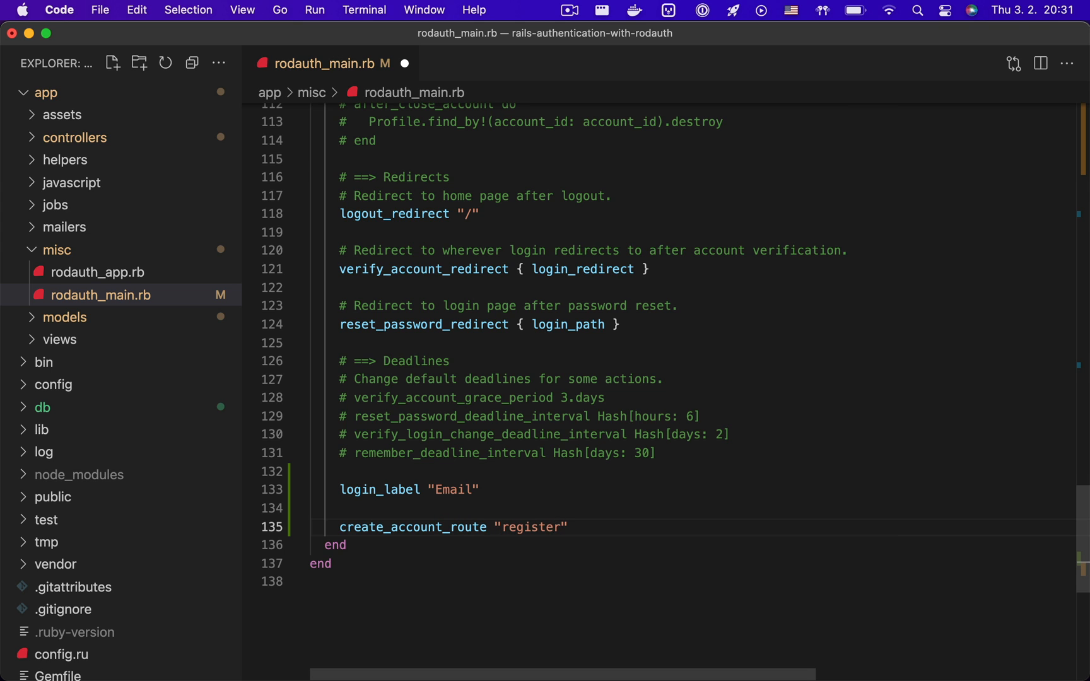
type("prefix \"/\"")
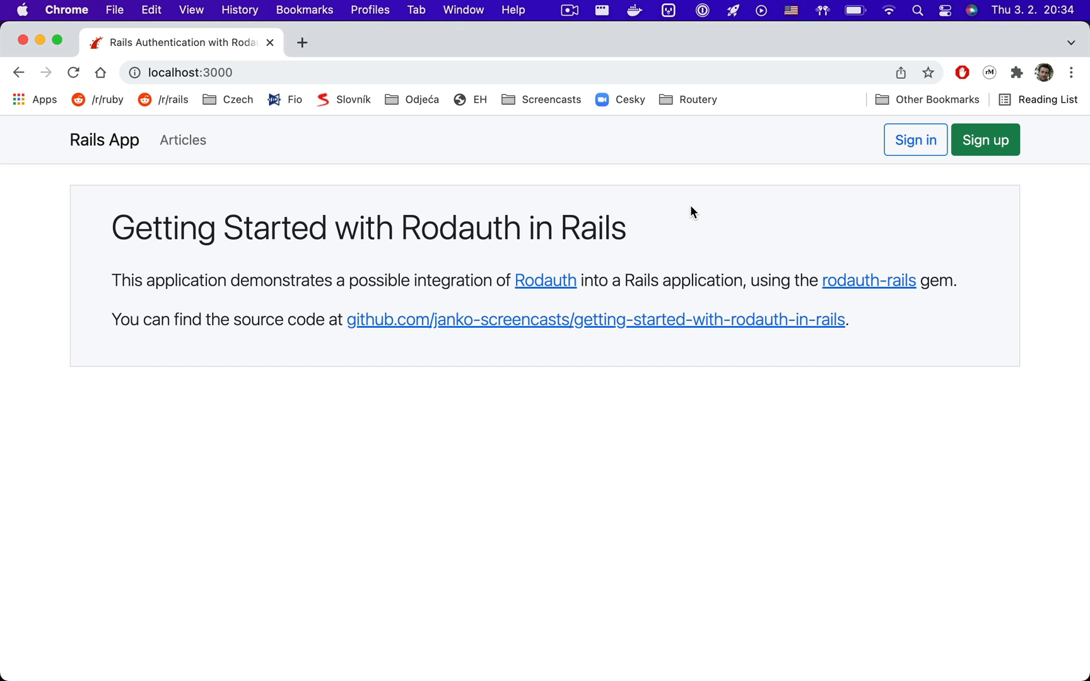
Step: Open Sign up from the home page, now served at /user/register
left_click(984, 140)
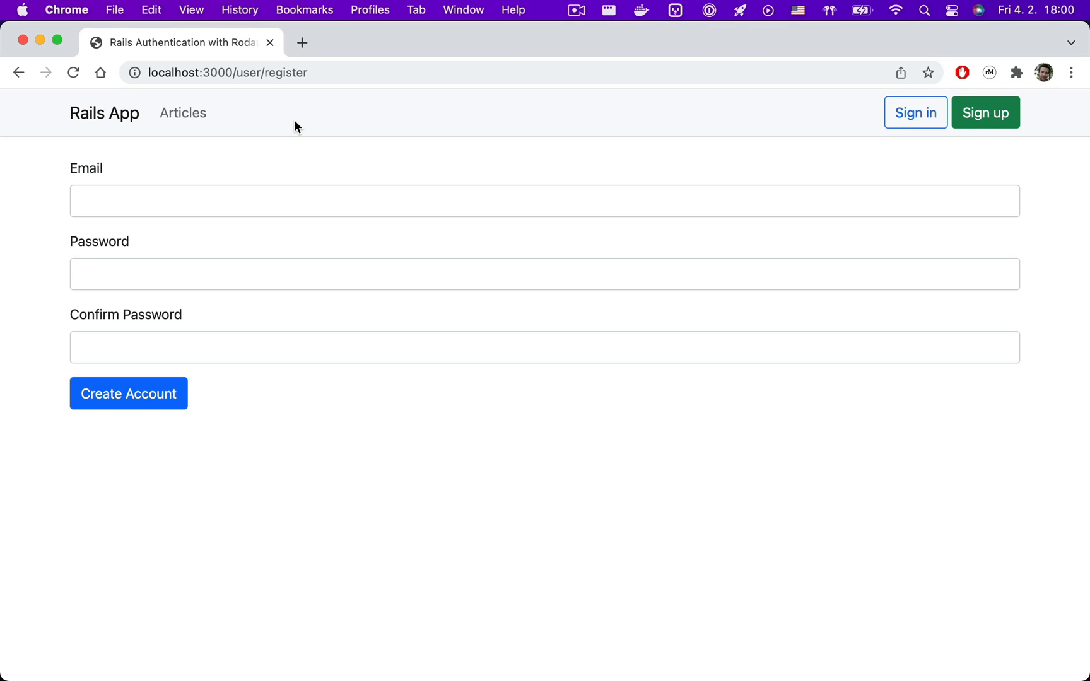
mouse_move(205, 145)
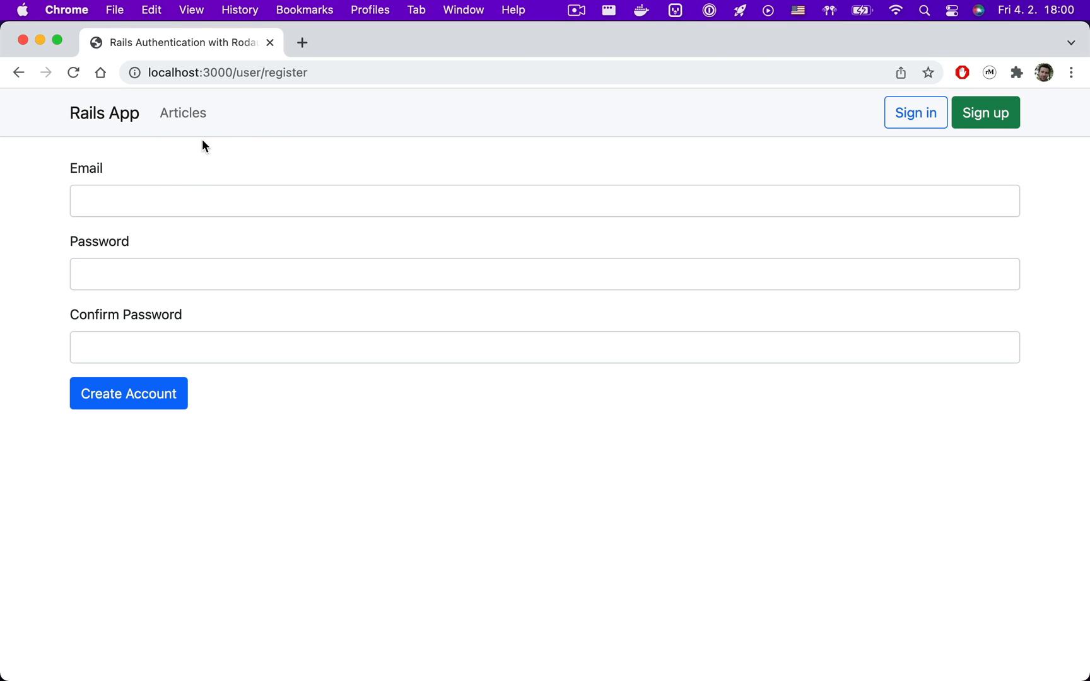
mouse_move(168, 164)
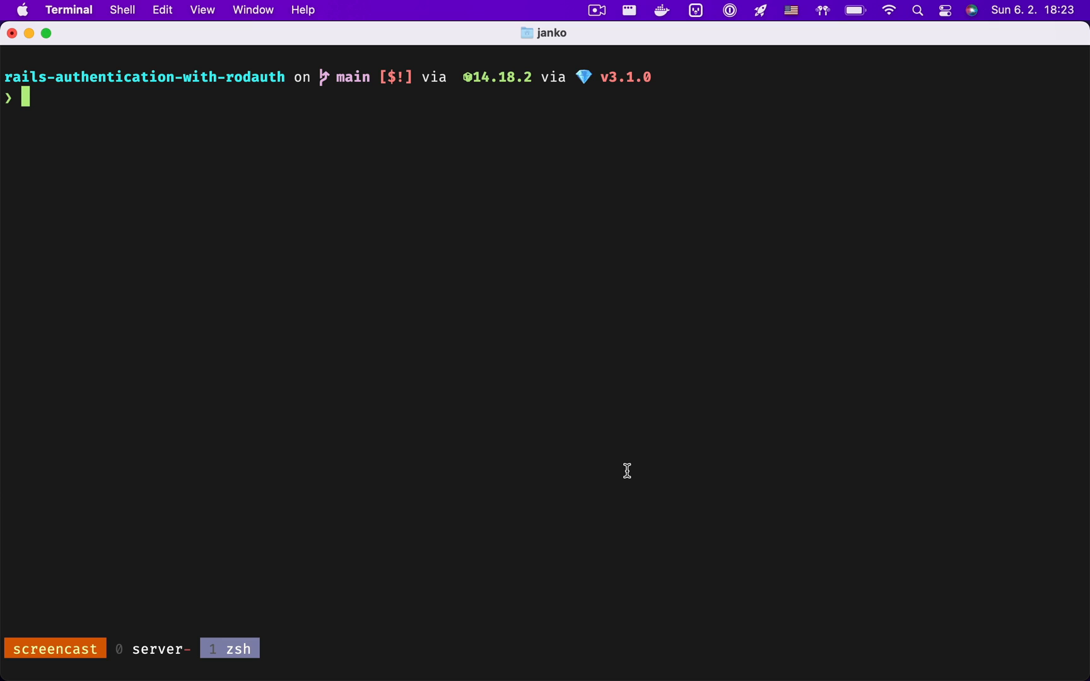
Step: Generate a Profile model with name:string and account:references
type("rails generate model Profile")
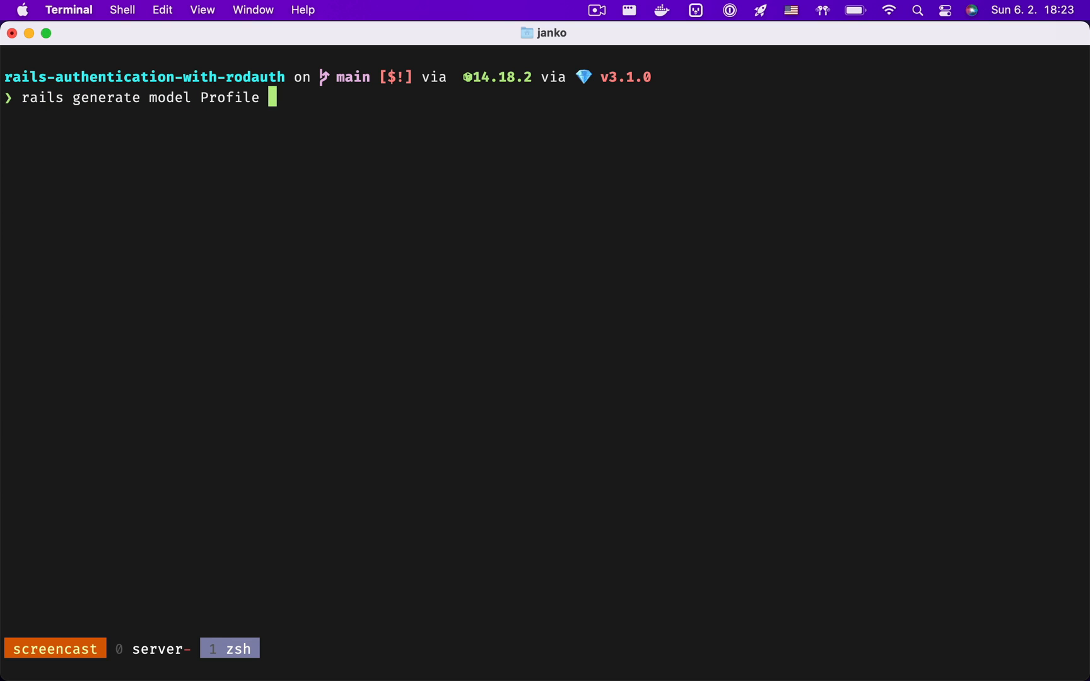
type("name:string account:references")
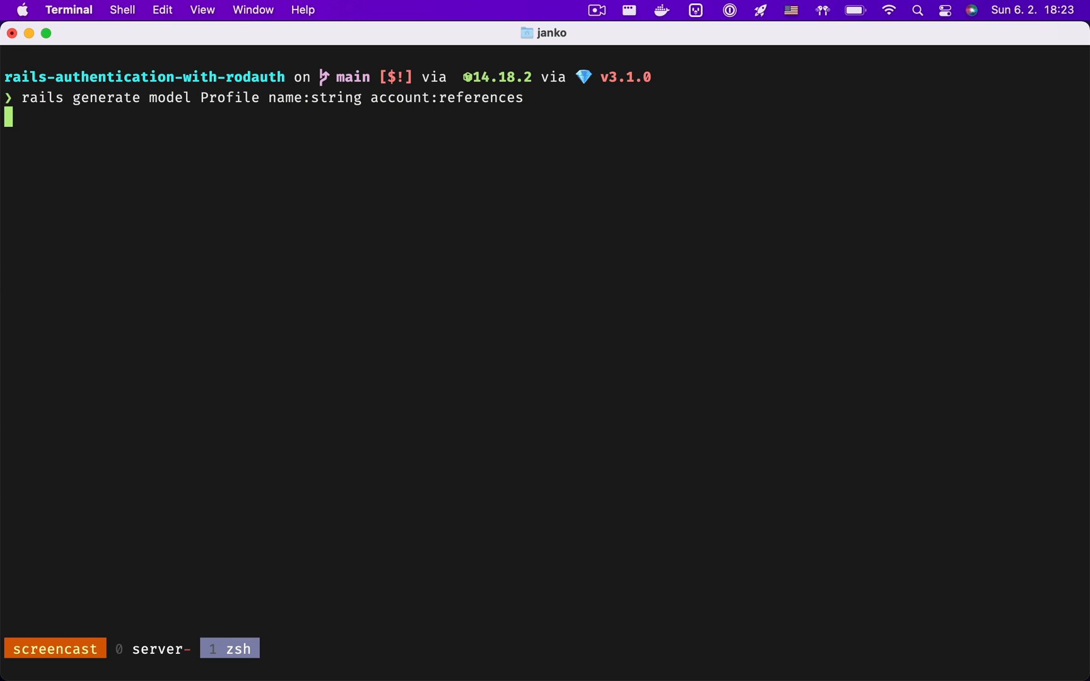
key("Return")
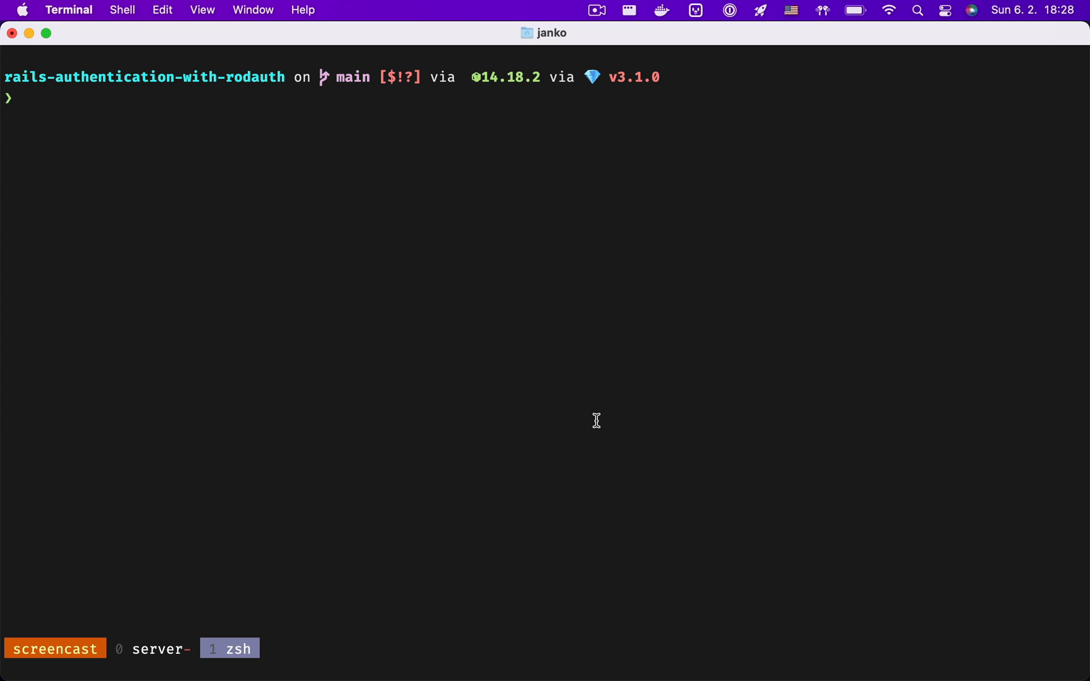
type("rails g rodauth:views")
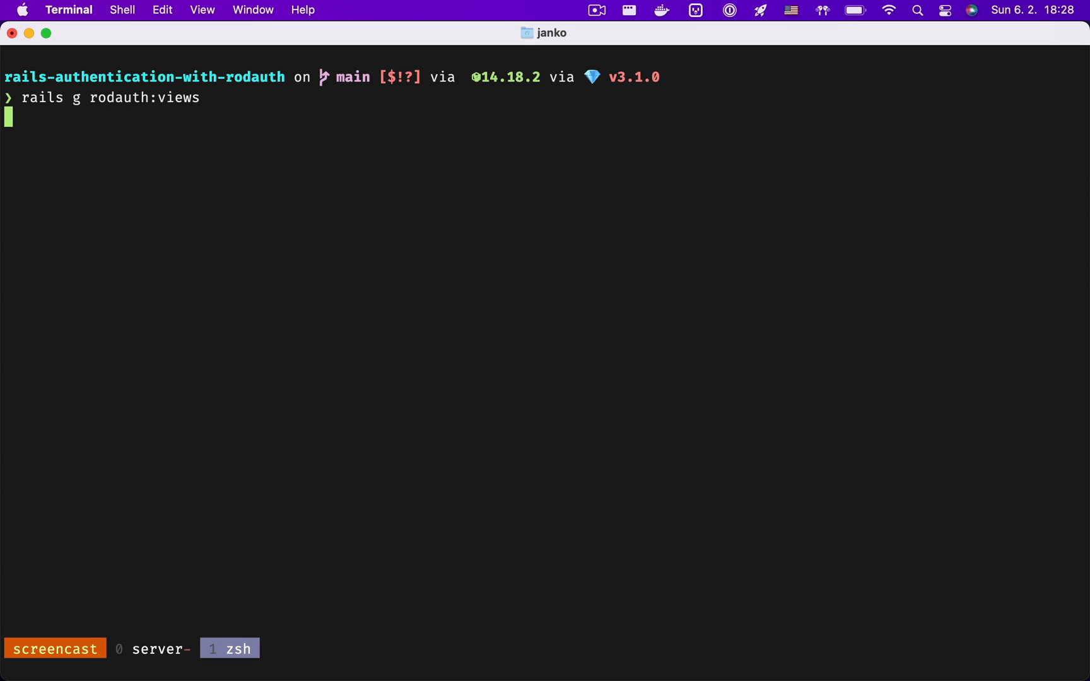
Step: Run rails g rodauth:views to copy the Rodauth view templates into the app
key("Return")
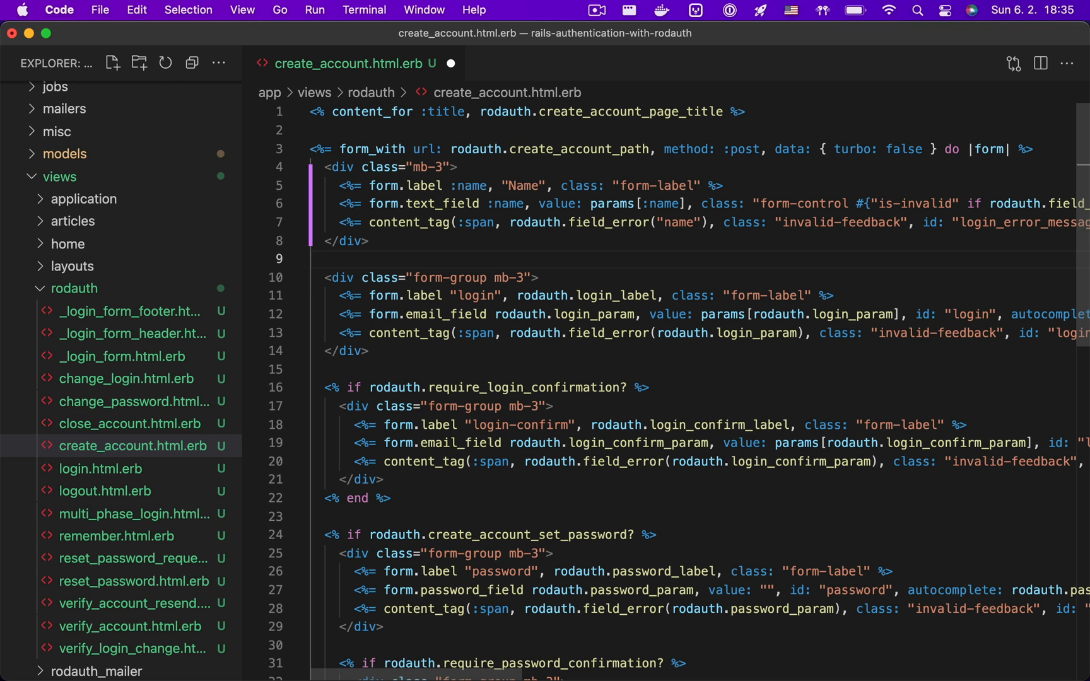
mouse_move(451, 63)
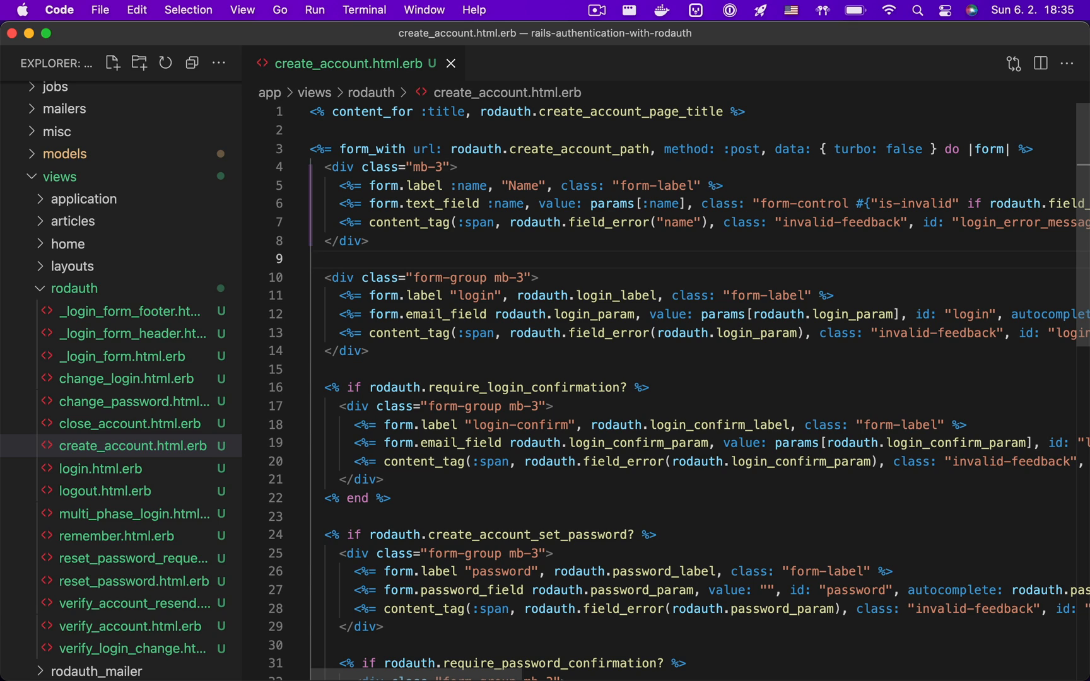
Step: Open the Rodauth configuration file rodauth_main.rb
left_click(101, 174)
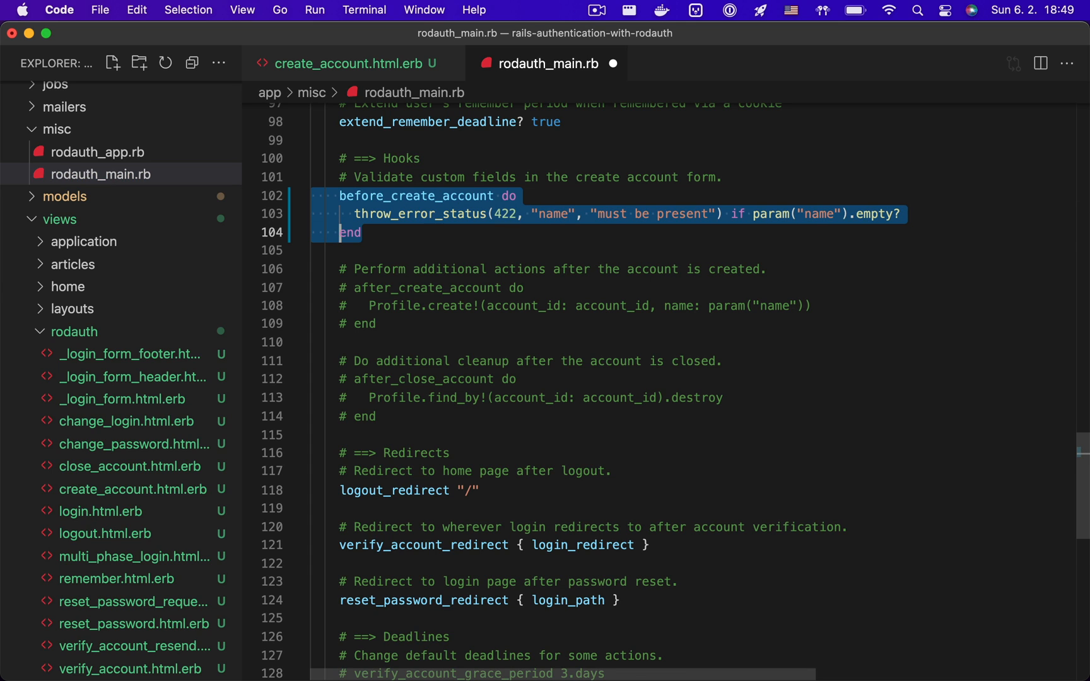
Step: Enable the profile hooks in rodauth_main.rb and show profile.name in _navbar.html.erb
left_click(354, 287)
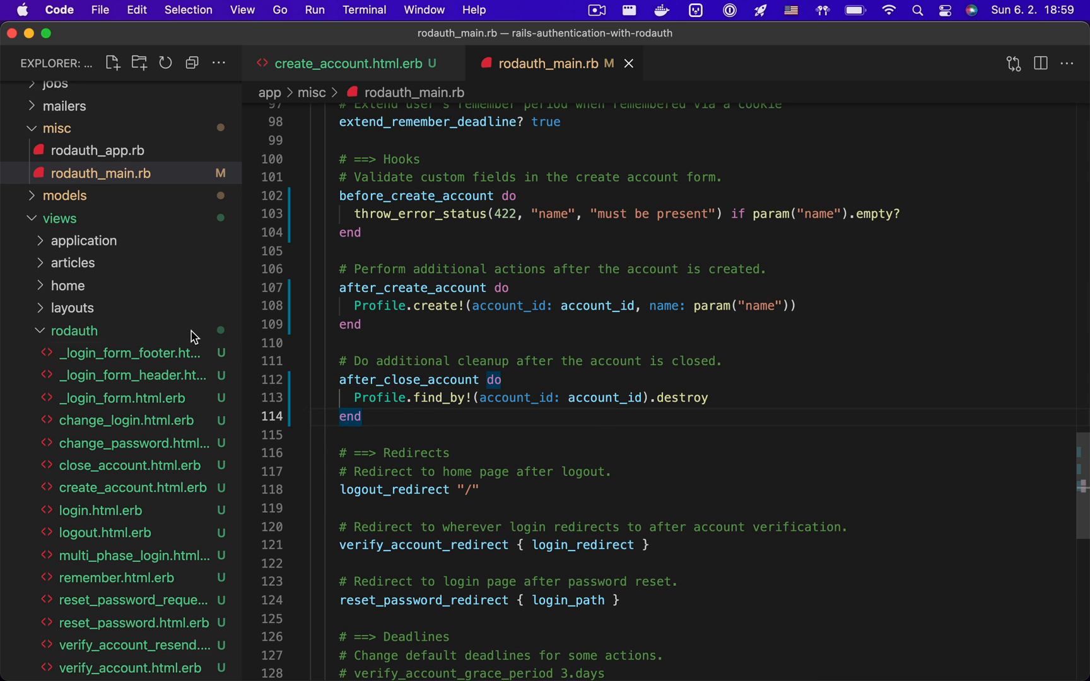
left_click(80, 240)
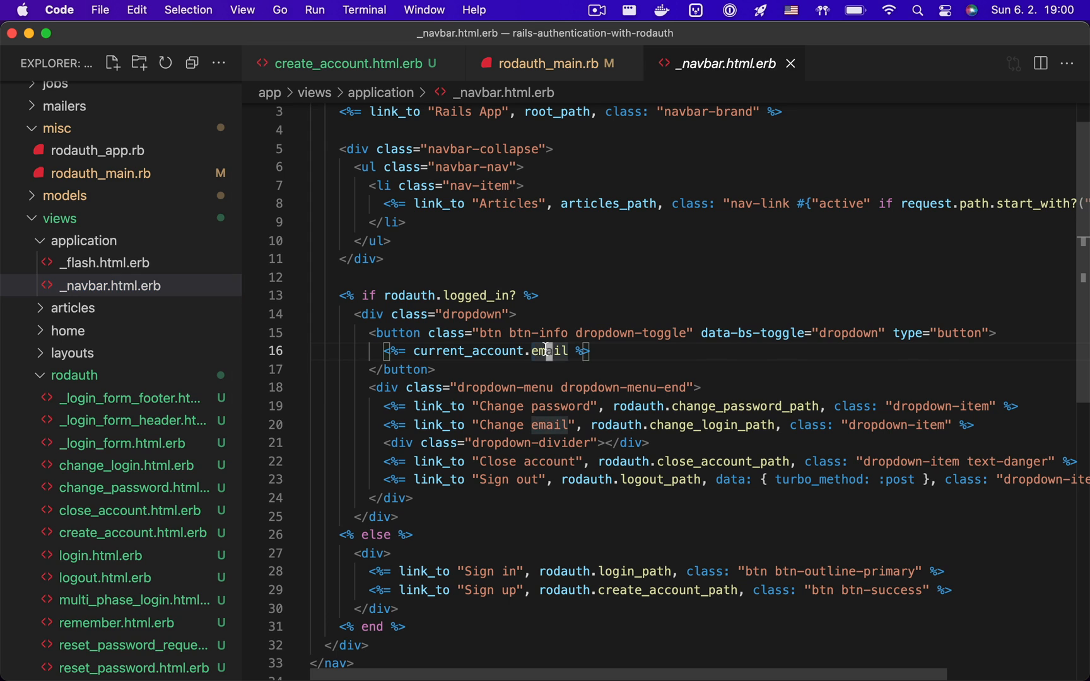
type("profile.n")
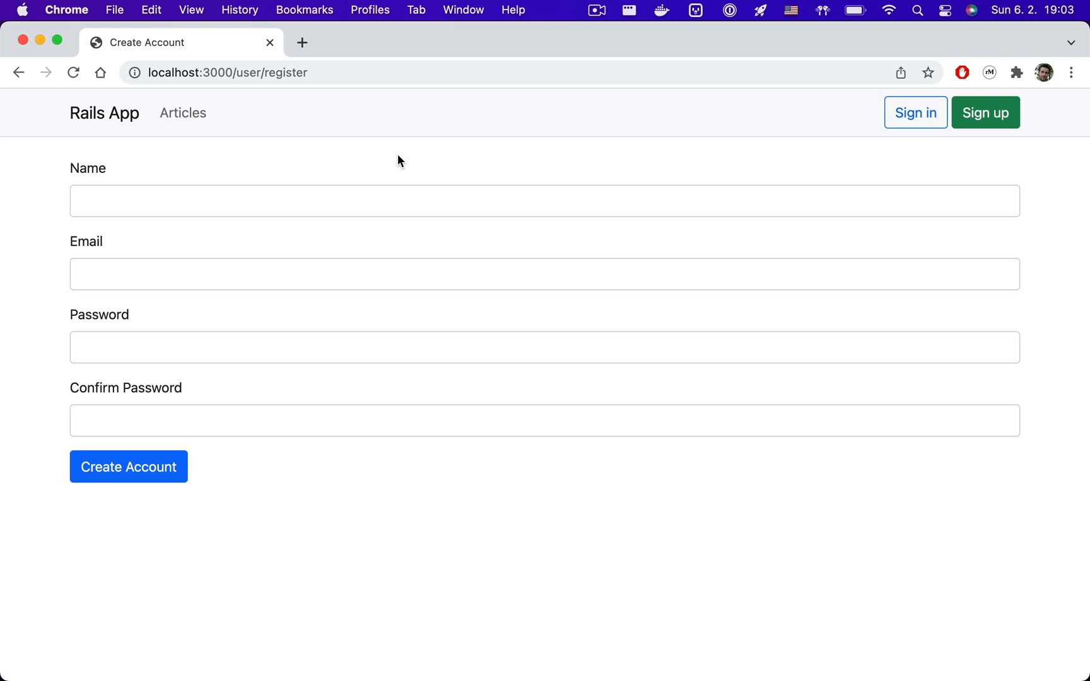
Step: Fill in the password, add the name Janko after the blank-name error, and create the account
type("user@example.com")
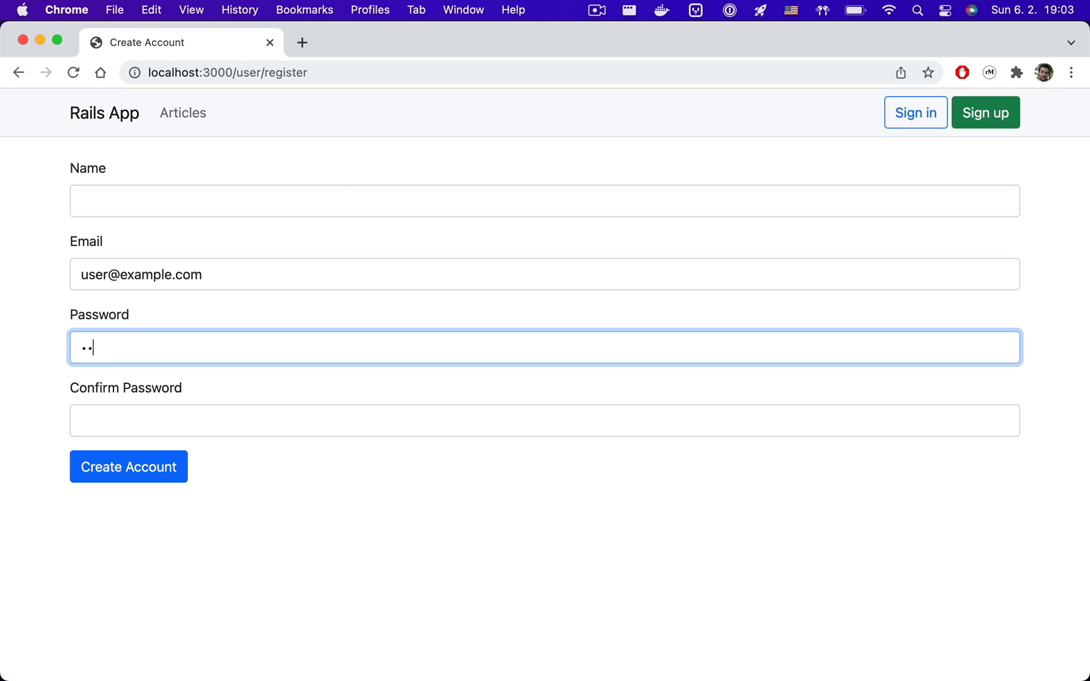
type("••••••")
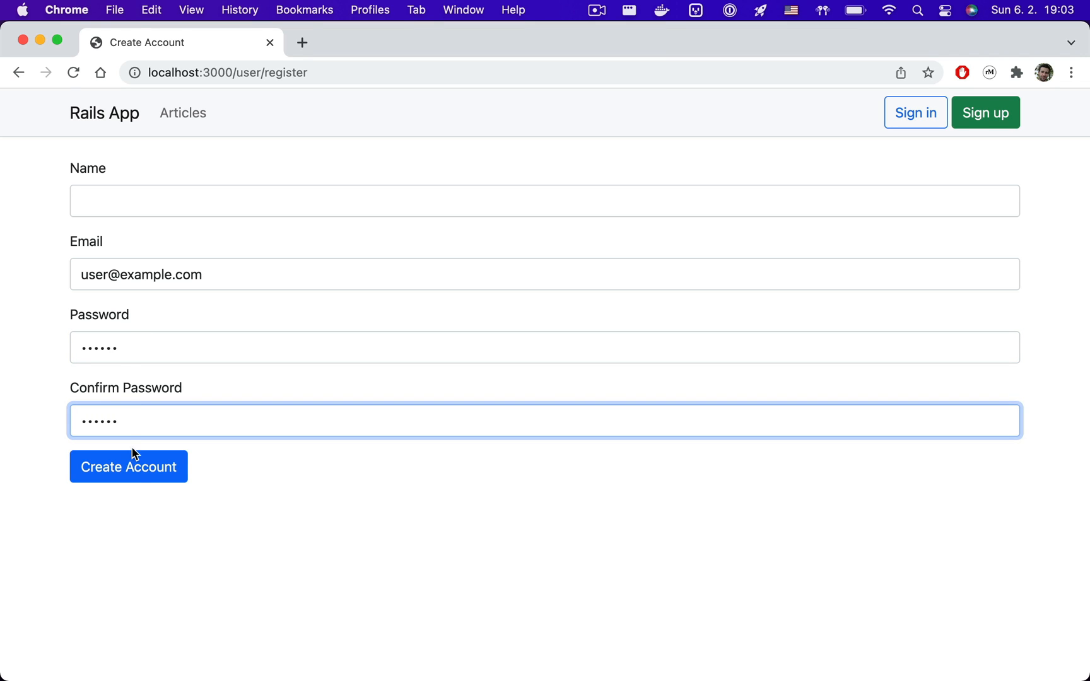
left_click(128, 466)
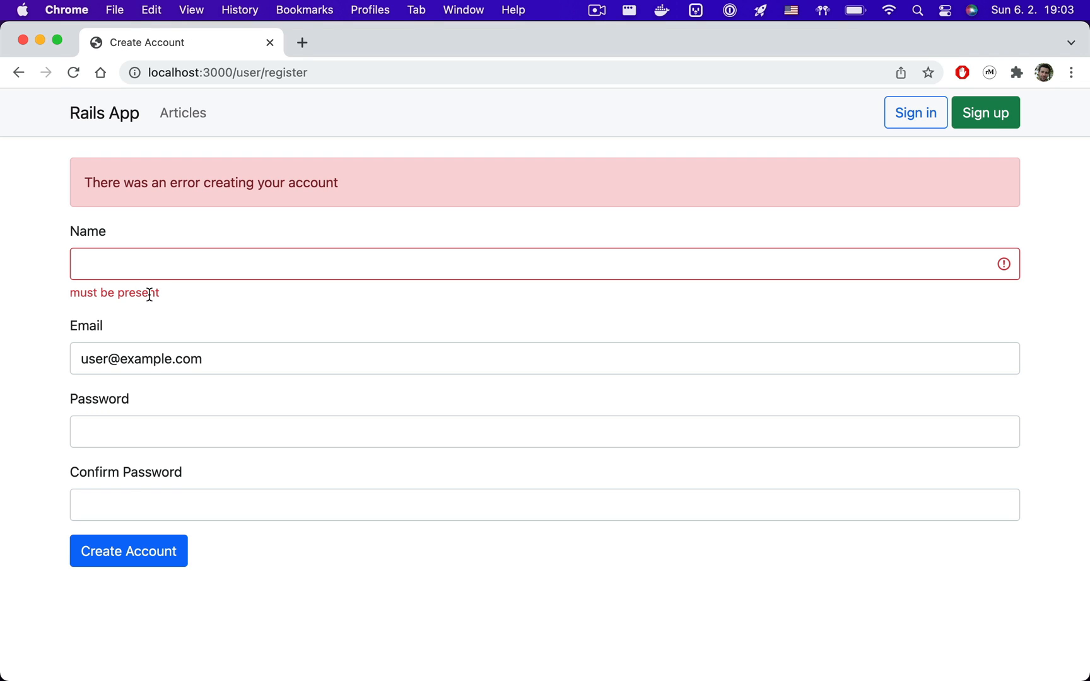
type("Janko")
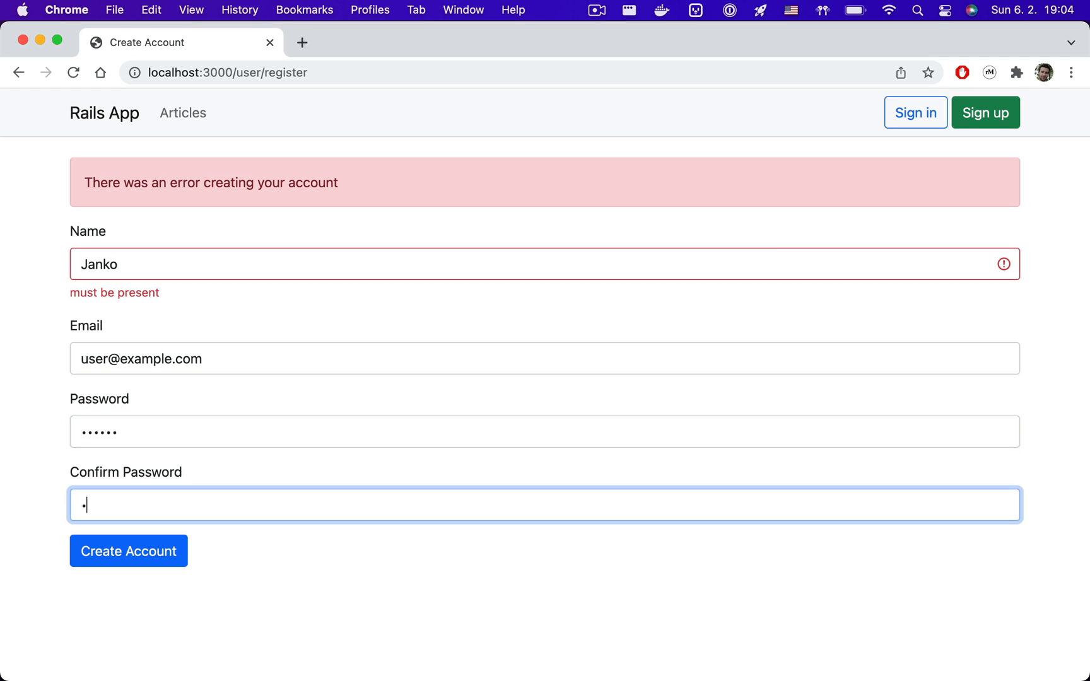
left_click(128, 551)
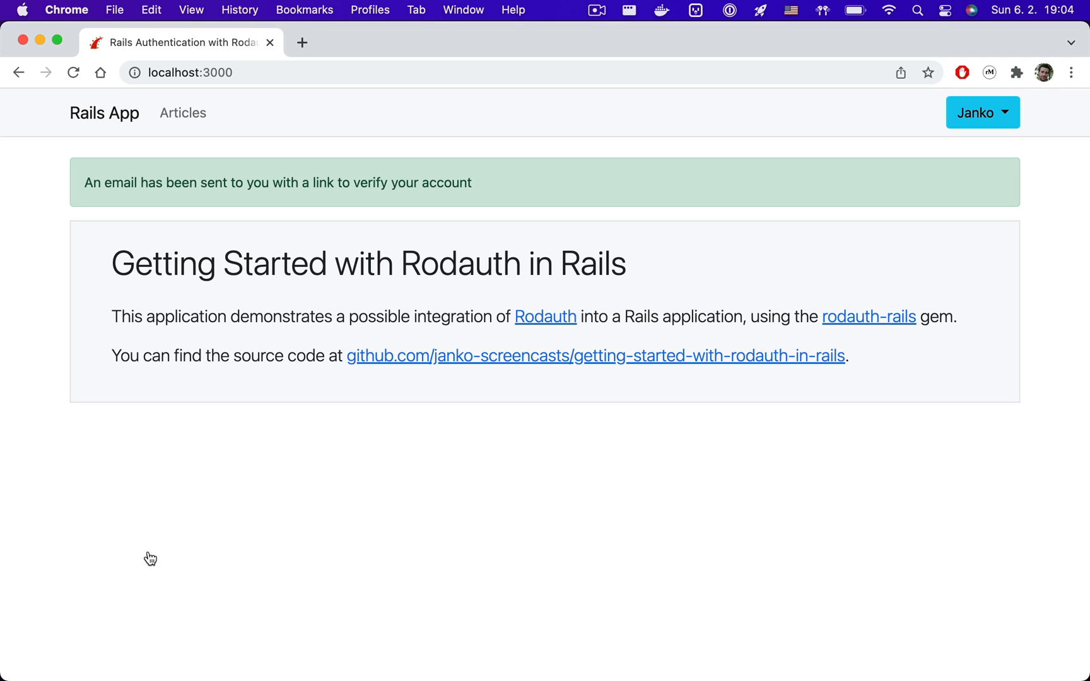
mouse_move(969, 125)
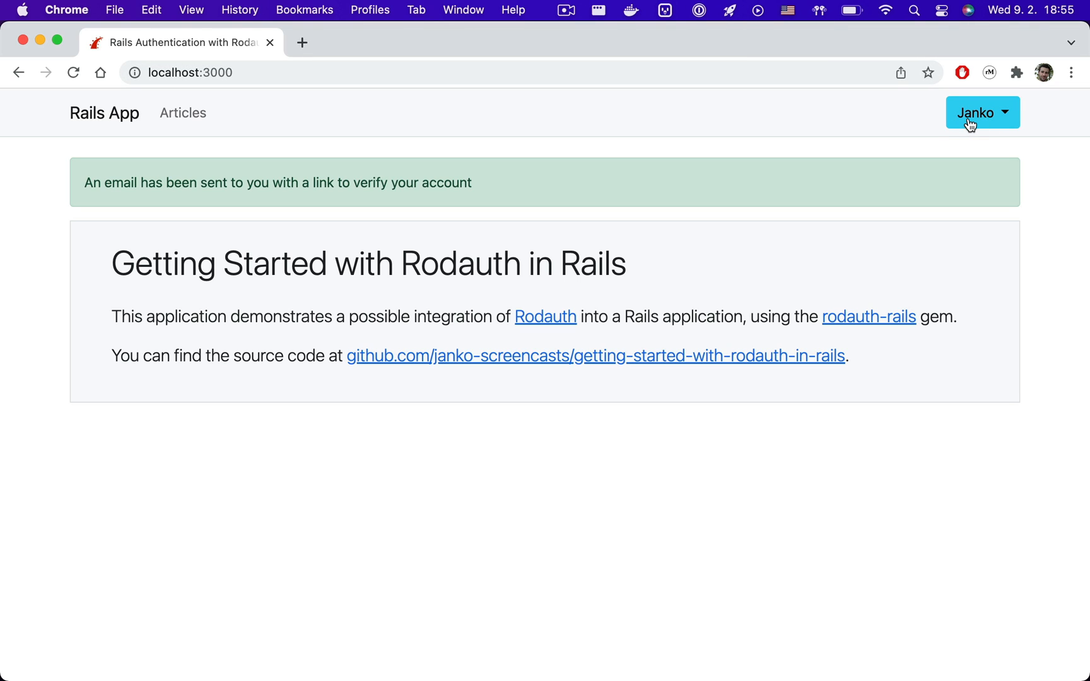
Step: Sign out through the navbar user dropdown and go to the Sign in page
left_click(981, 112)
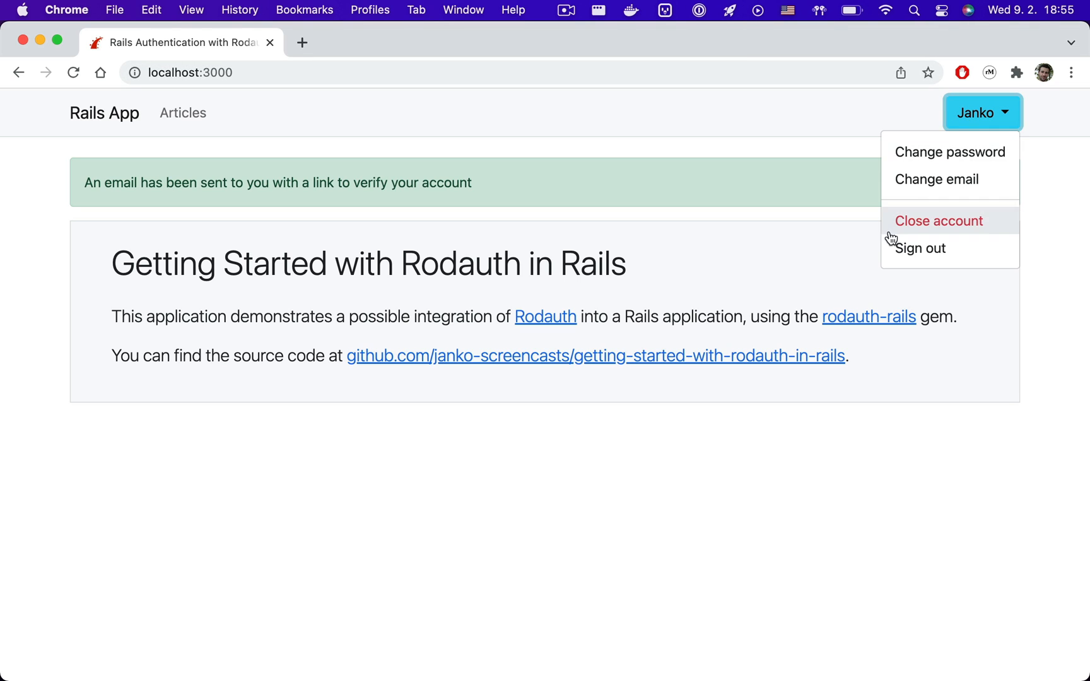
left_click(921, 248)
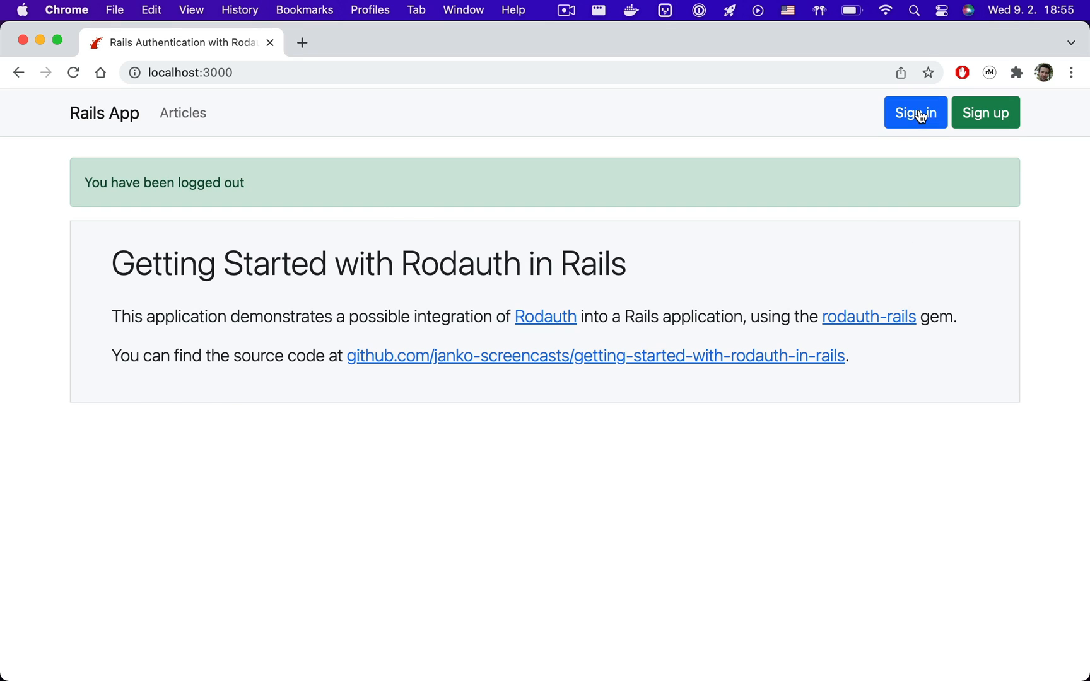
left_click(915, 112)
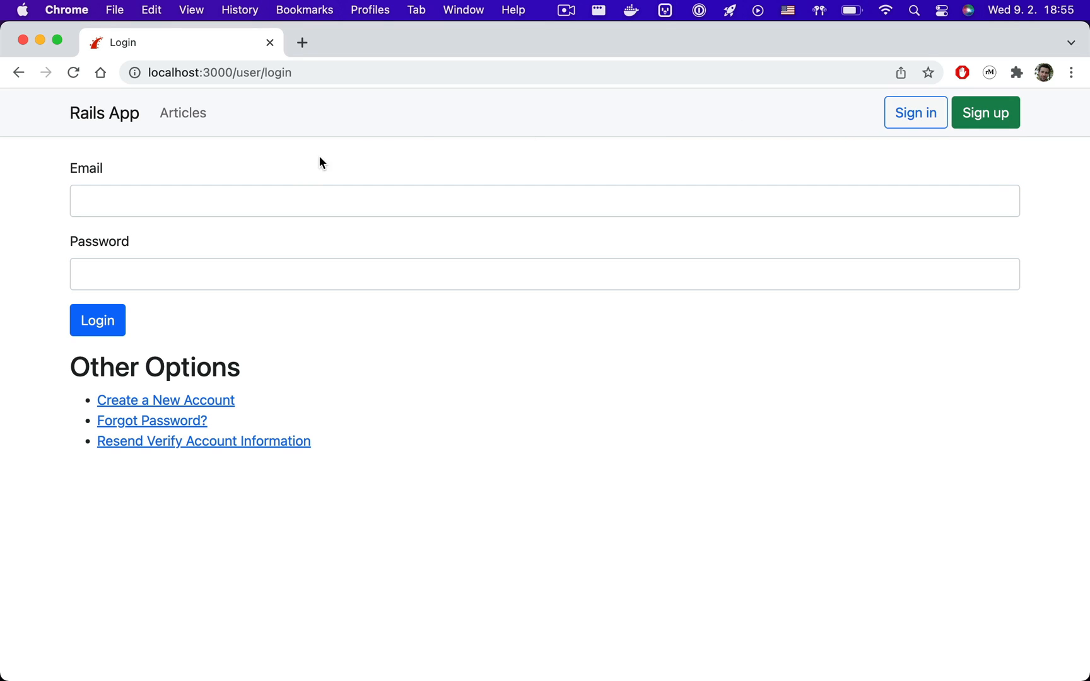
mouse_move(251, 236)
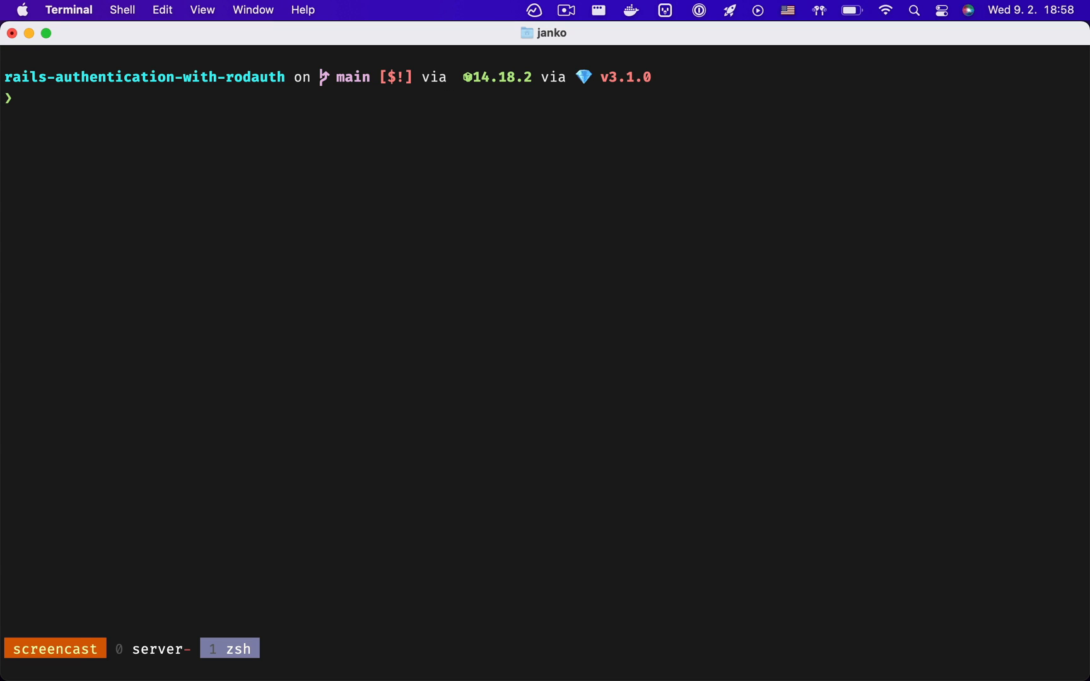
Step: Run 'rails g rodauth:migration email_auth', then type 'rails g rodauth:views'
type("rails")
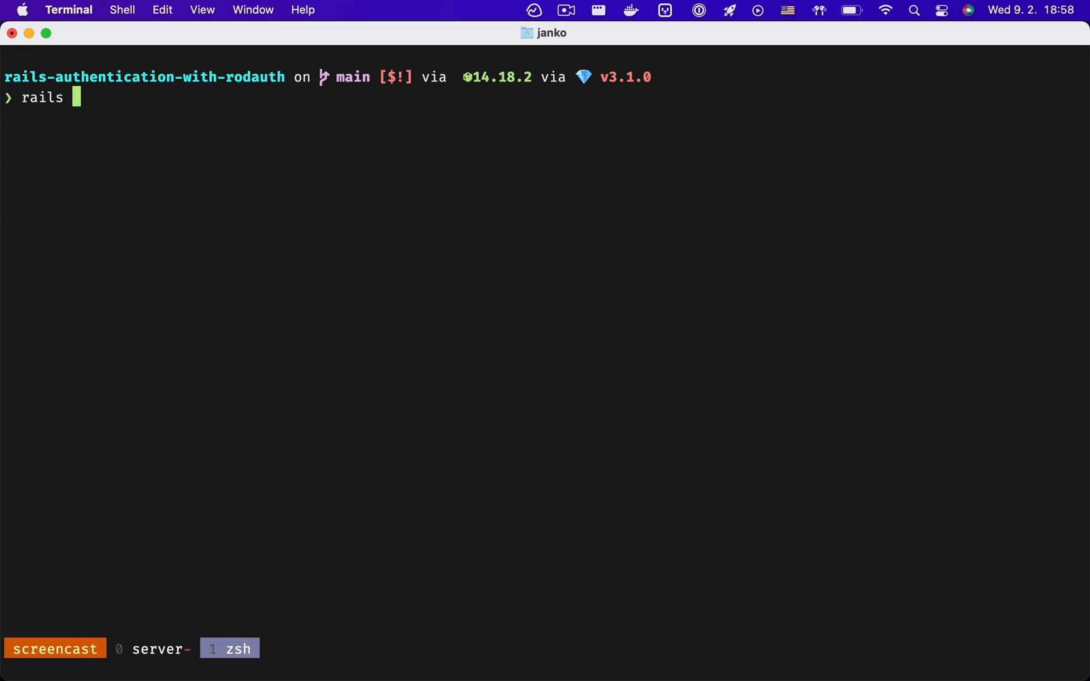
type("g rodauth:migration email_auth")
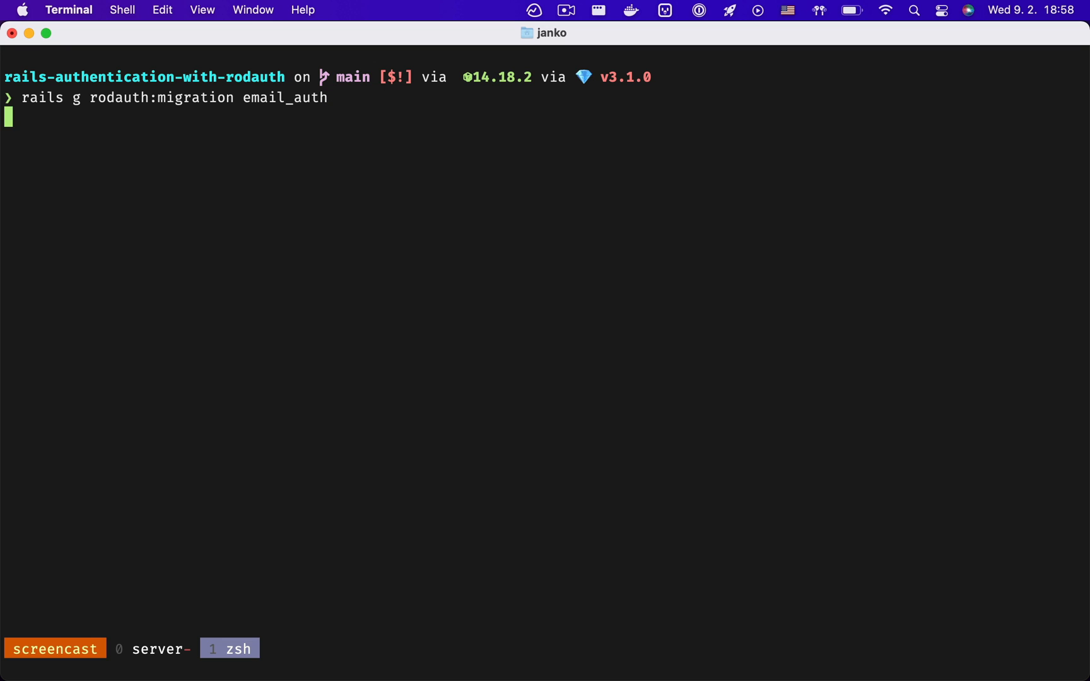
key("Return")
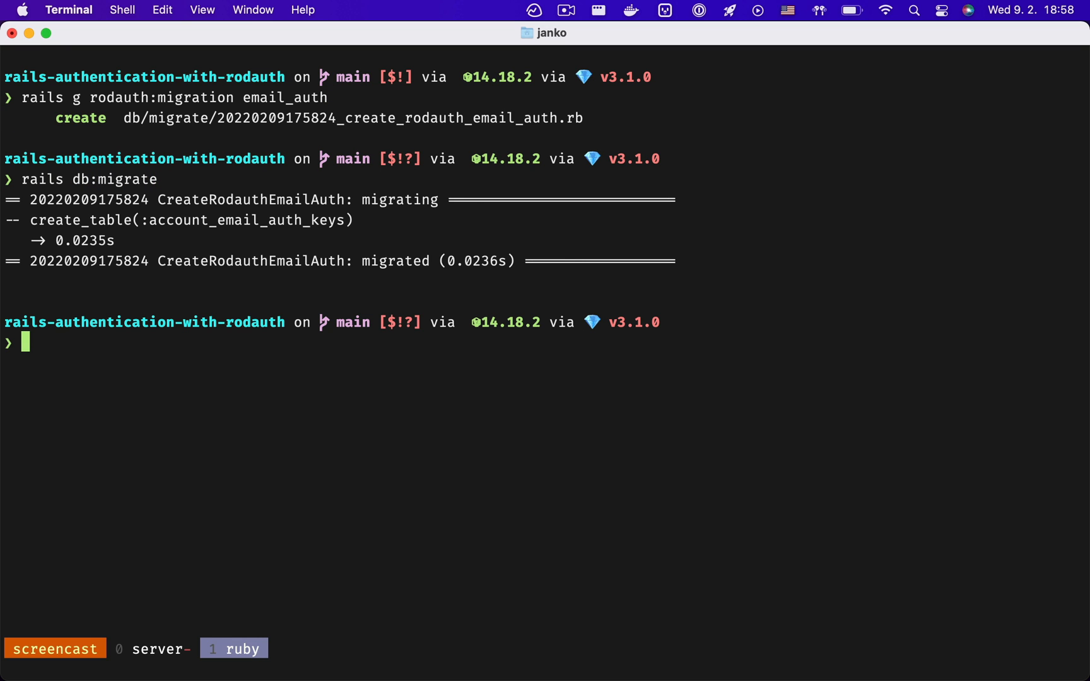
type("rails g rodauth:views")
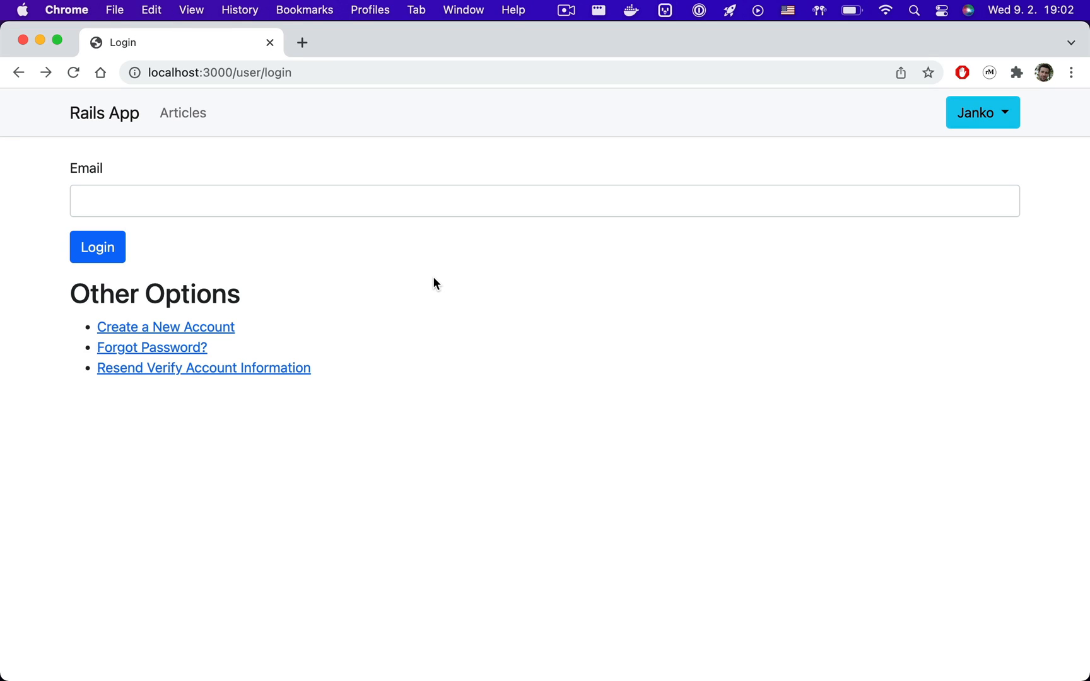
mouse_move(388, 273)
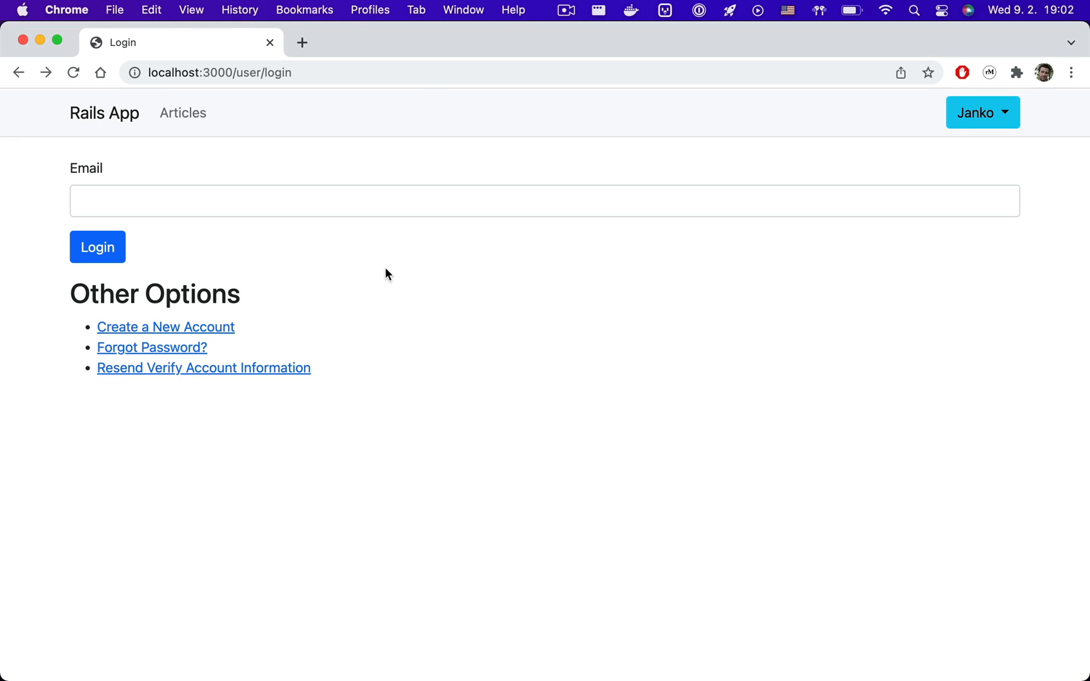
type("user@example.com")
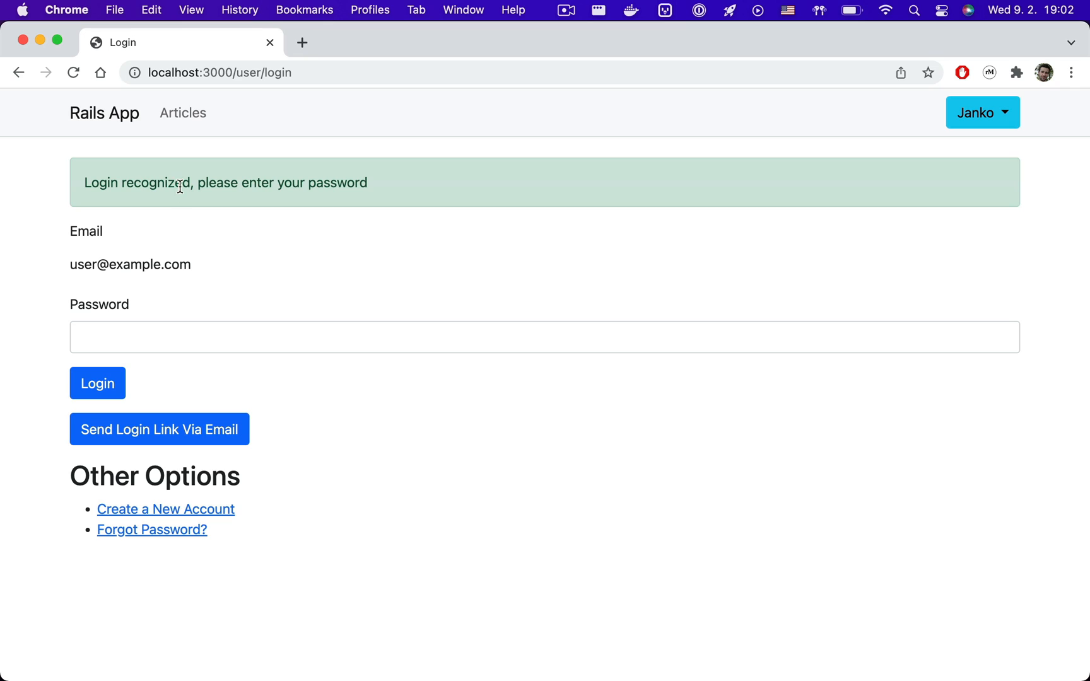
mouse_move(177, 360)
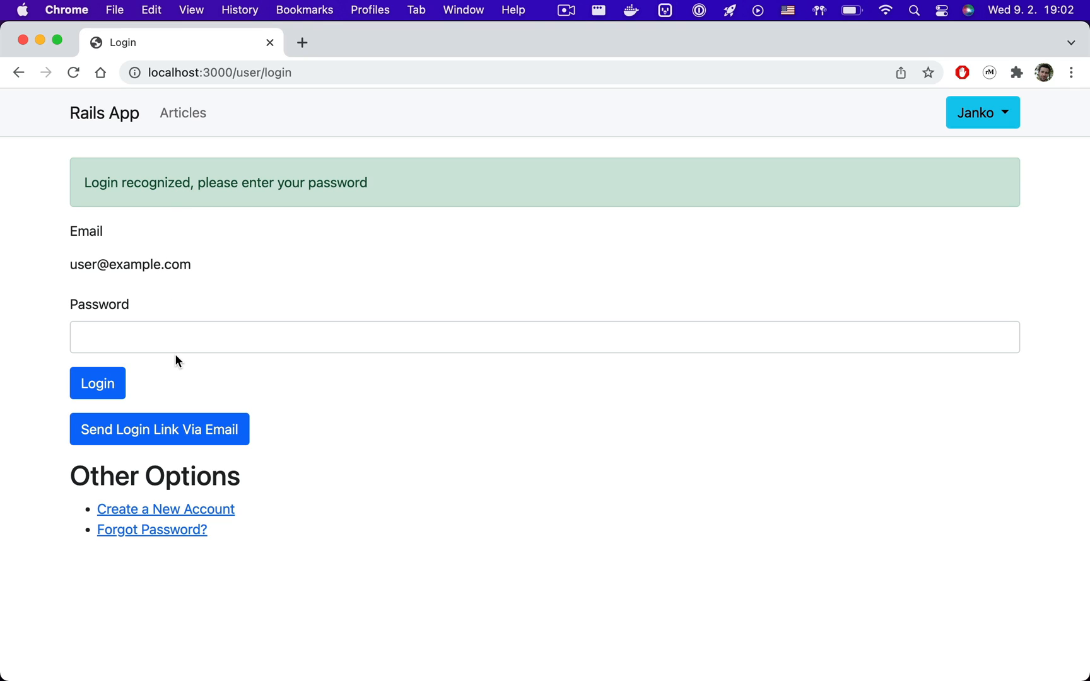
mouse_move(159, 429)
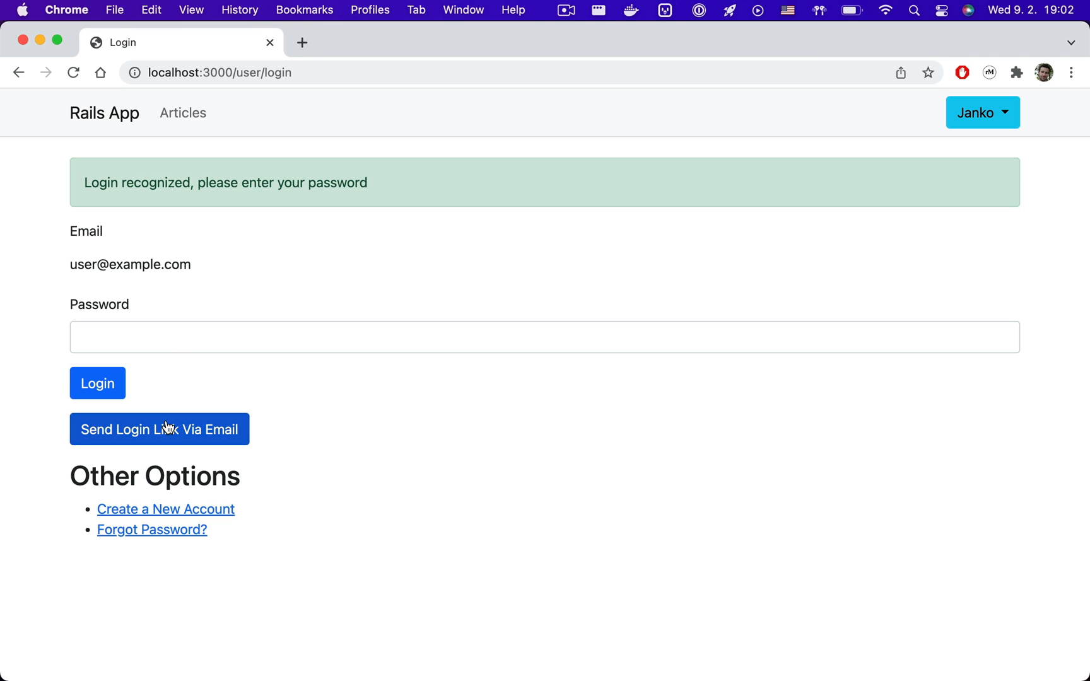
left_click(159, 429)
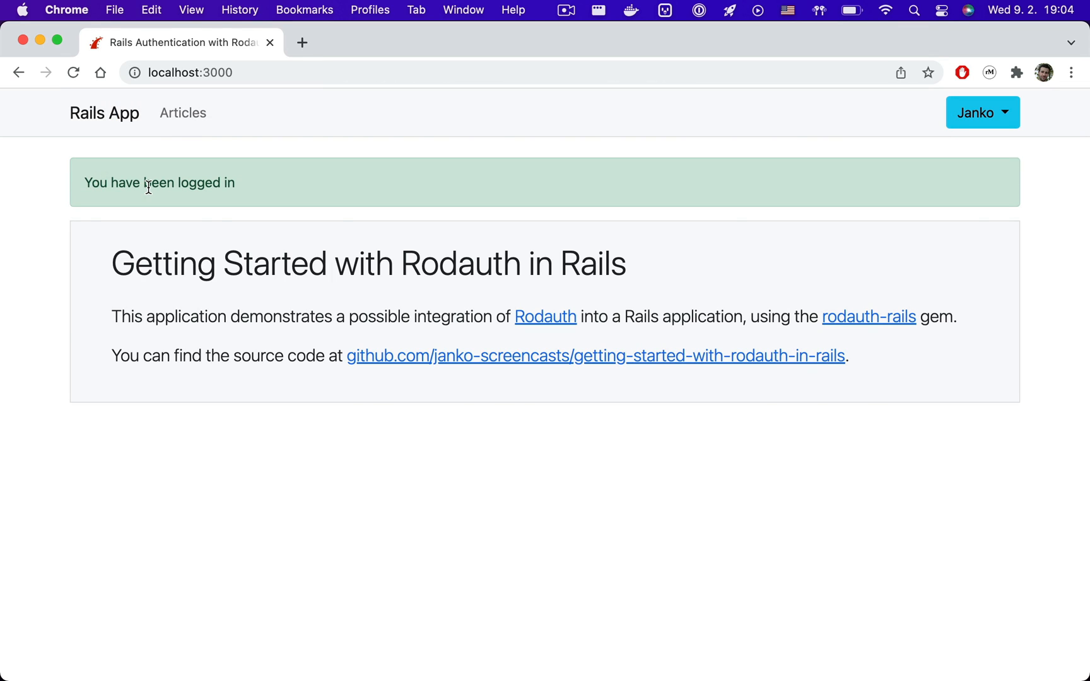
left_click(545, 316)
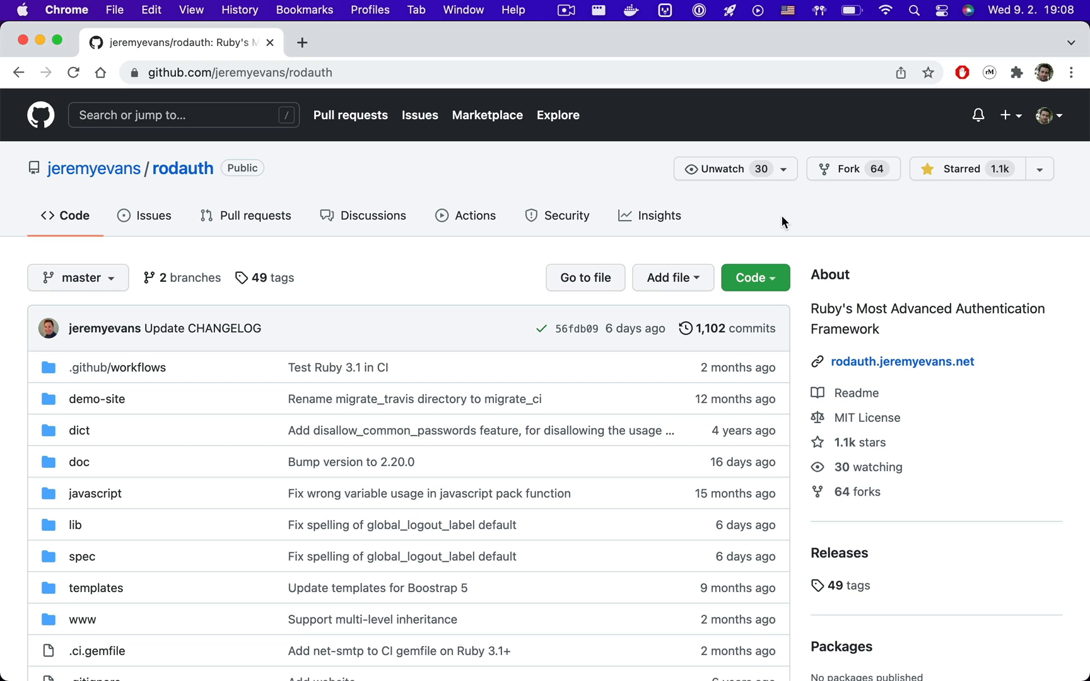
Step: Browse the rodauth.jeremyevans.net feature list, view the Lockout page, then return and scroll further
left_click(901, 361)
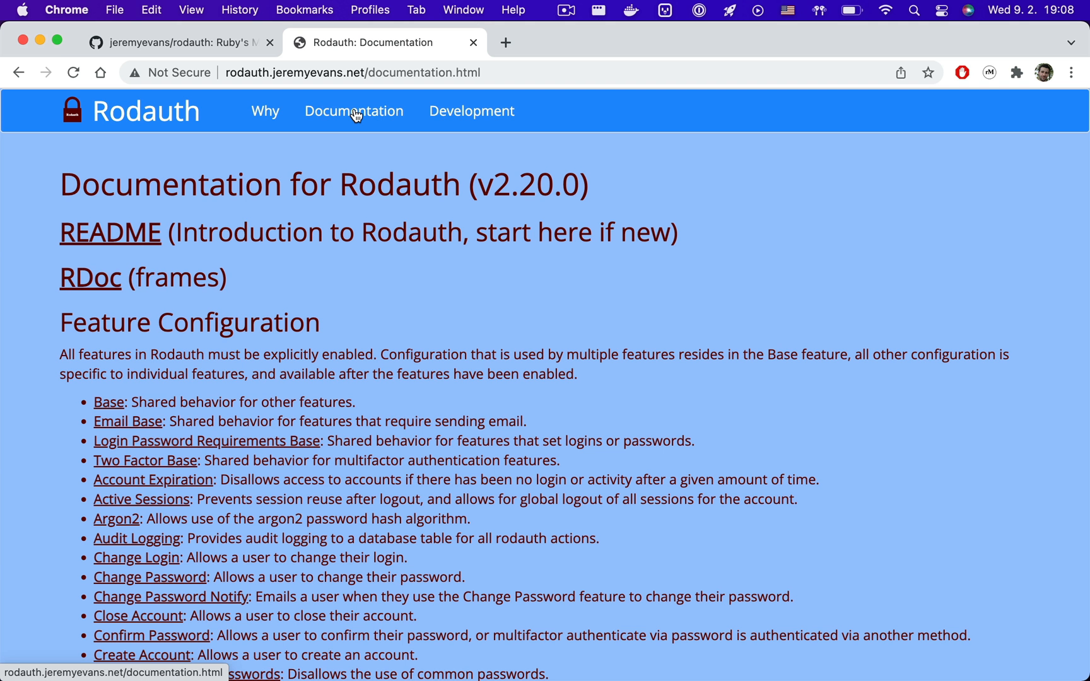
scroll("down", 3)
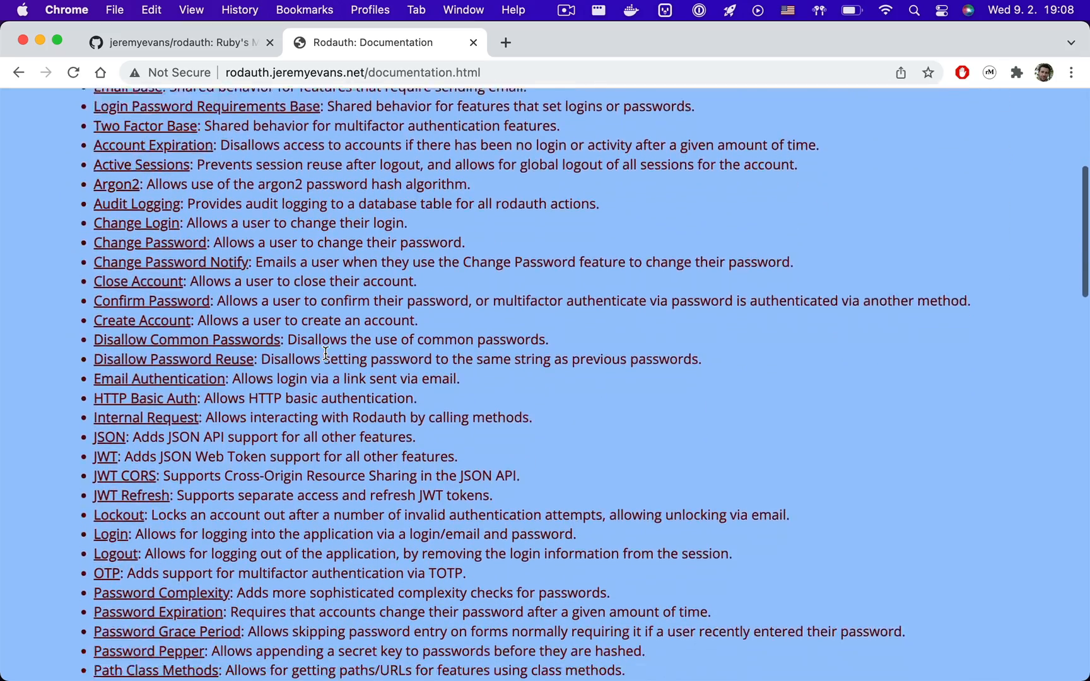
scroll("down", 3)
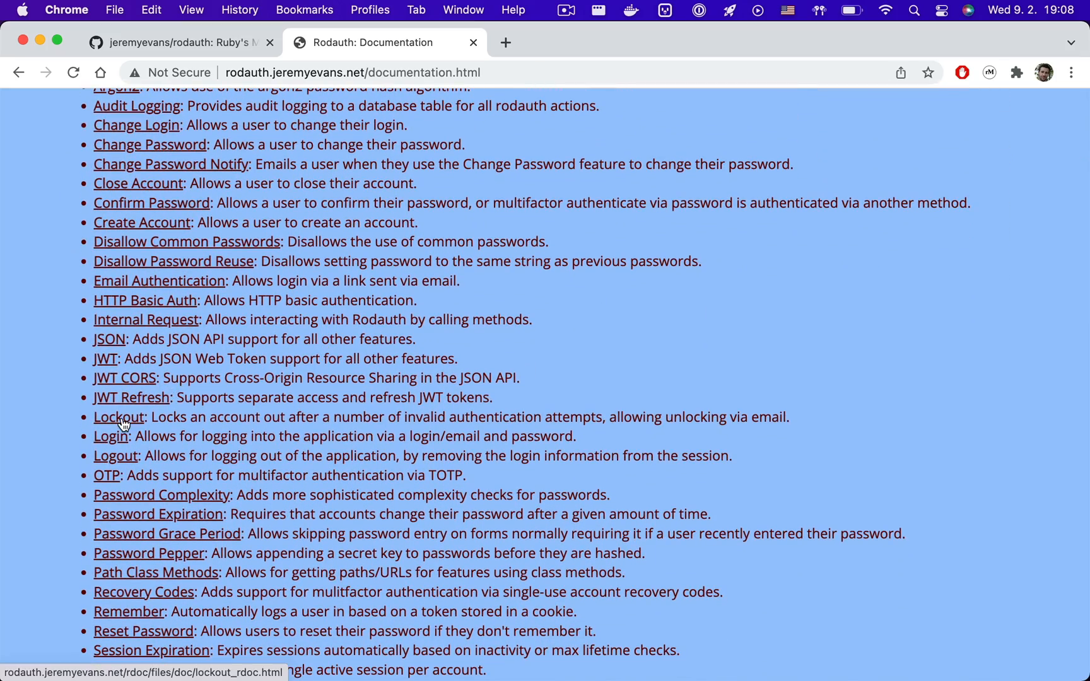
left_click(117, 416)
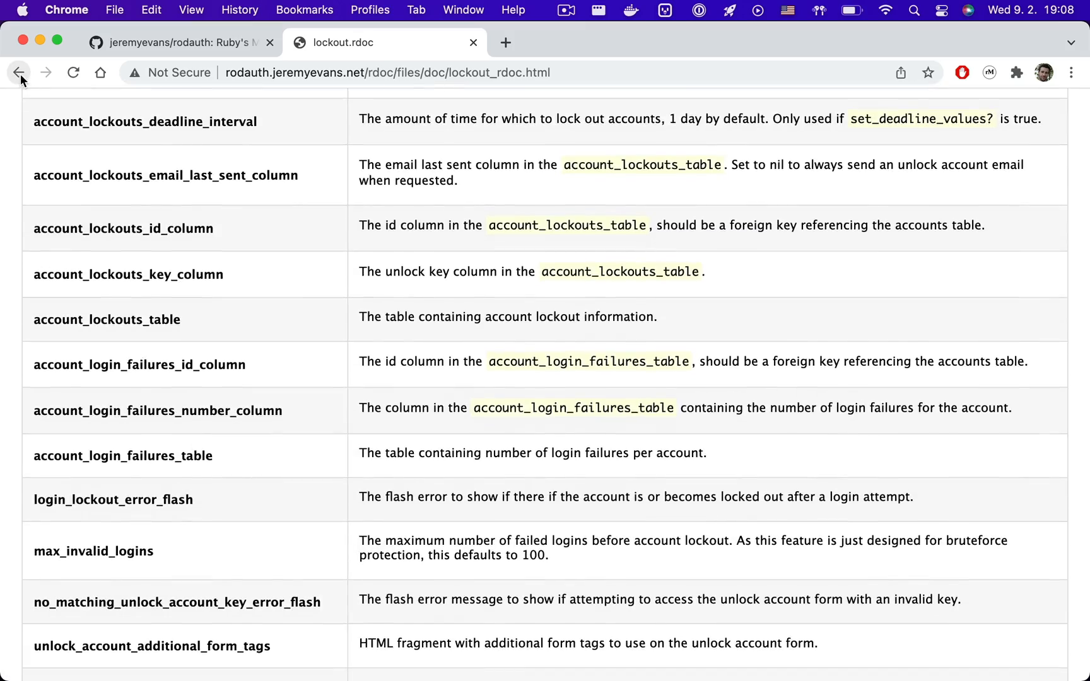
left_click(17, 72)
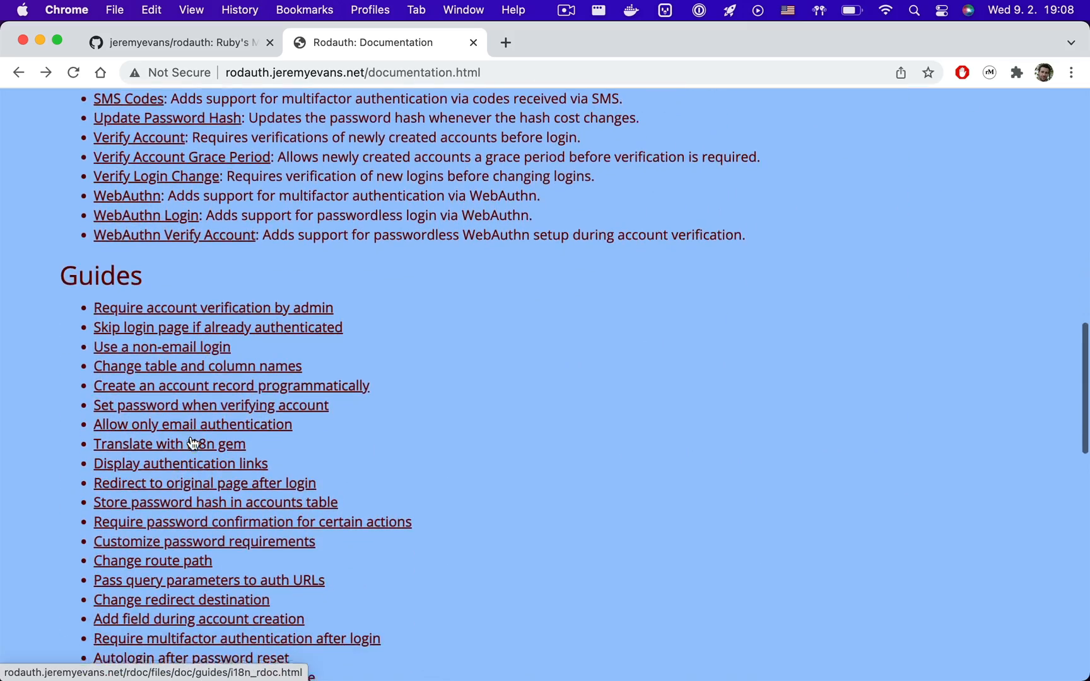
scroll("down", 3)
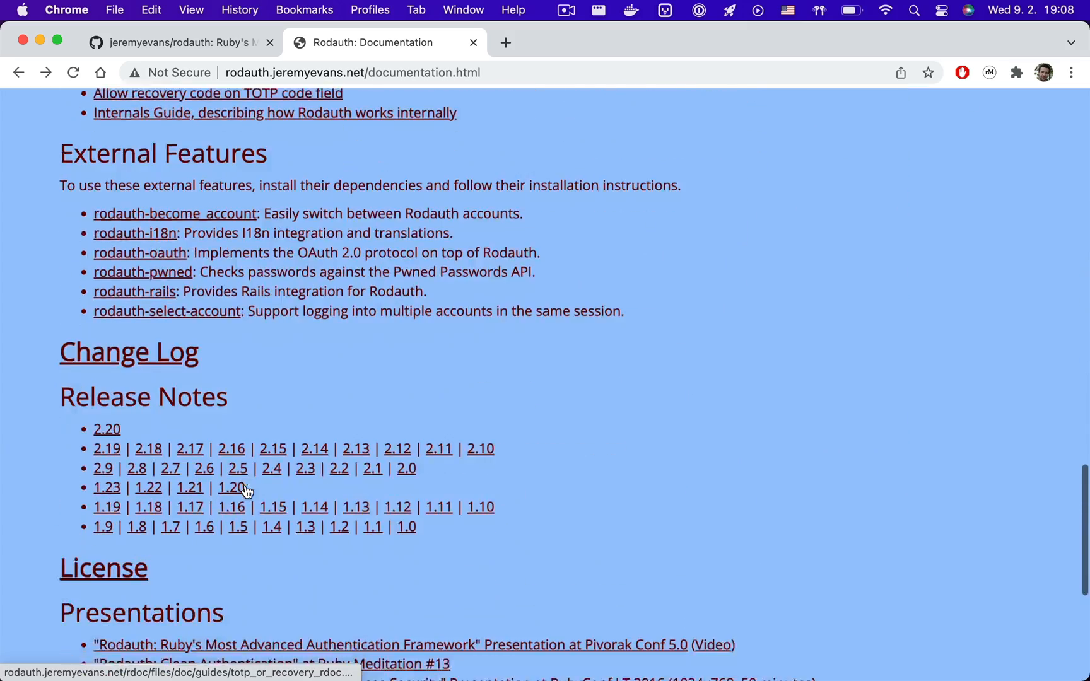